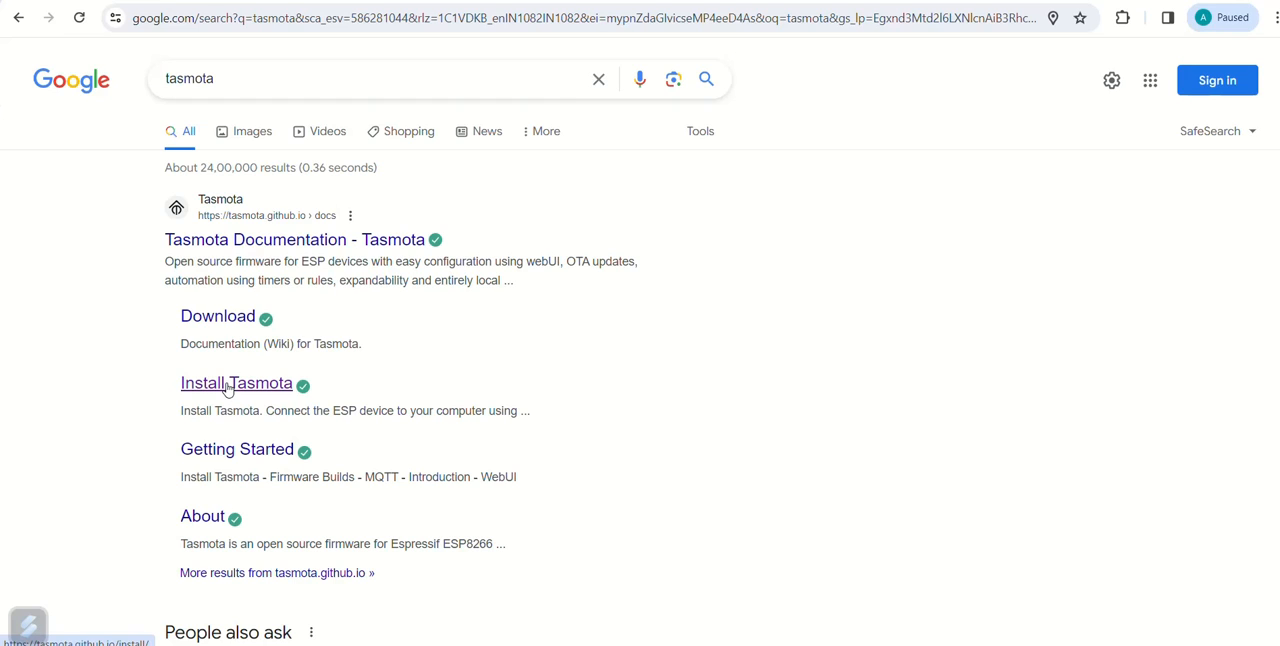
Flash Tasmota onto the ESP32-DevKit over USB serial, erasing the device first.
left_click(237, 383)
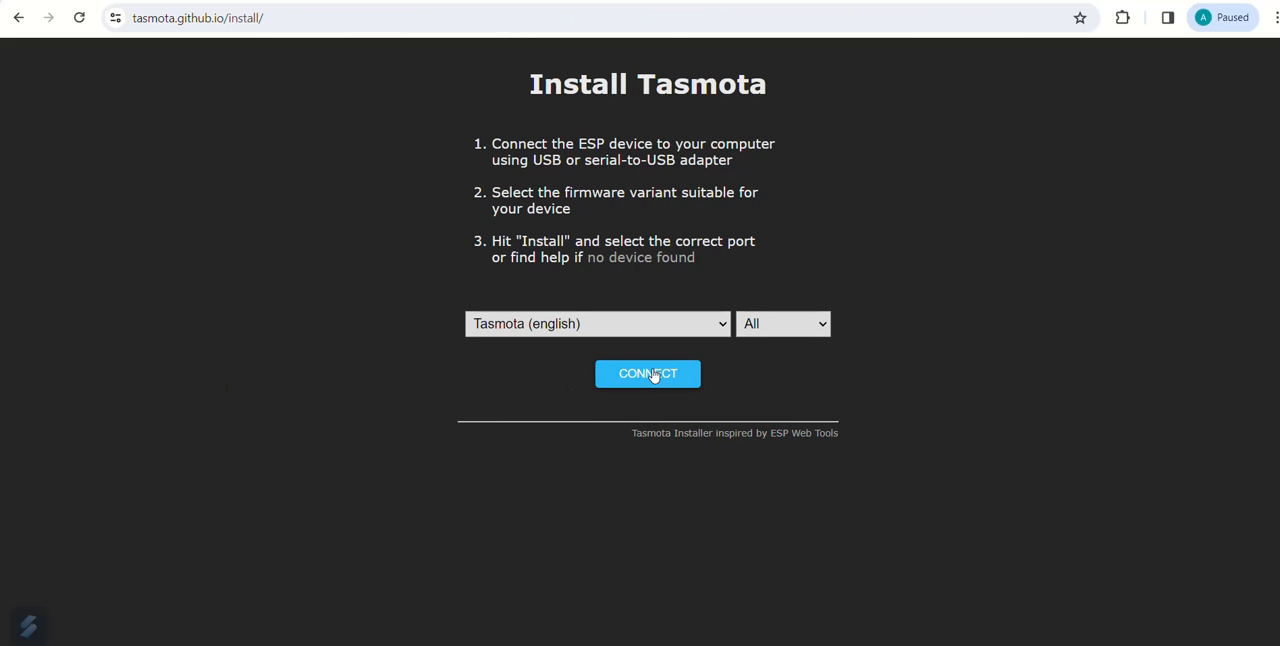
left_click(648, 373)
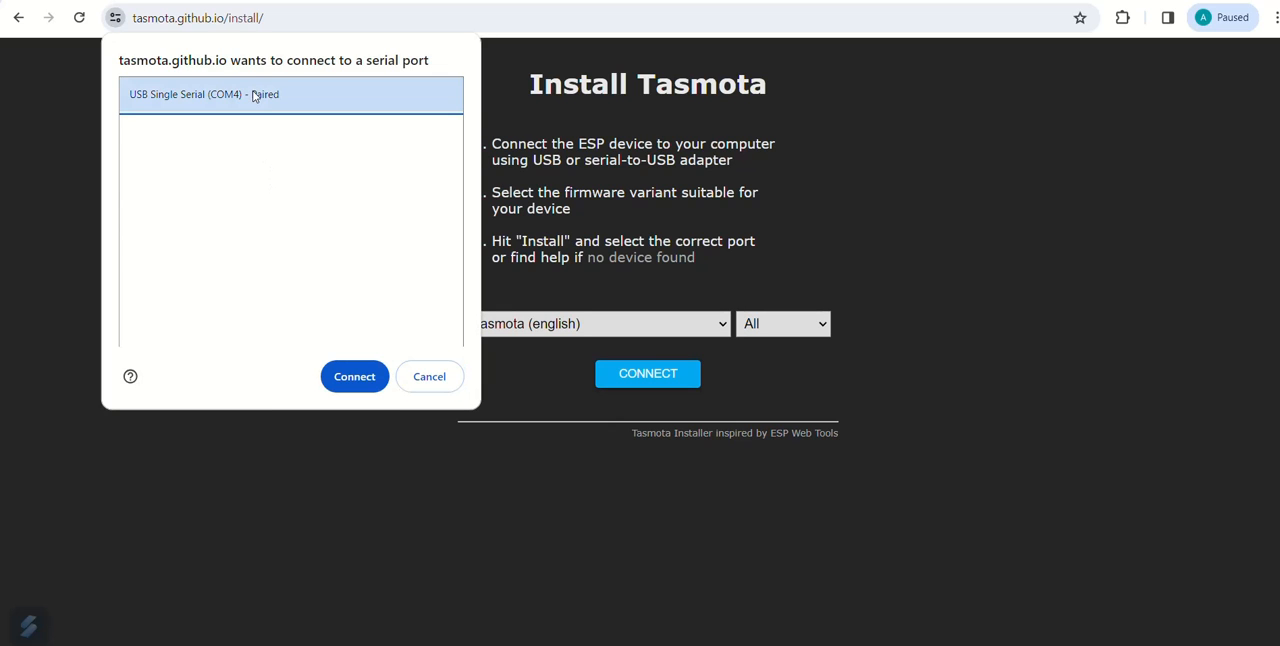
left_click(354, 376)
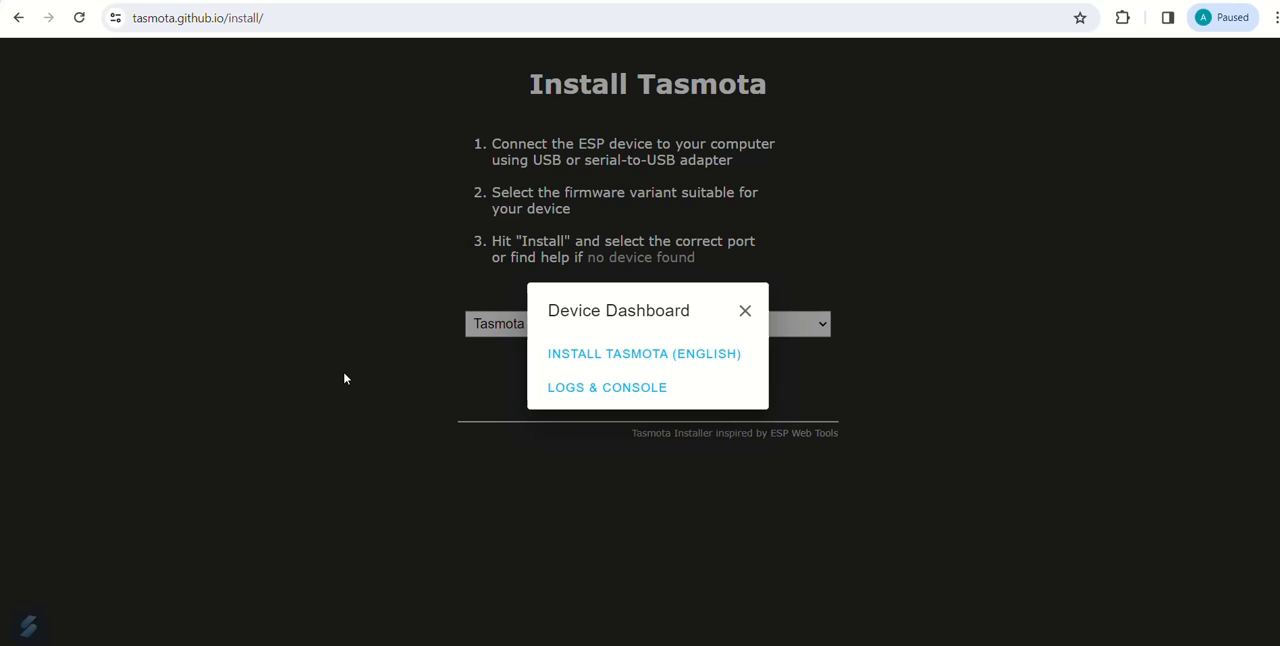
left_click(644, 353)
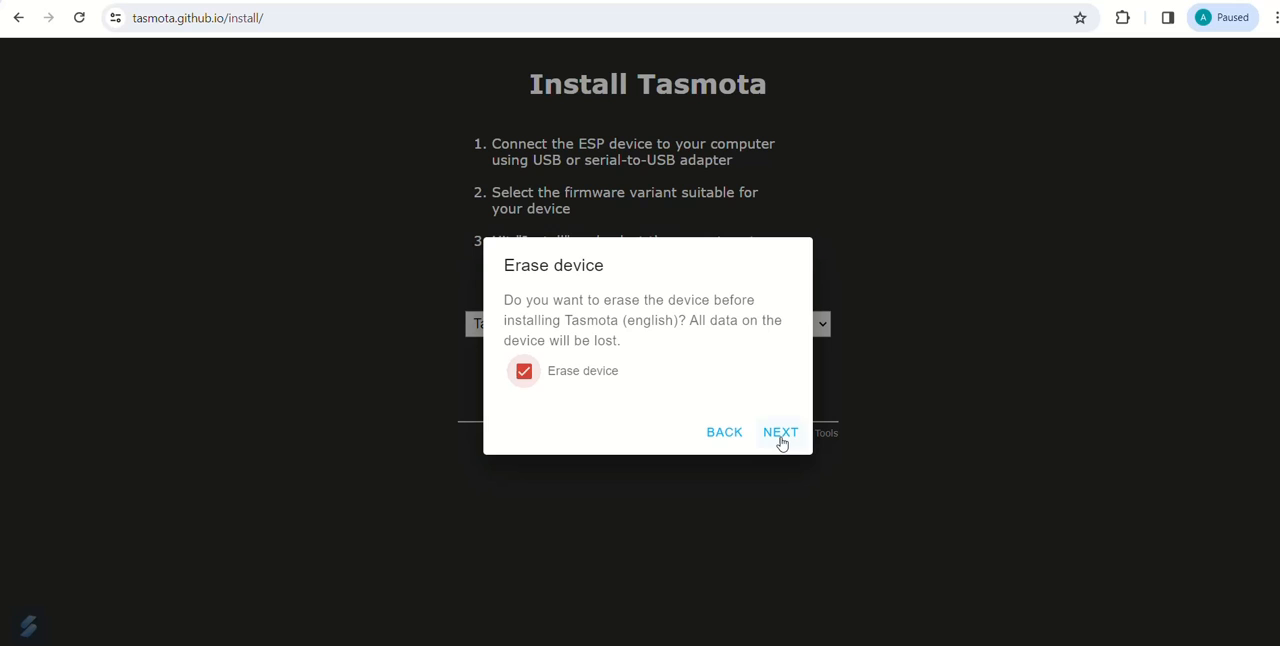
left_click(780, 432)
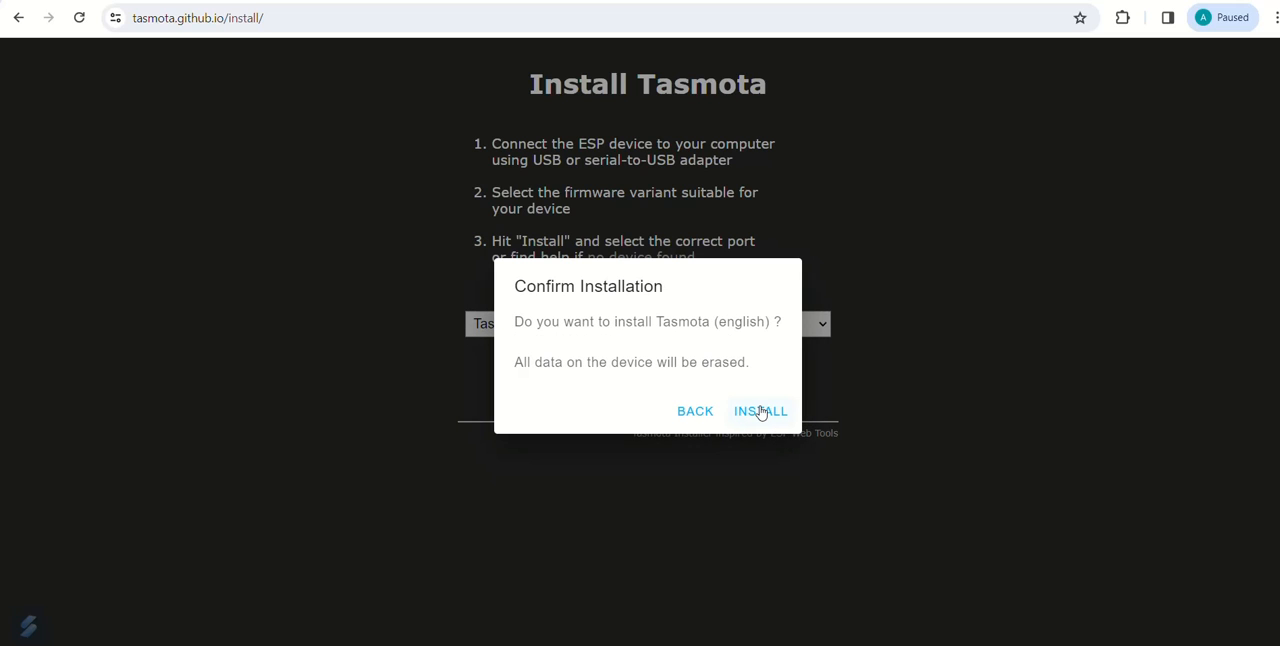
left_click(760, 411)
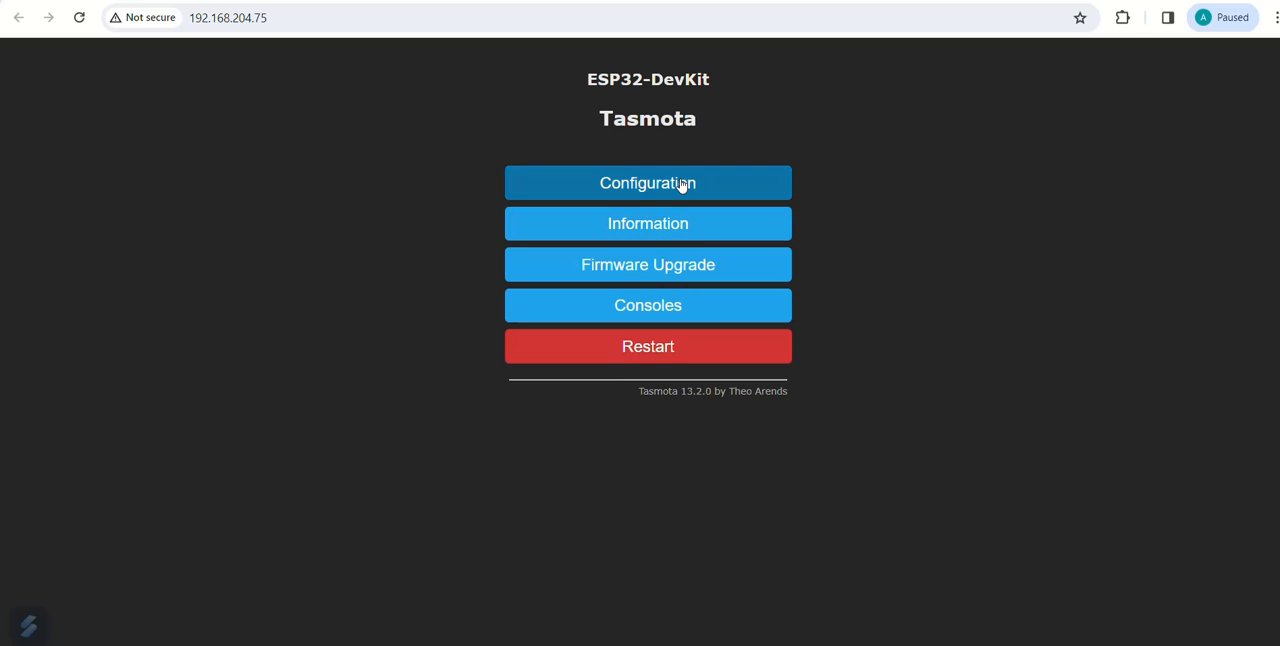
Assign GPIO12 to SR04 Tri/TX, GPIO14 to SR04 Ech/RX, GPIO27 to Relay 1, and save.
left_click(647, 183)
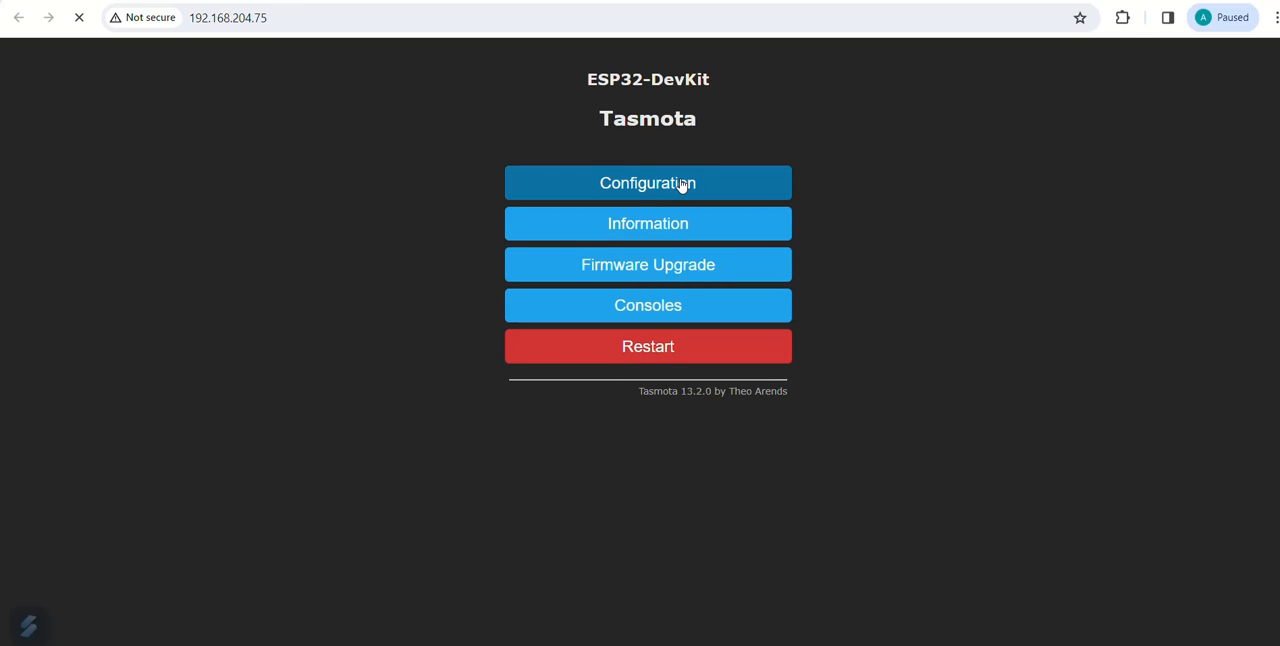
left_click(647, 182)
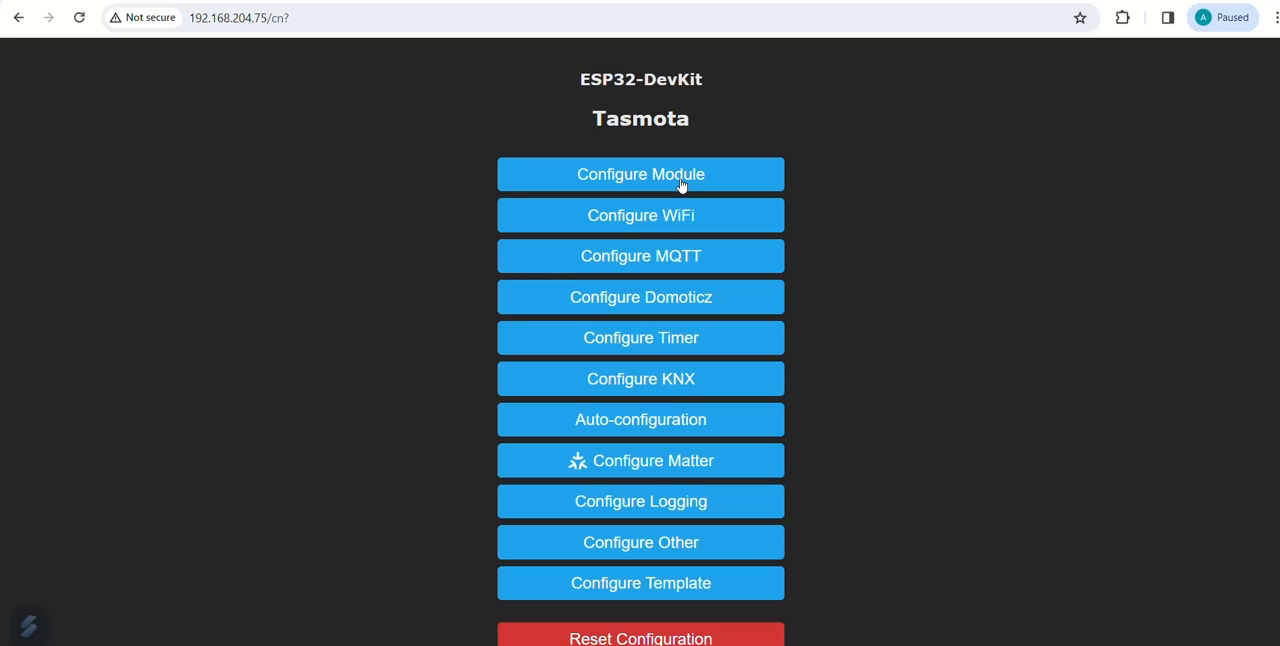
left_click(640, 174)
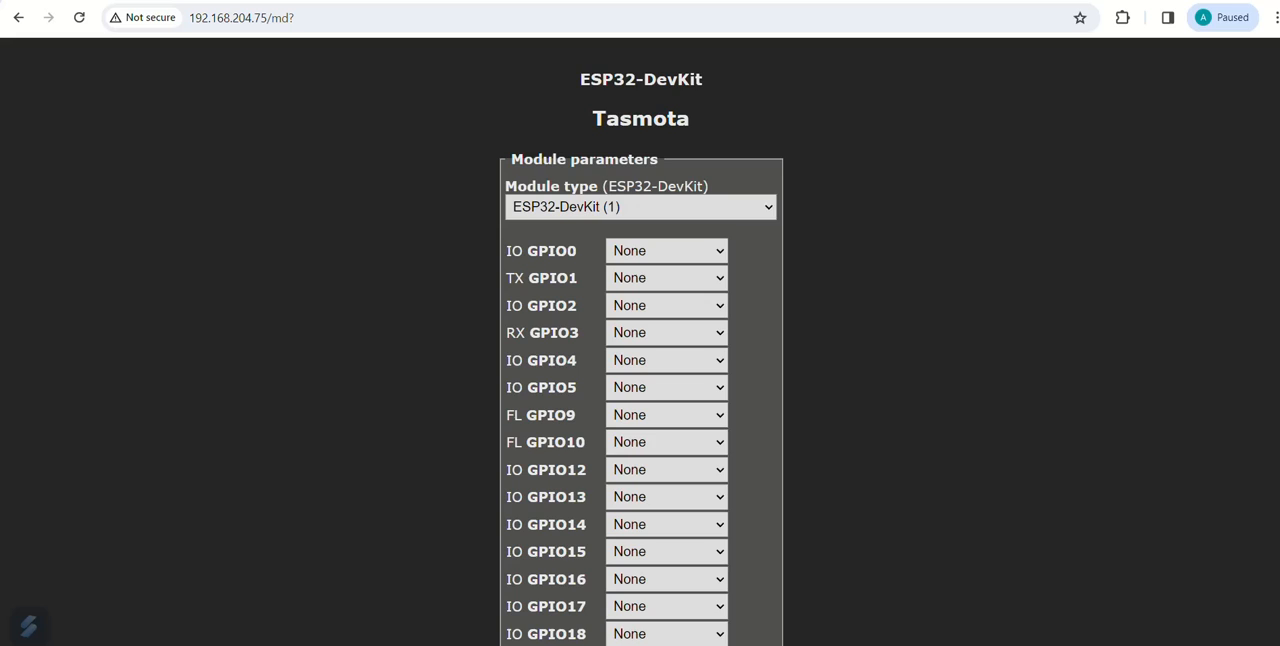
scroll("down", 3)
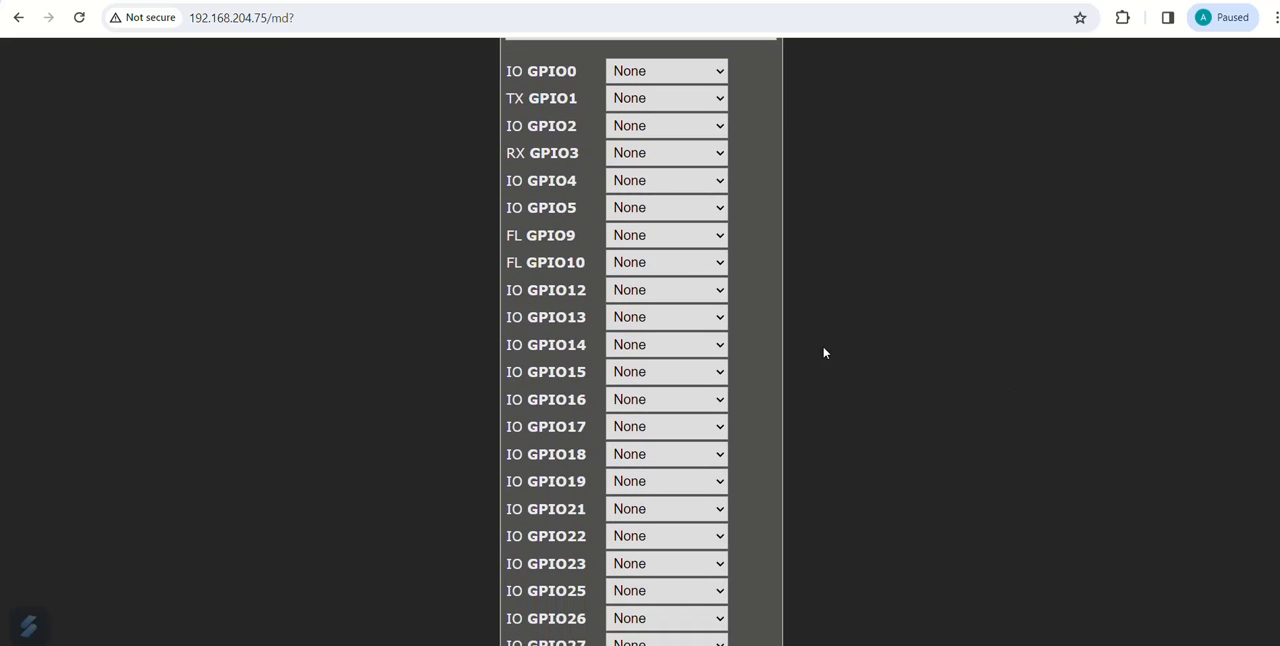
left_click(666, 289)
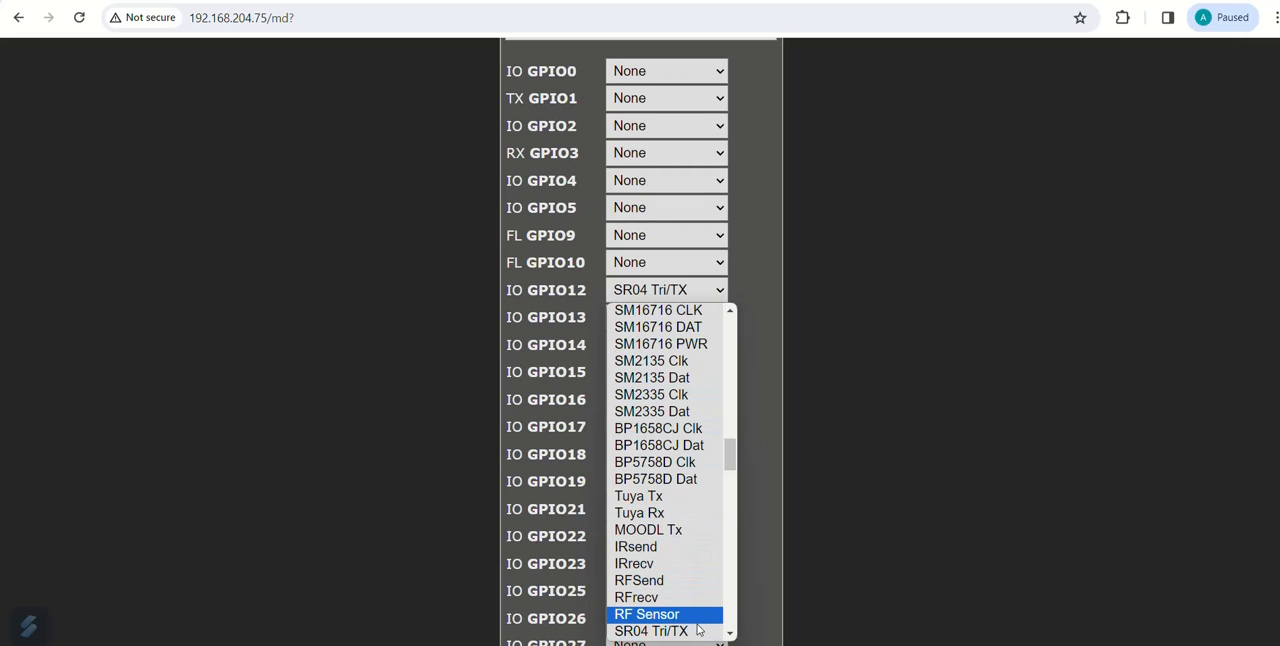
left_click(649, 630)
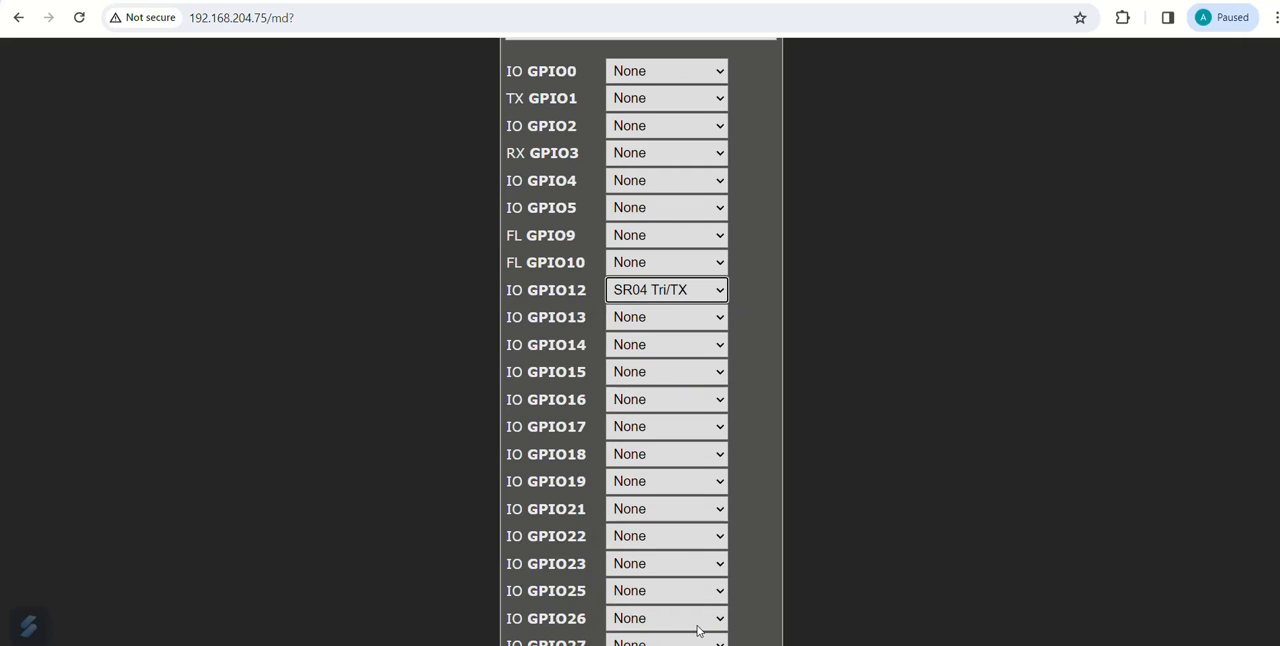
mouse_move(715, 358)
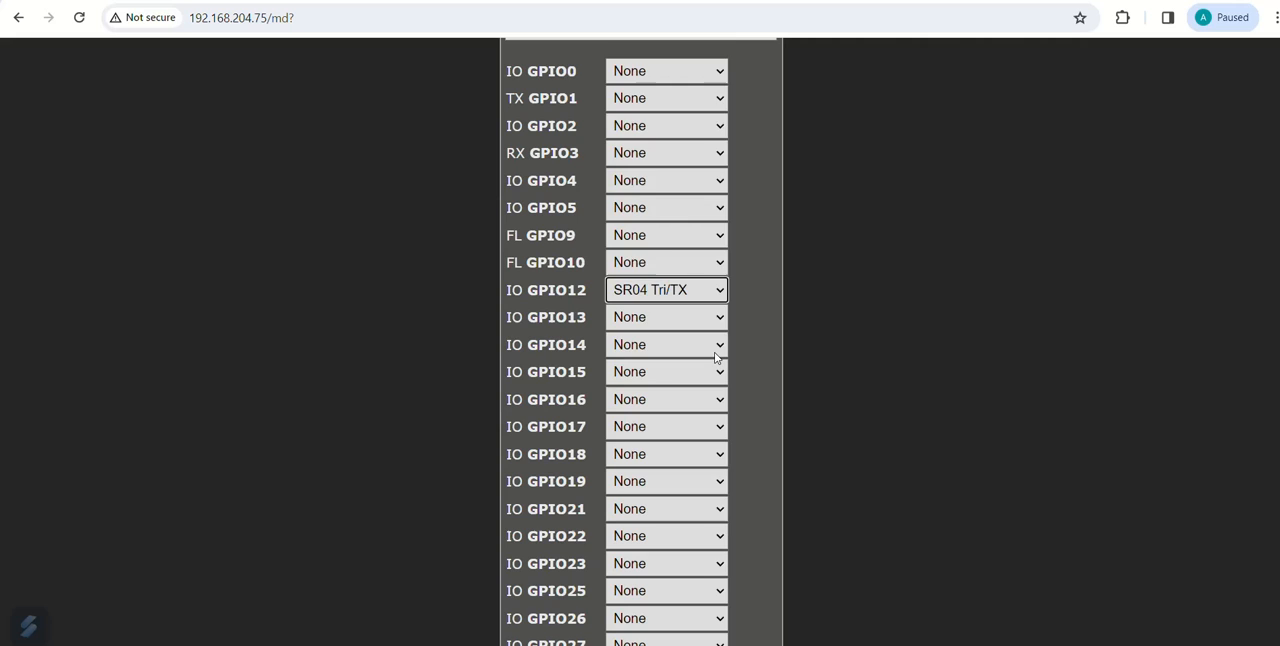
left_click(666, 344)
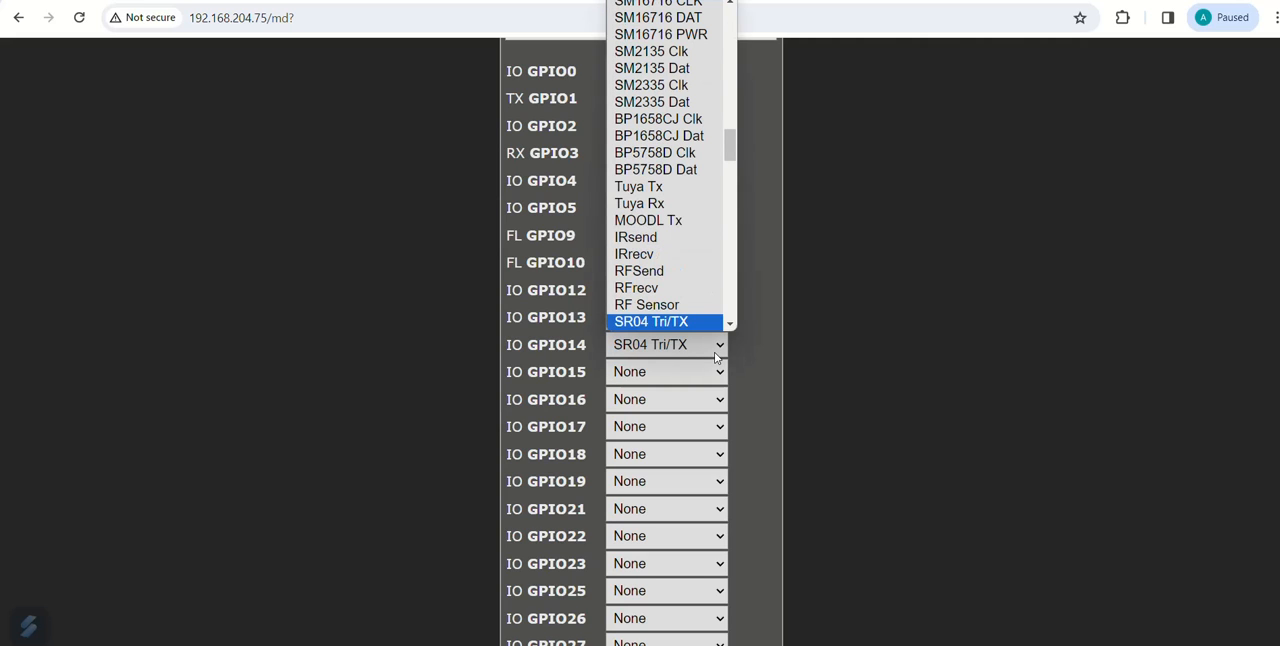
scroll("down", 3)
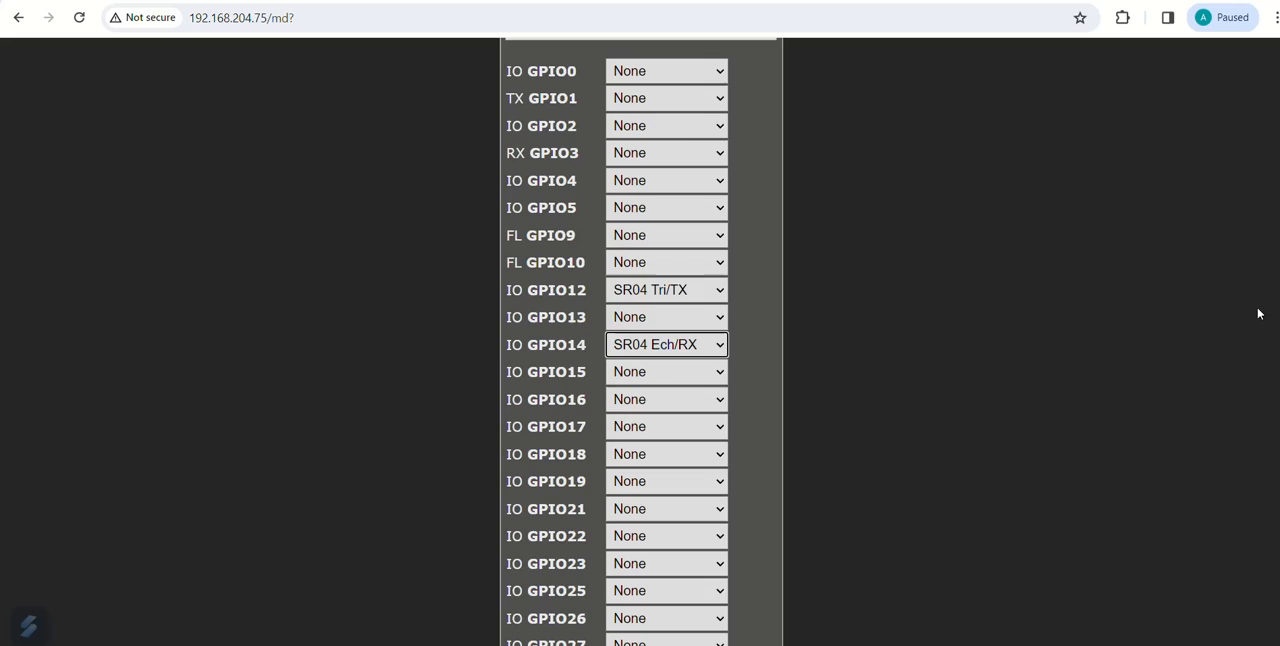
scroll("down", 3)
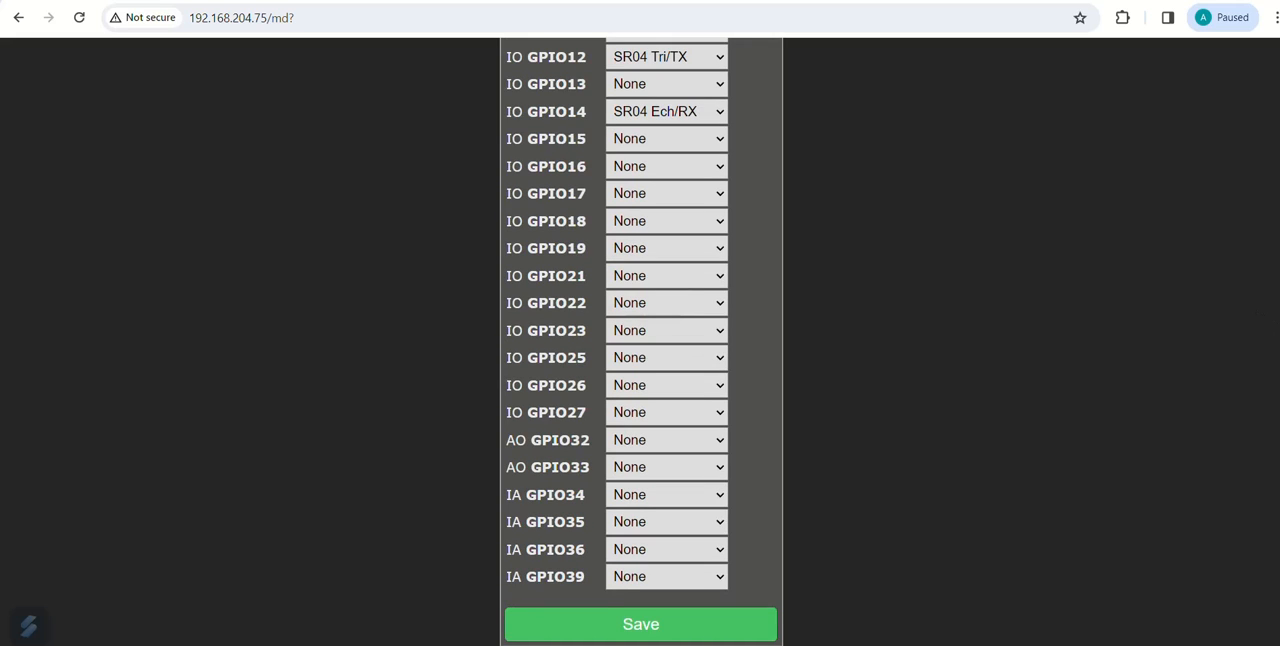
mouse_move(838, 510)
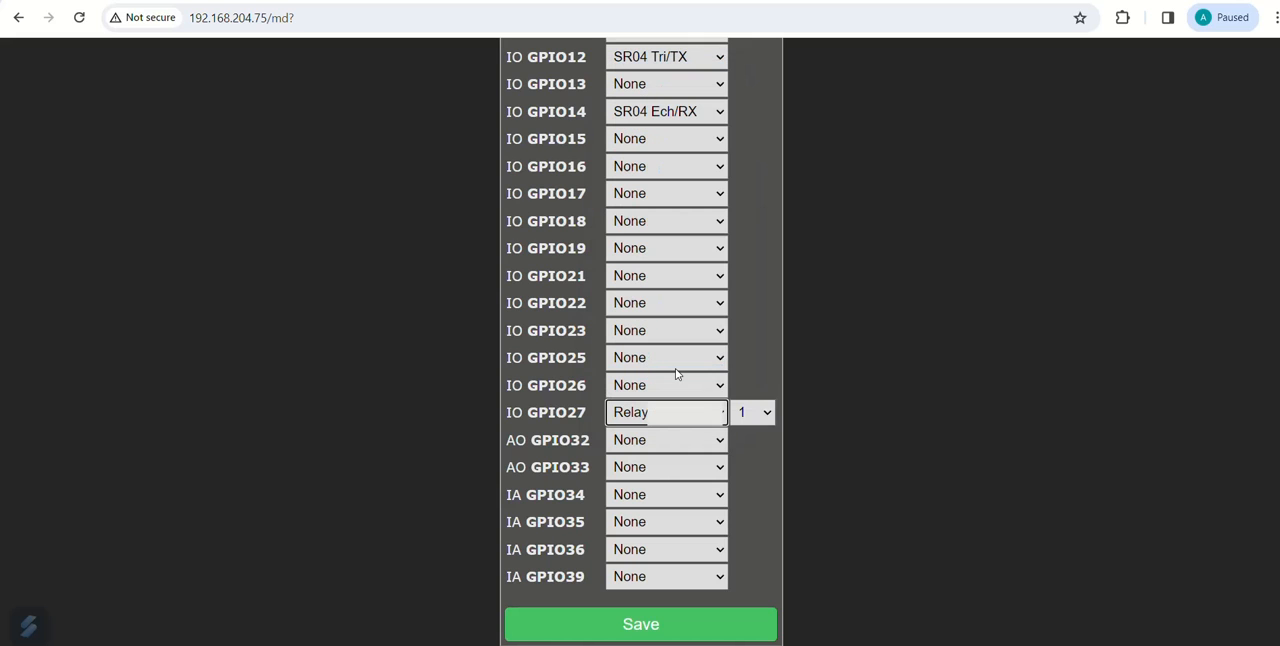
mouse_move(678, 608)
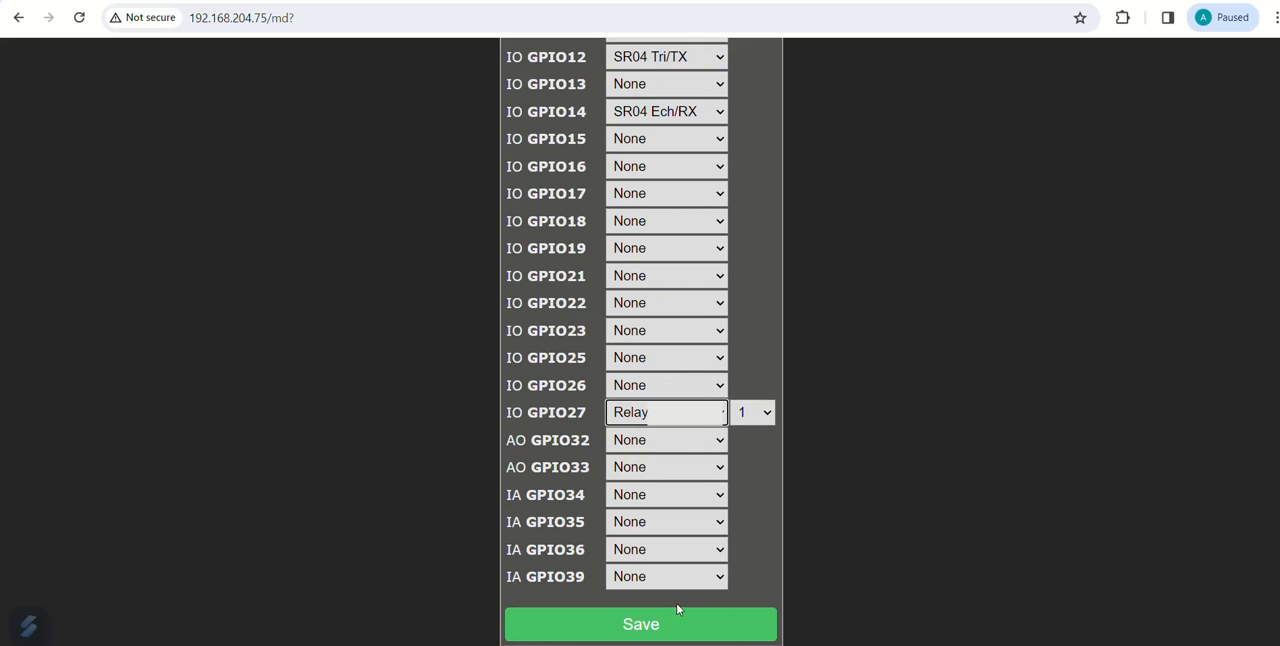
left_click(640, 623)
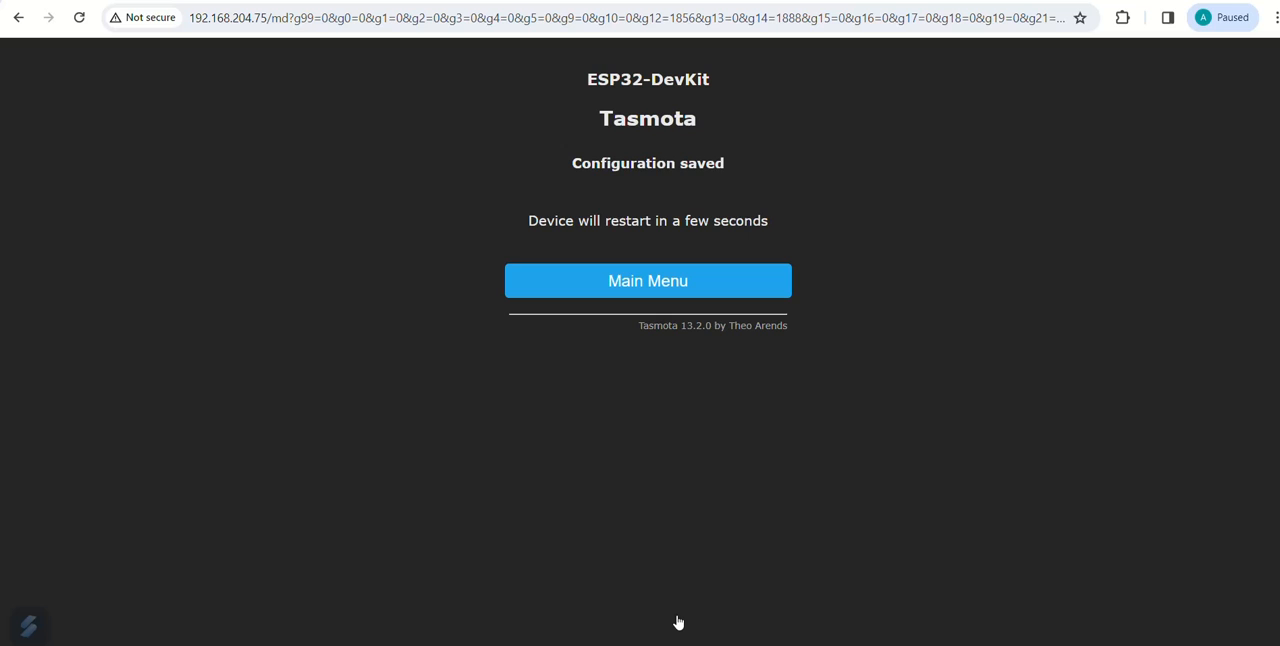
left_click(647, 280)
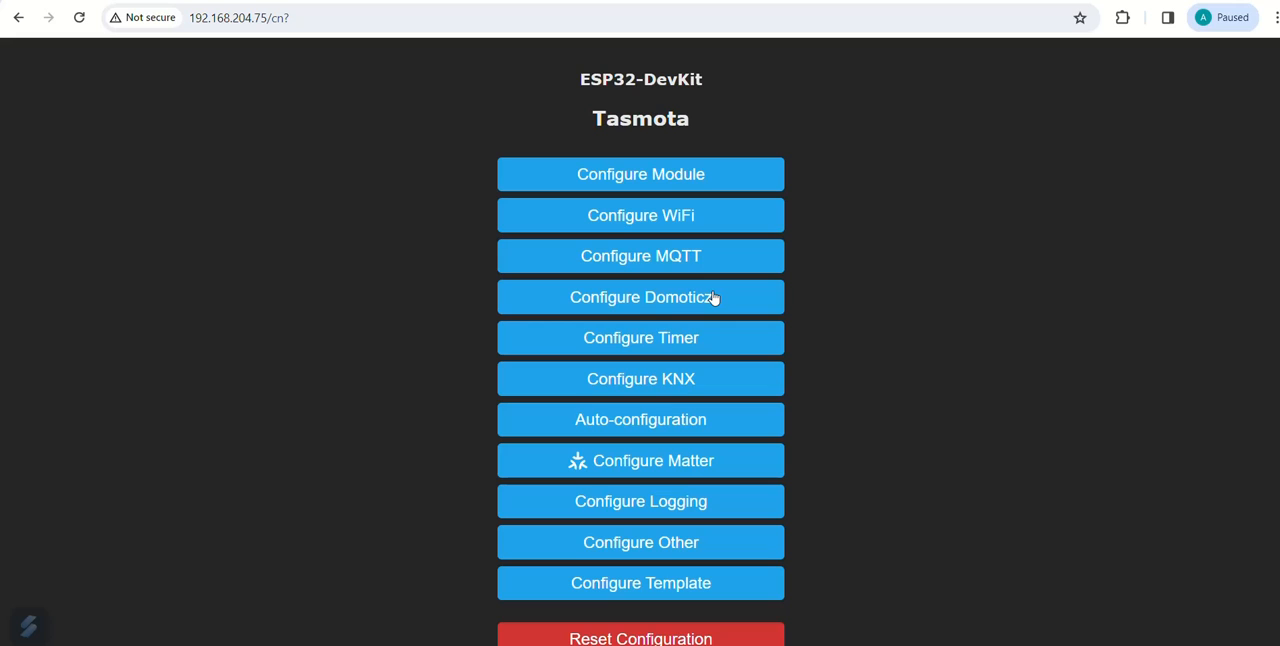
Set the MQTT host to broker.emqx.io and save the MQTT settings.
left_click(640, 256)
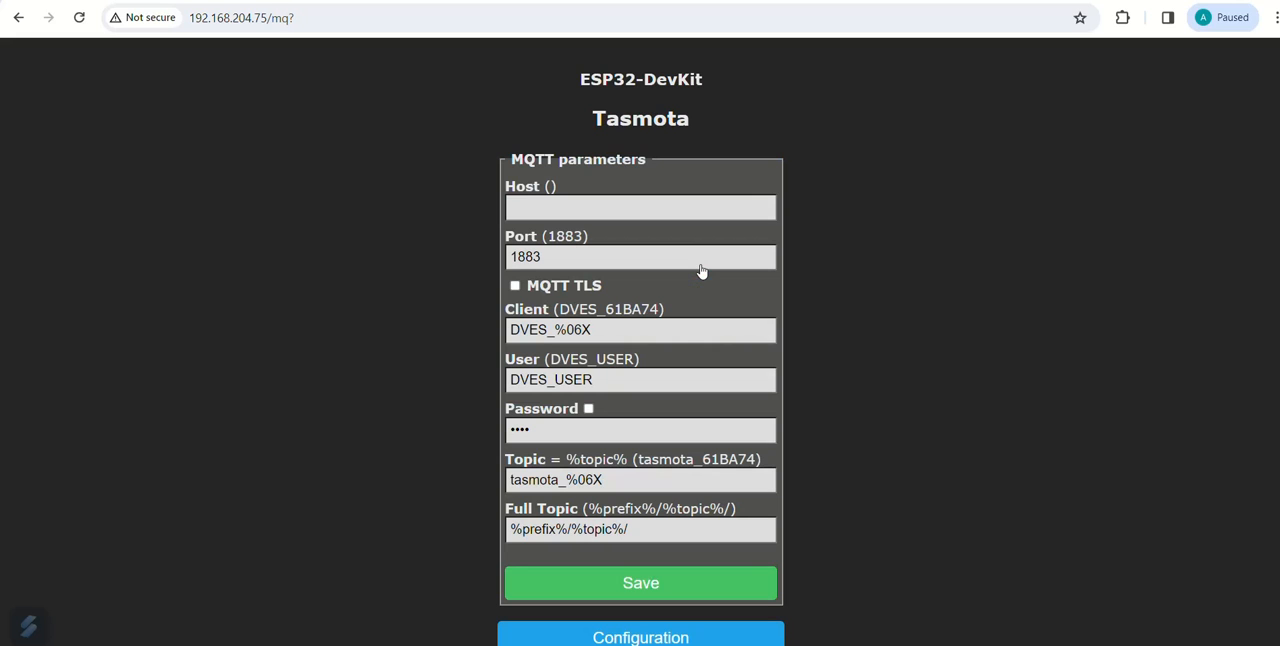
left_click(640, 207)
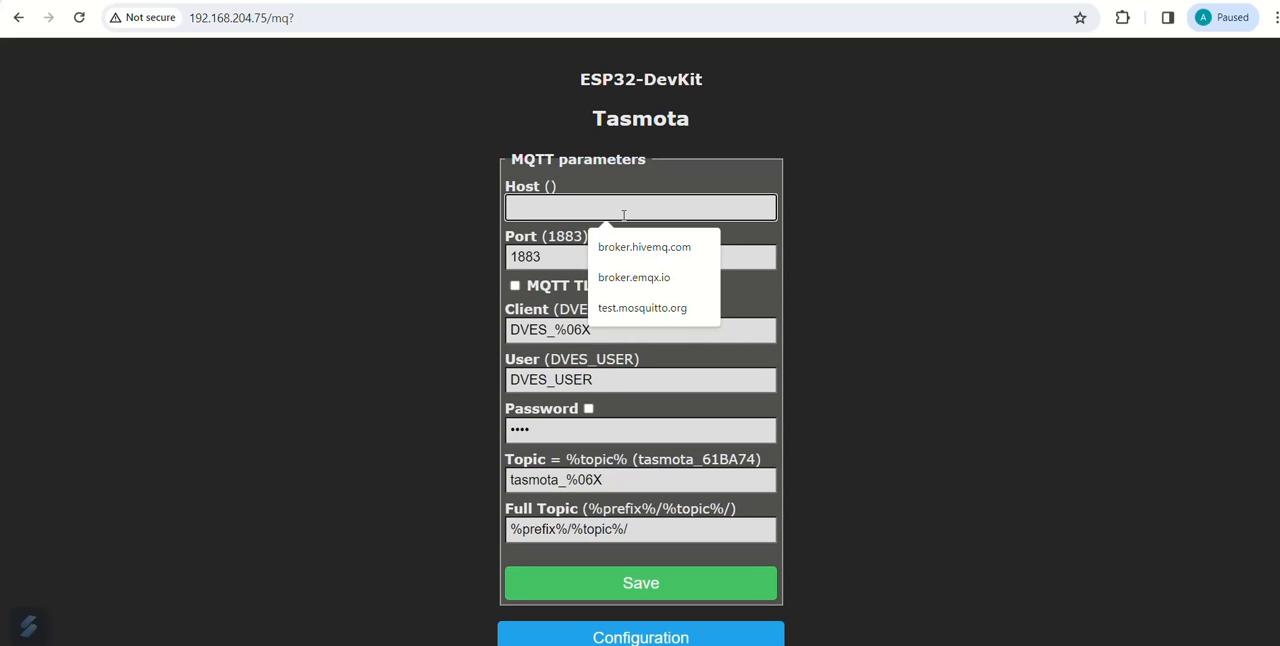
left_click(633, 277)
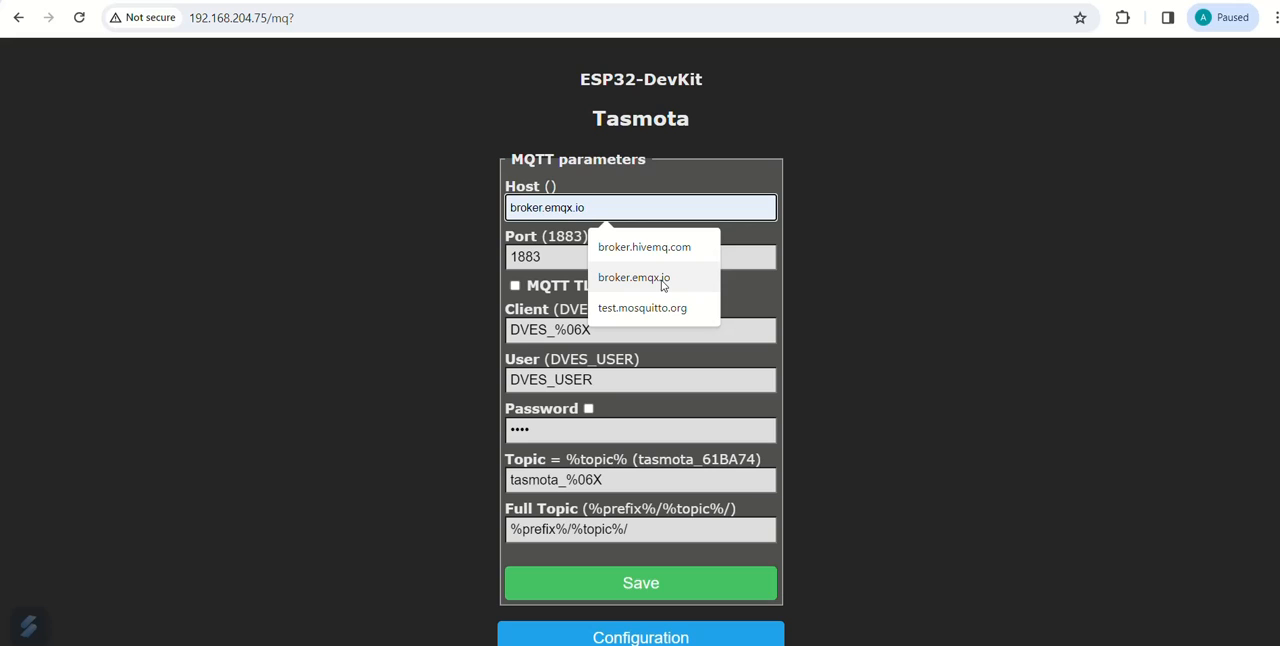
left_click(633, 277)
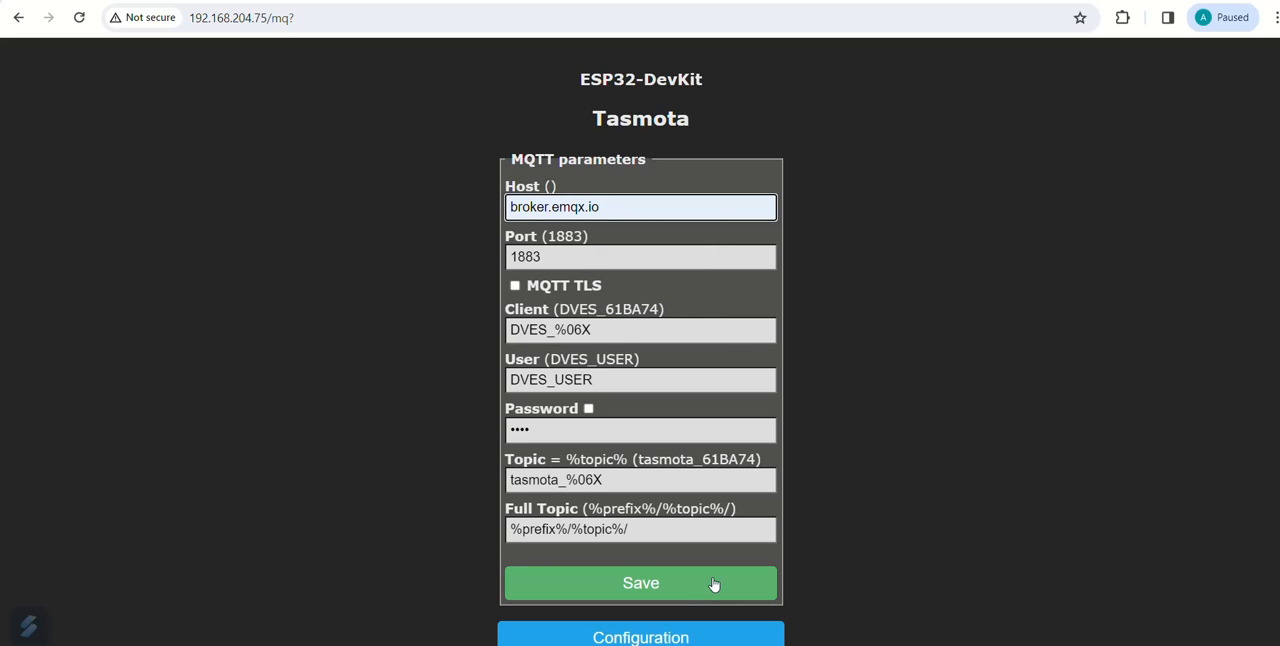
left_click(640, 583)
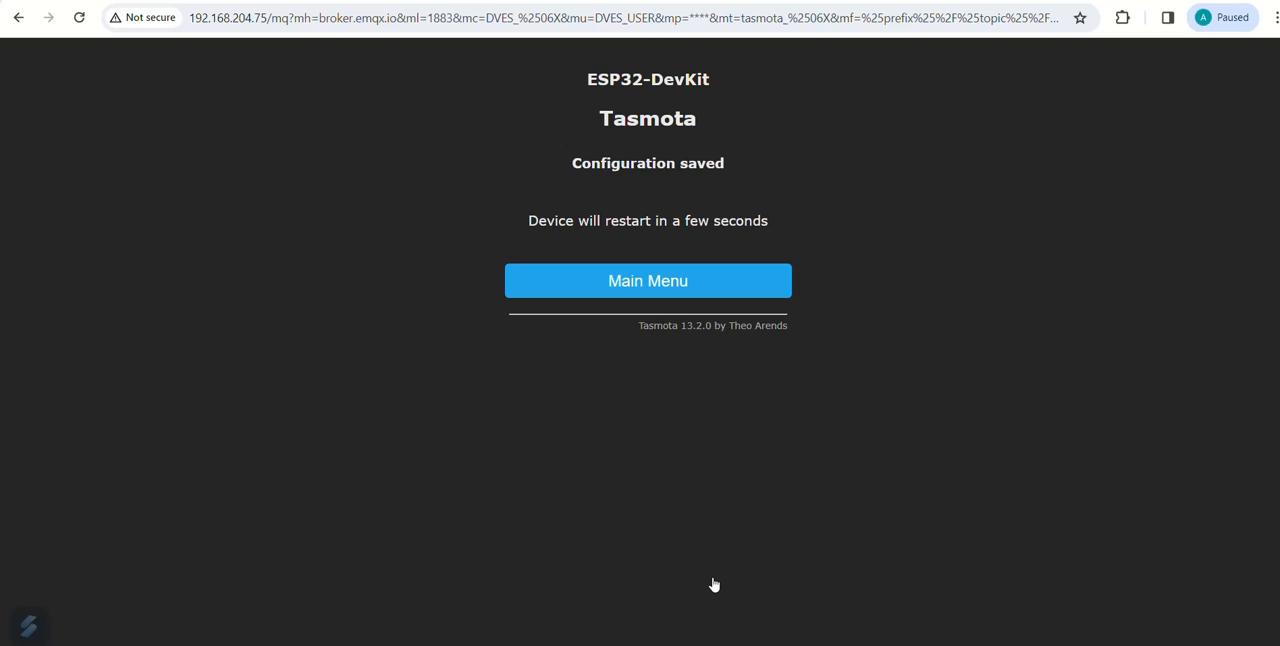
left_click(647, 280)
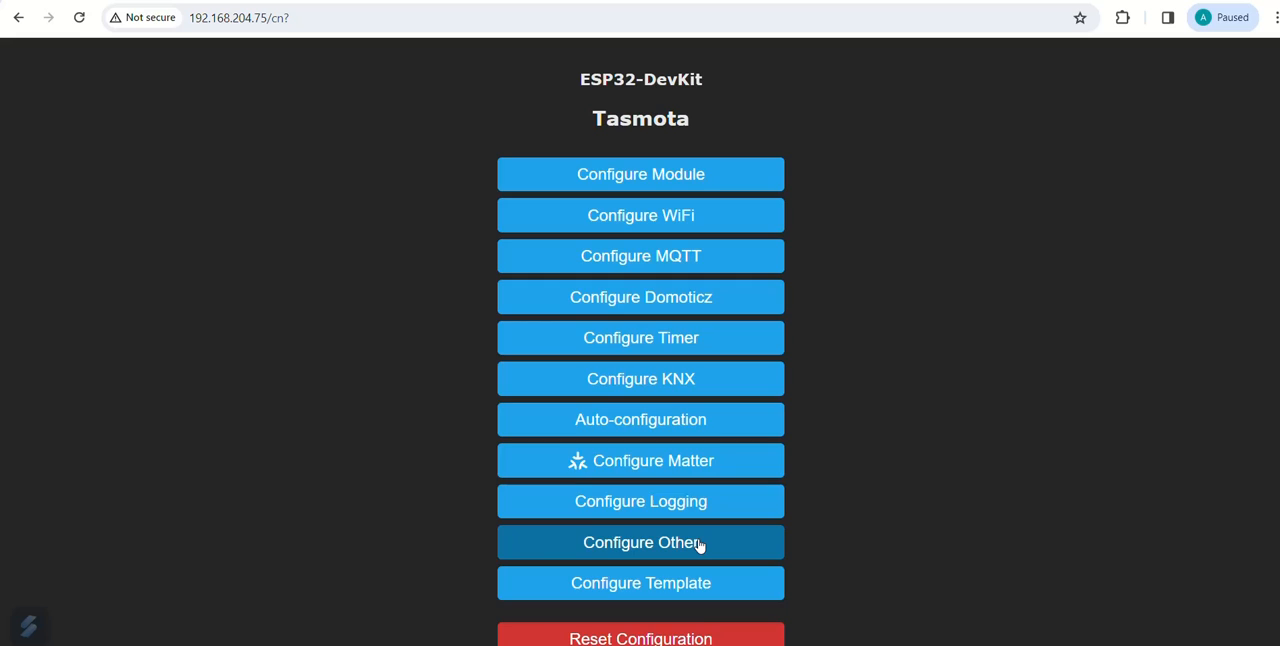
Name the device WLC in Other settings, save, and return to the main page.
left_click(640, 542)
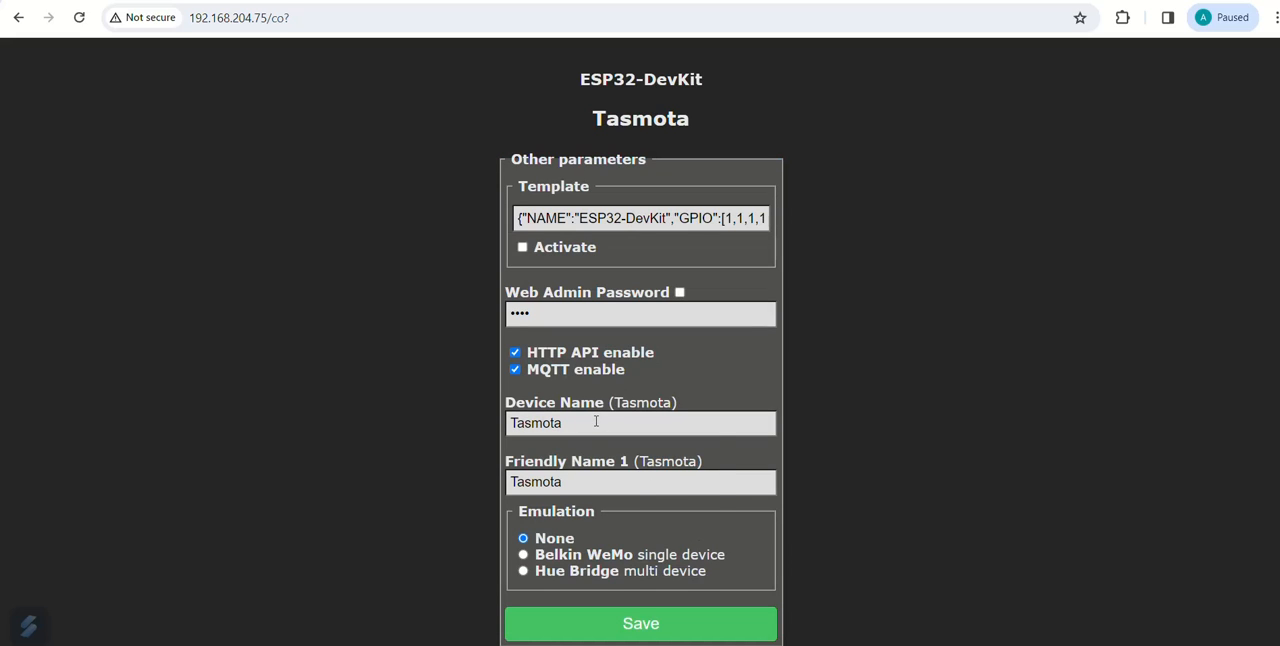
left_click(640, 422)
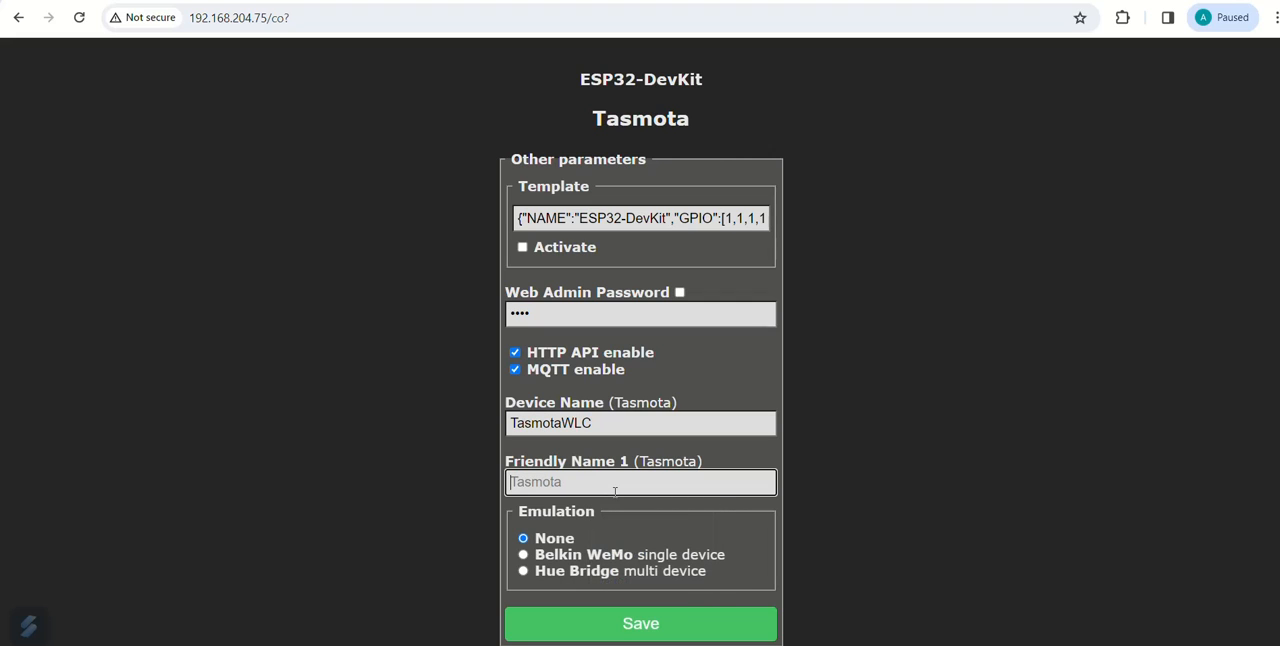
type("WLC")
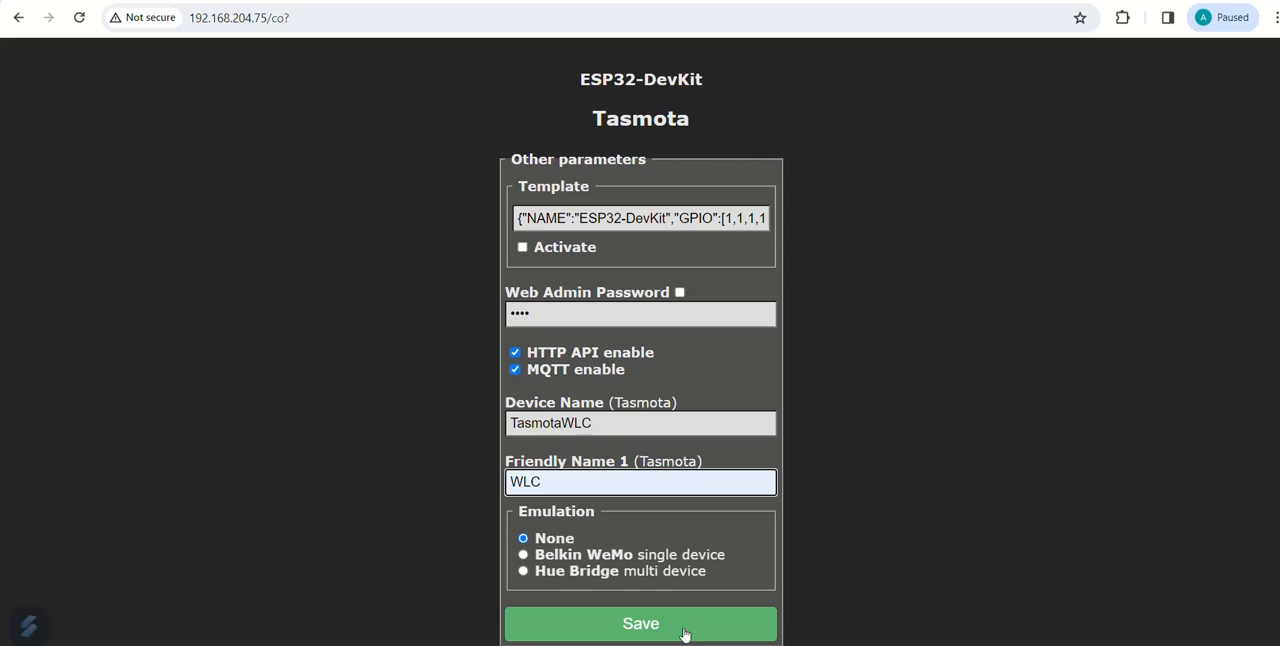
left_click(640, 623)
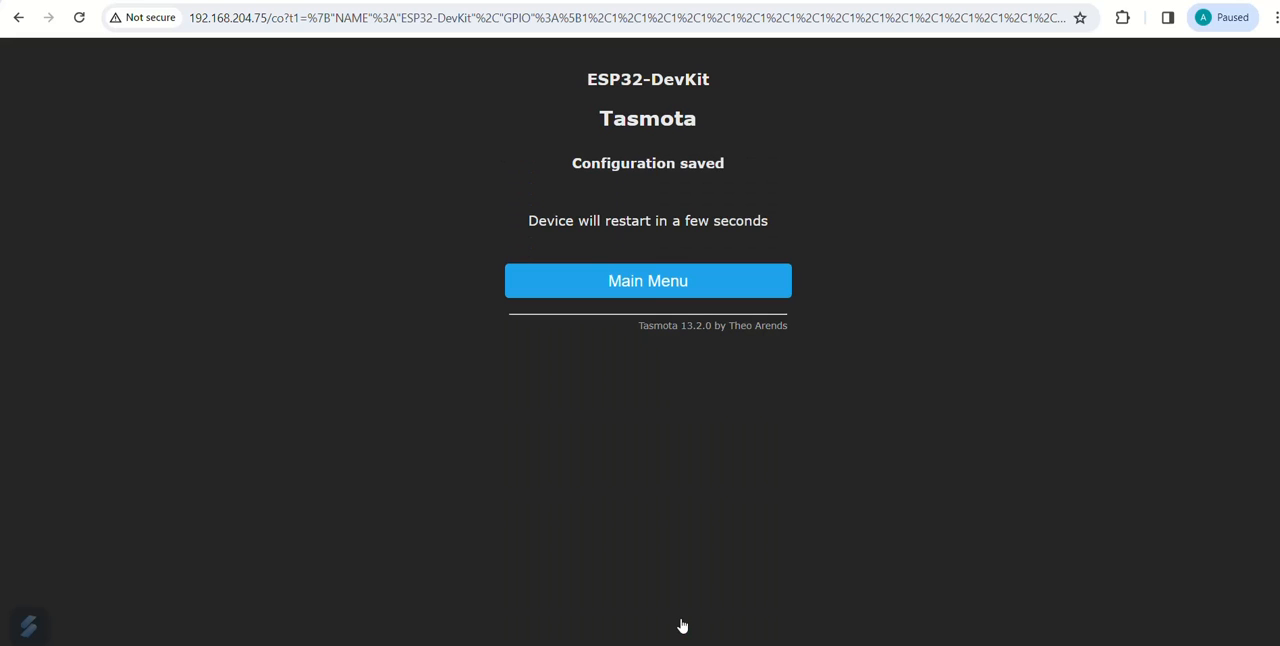
left_click(647, 280)
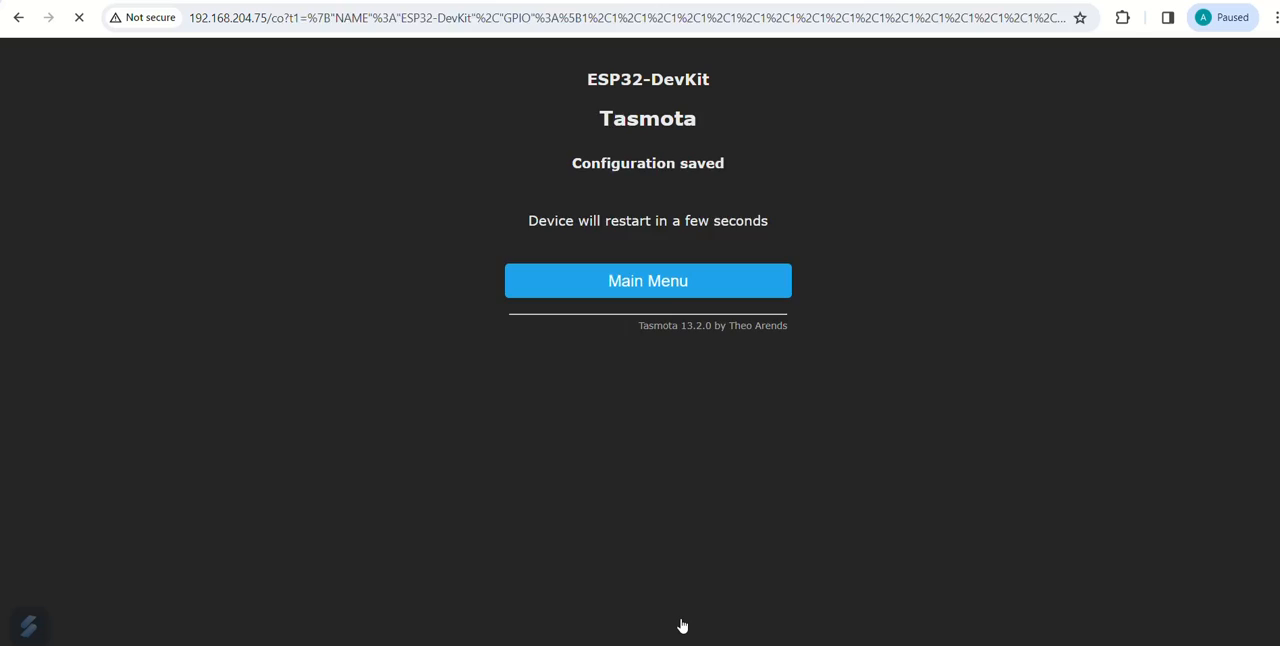
left_click(647, 280)
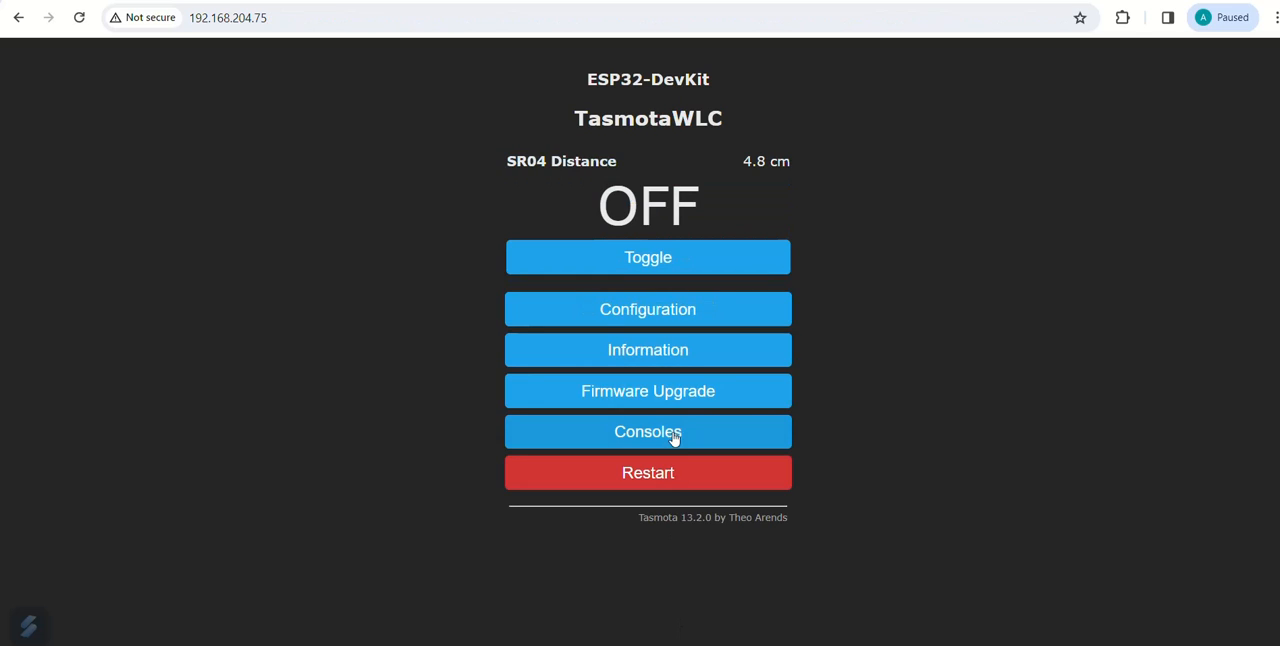
Run 'teleperiod 10' in the Tasmota console to report telemetry every 10 seconds.
left_click(648, 431)
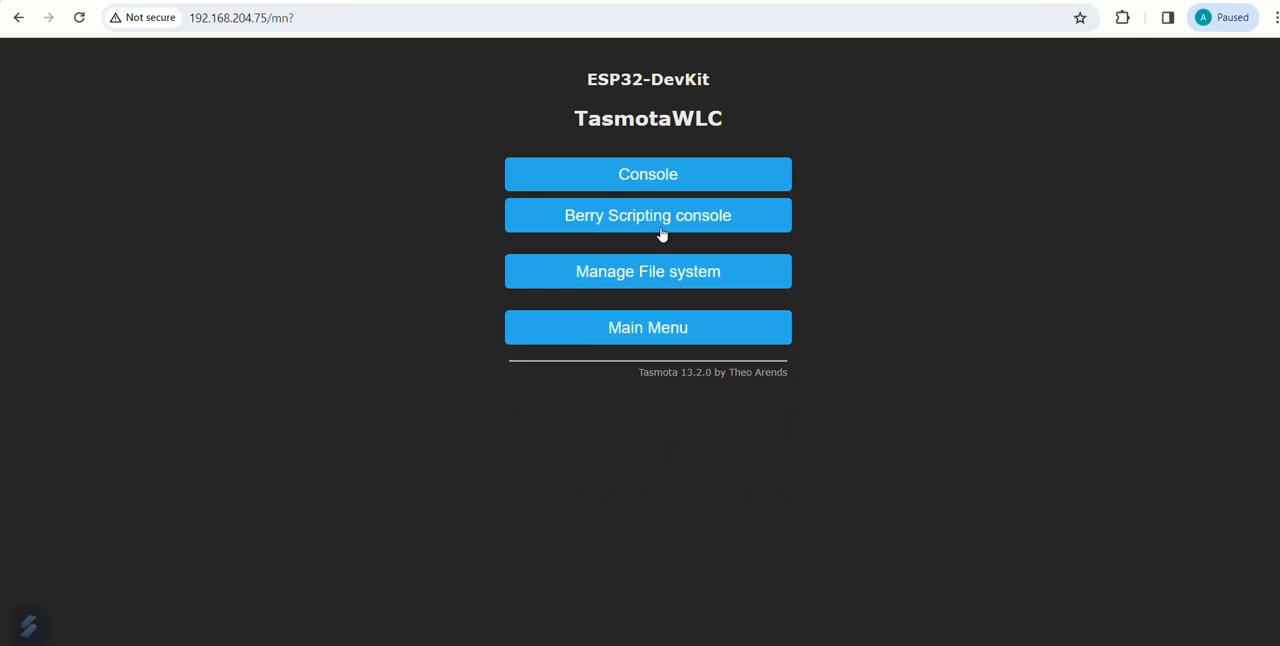
left_click(647, 174)
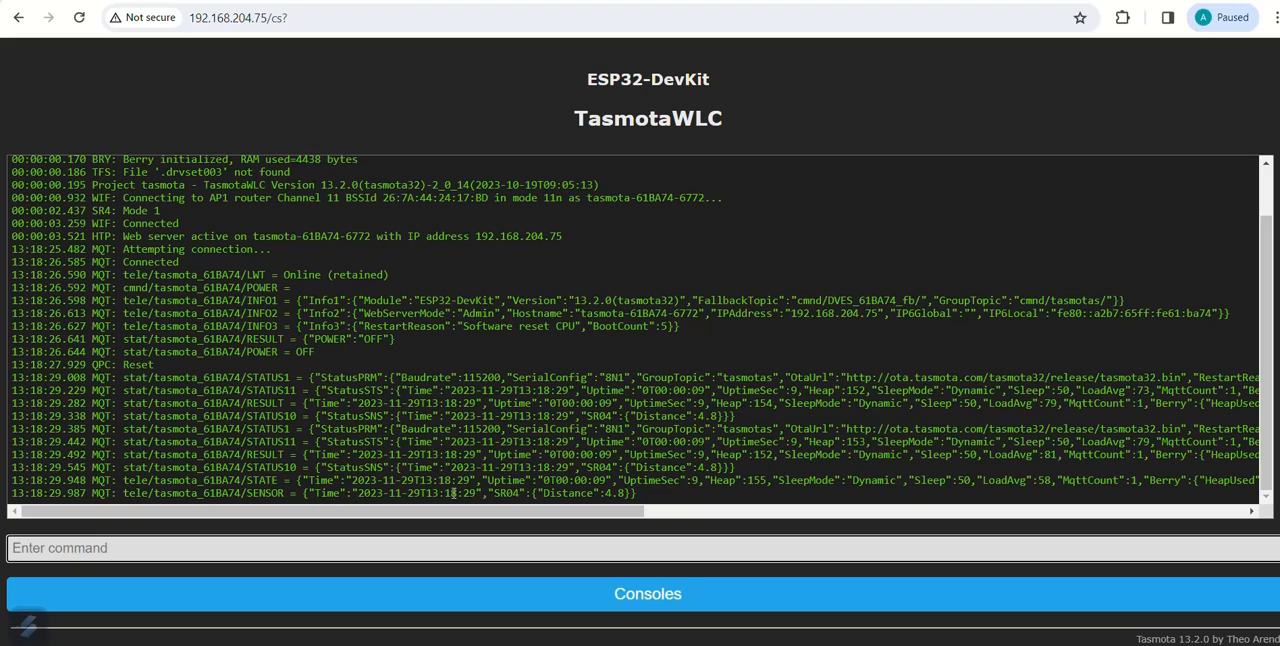
type("teleperiod 10")
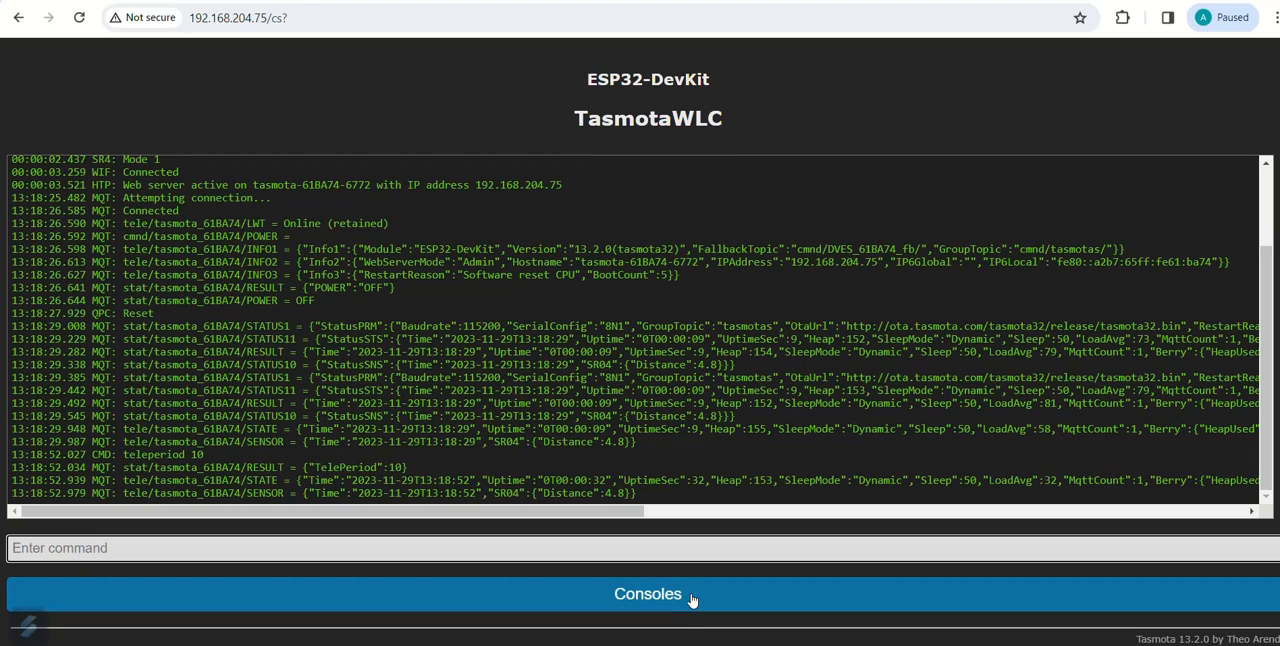
left_click(100, 548)
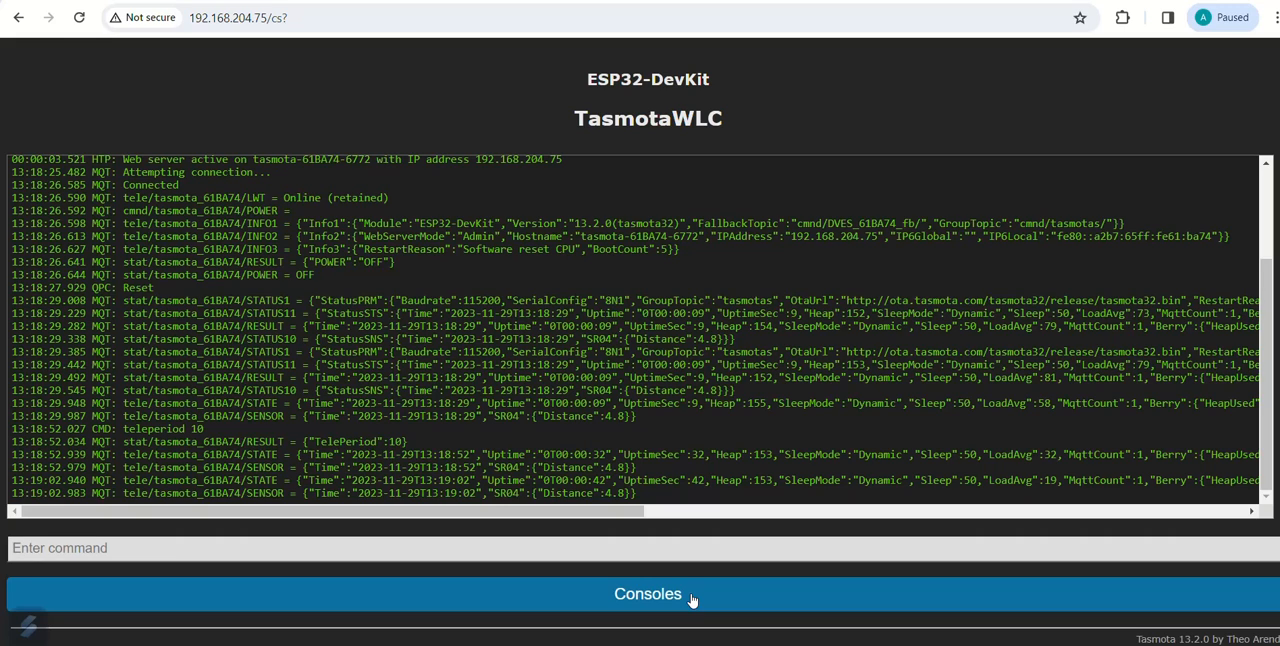
left_click(647, 593)
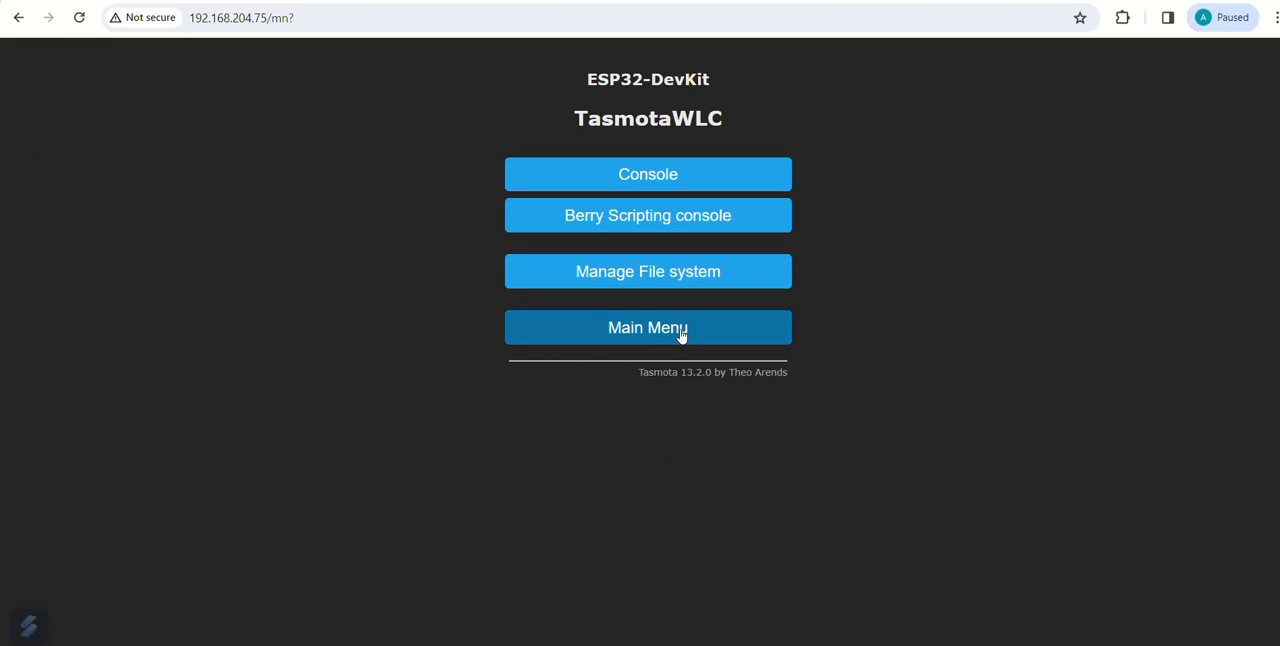
Go back to the Main Menu showing SR04 distance 4.8 cm and power off.
left_click(647, 327)
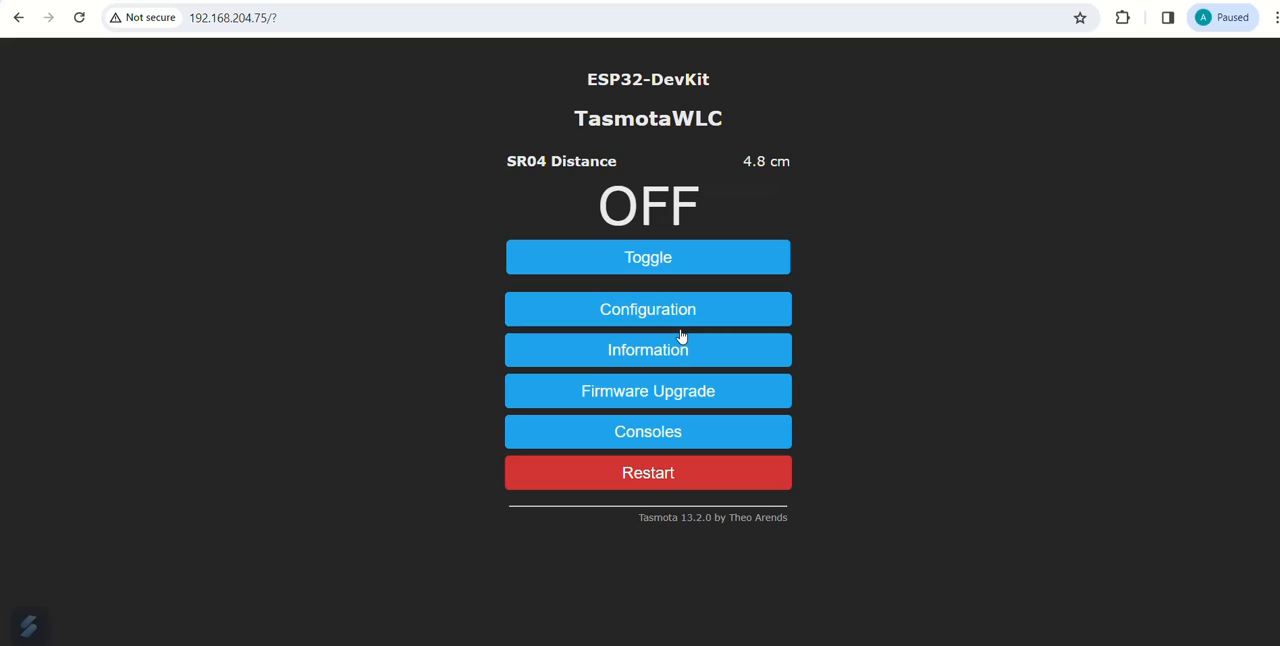
mouse_move(808, 168)
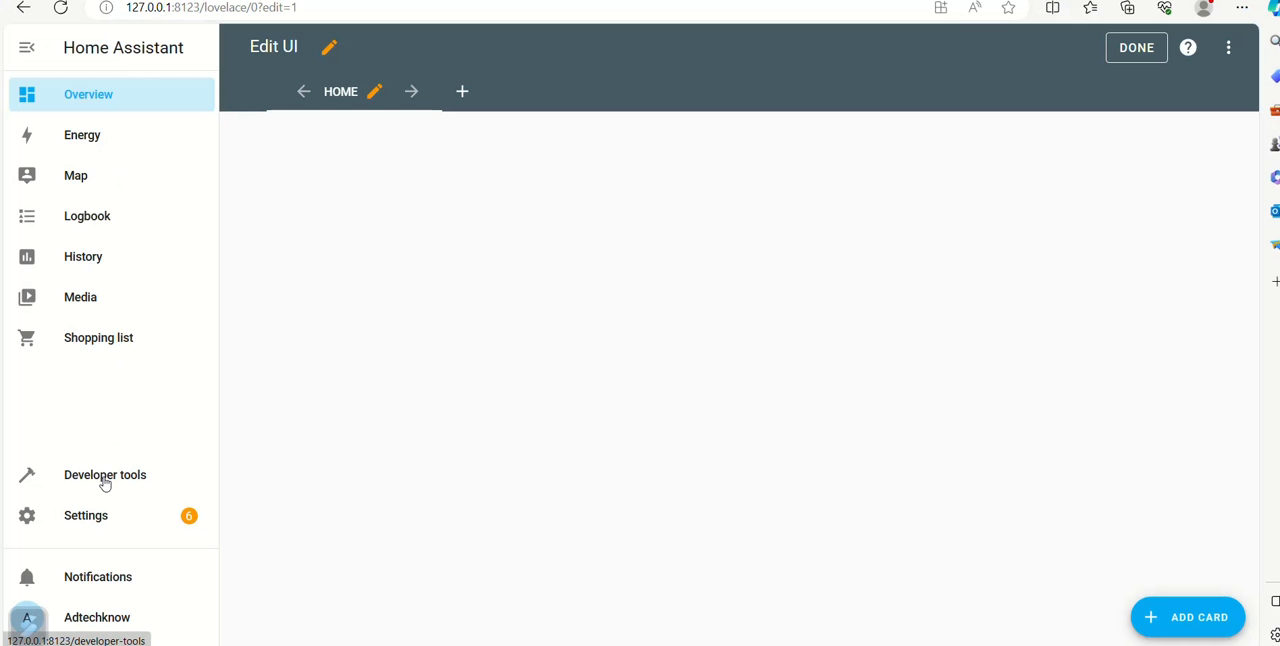
Start adding the MQTT integration from Devices & services, searching 'mq'.
left_click(86, 515)
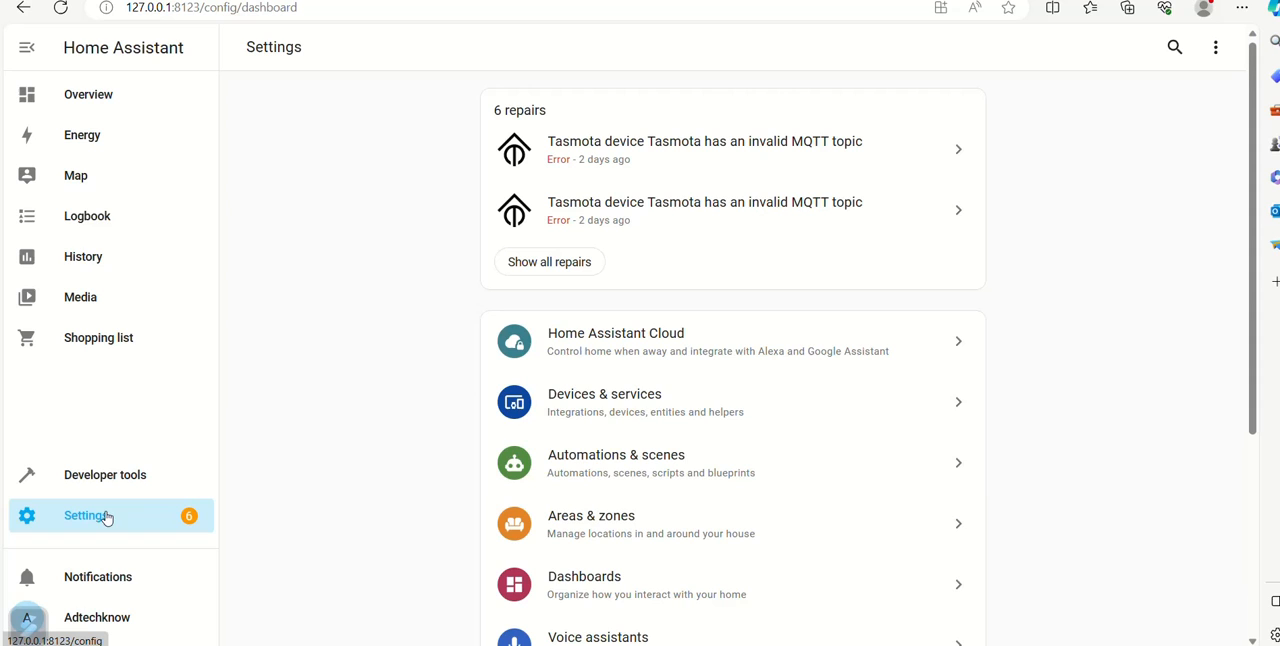
mouse_move(633, 401)
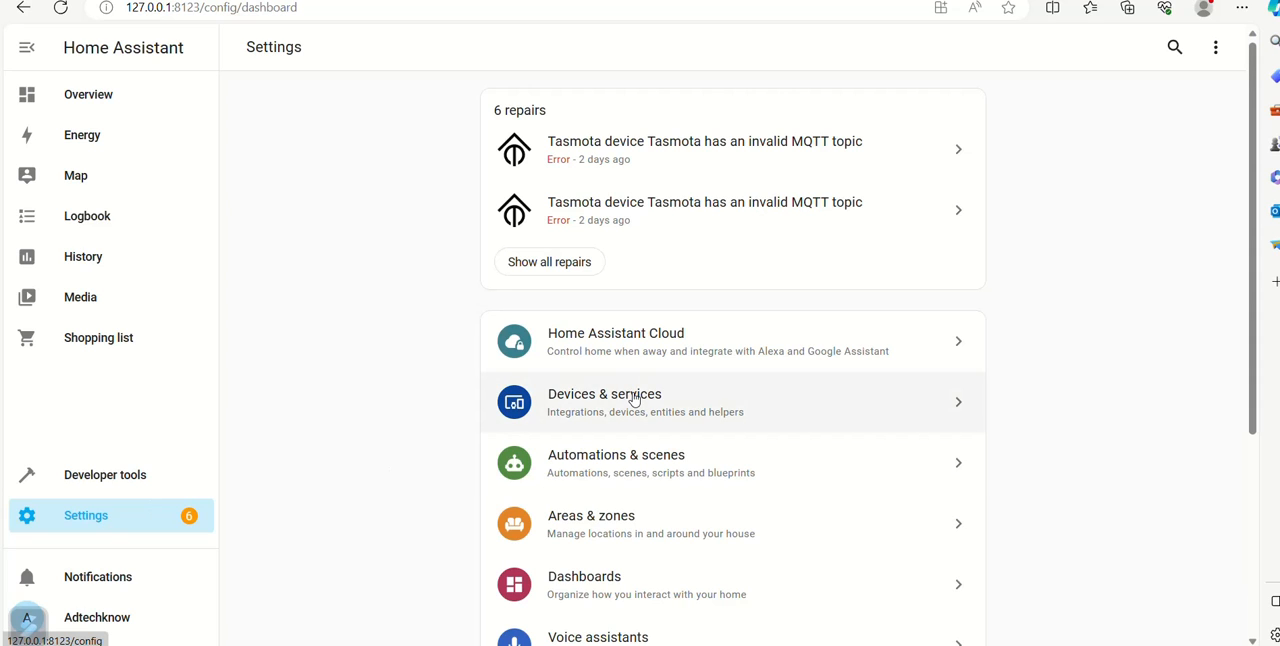
left_click(604, 402)
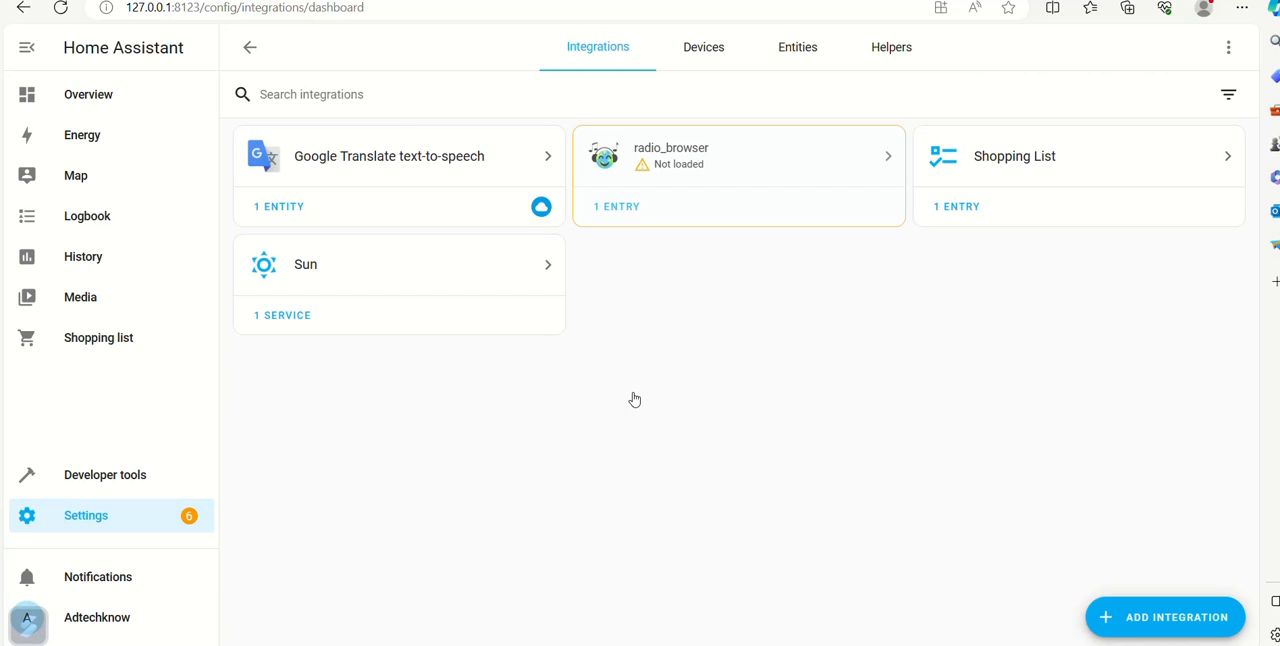
left_click(1164, 617)
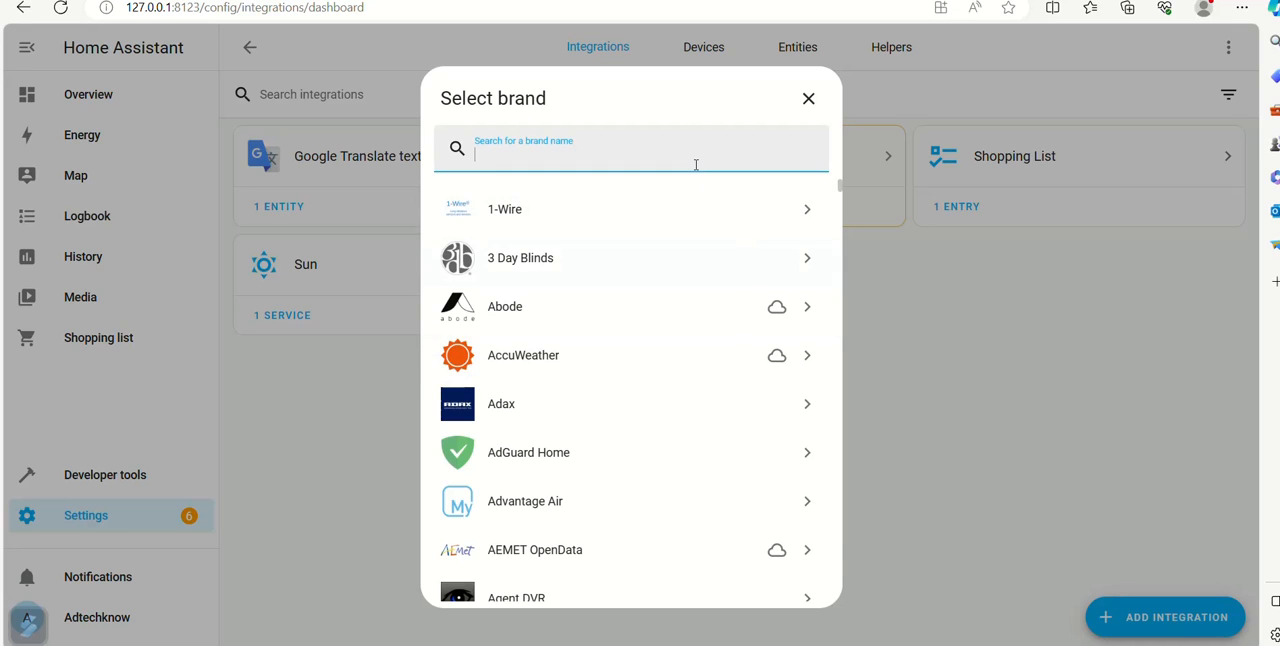
type("mq")
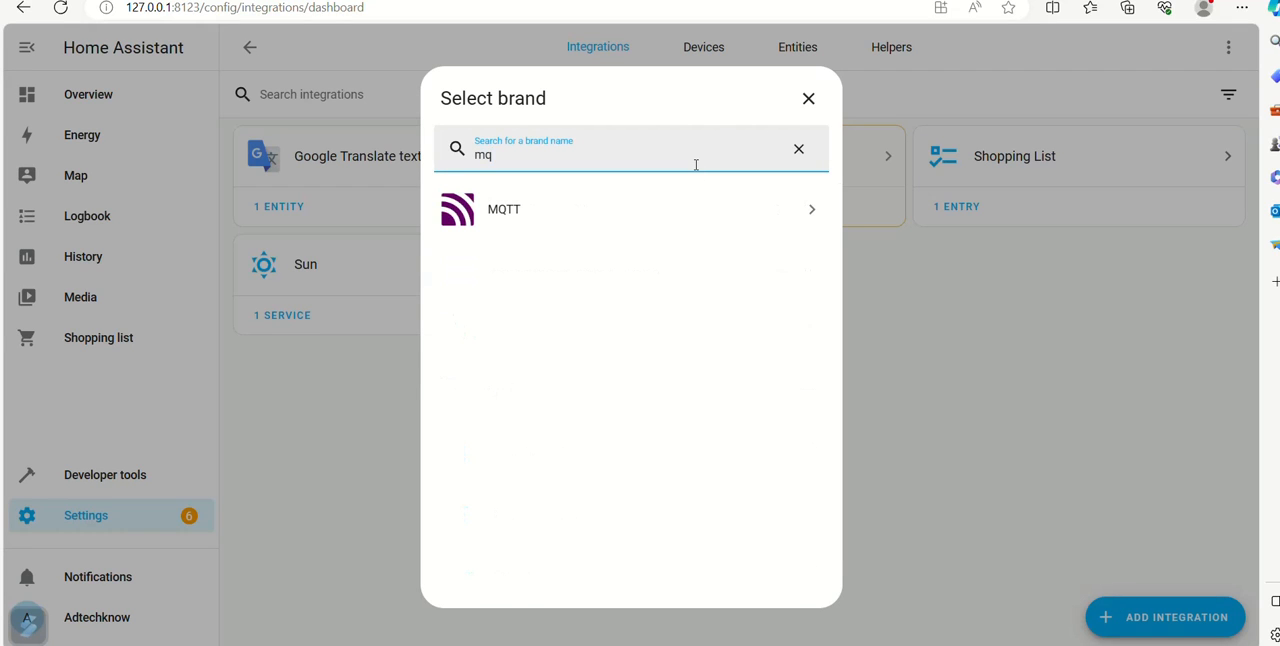
left_click(504, 209)
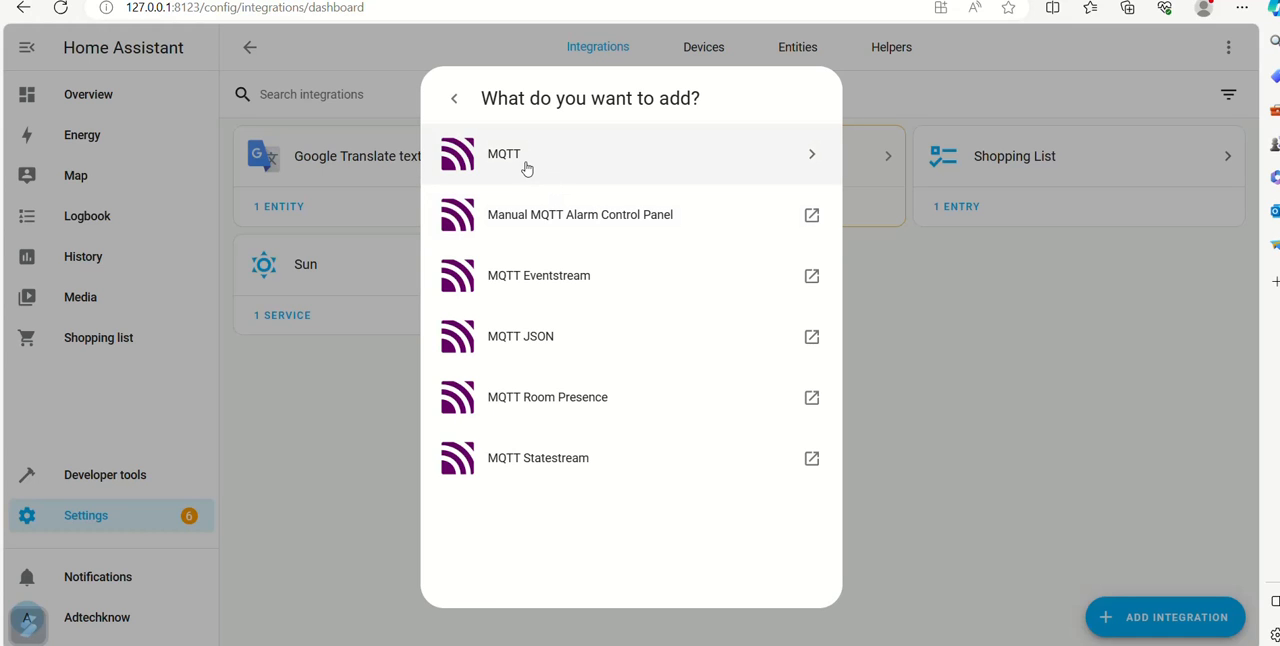
left_click(504, 154)
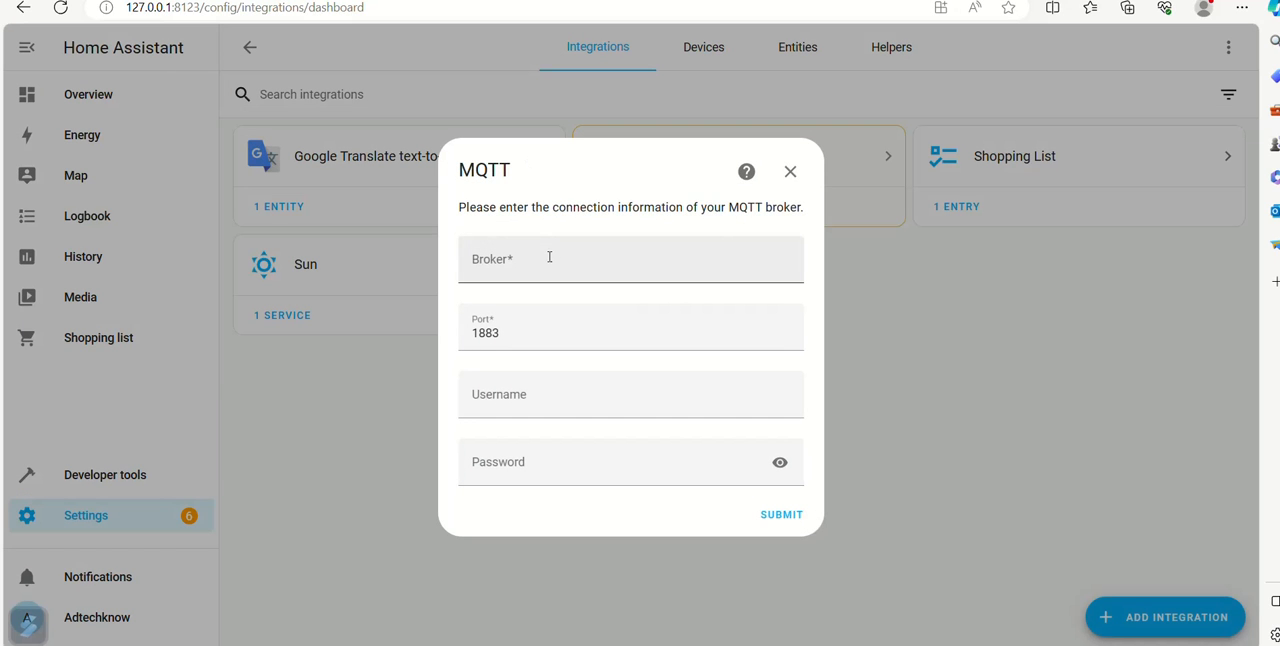
Enter broker.emqx.io as the MQTT broker on port 1883 and submit.
type("br")
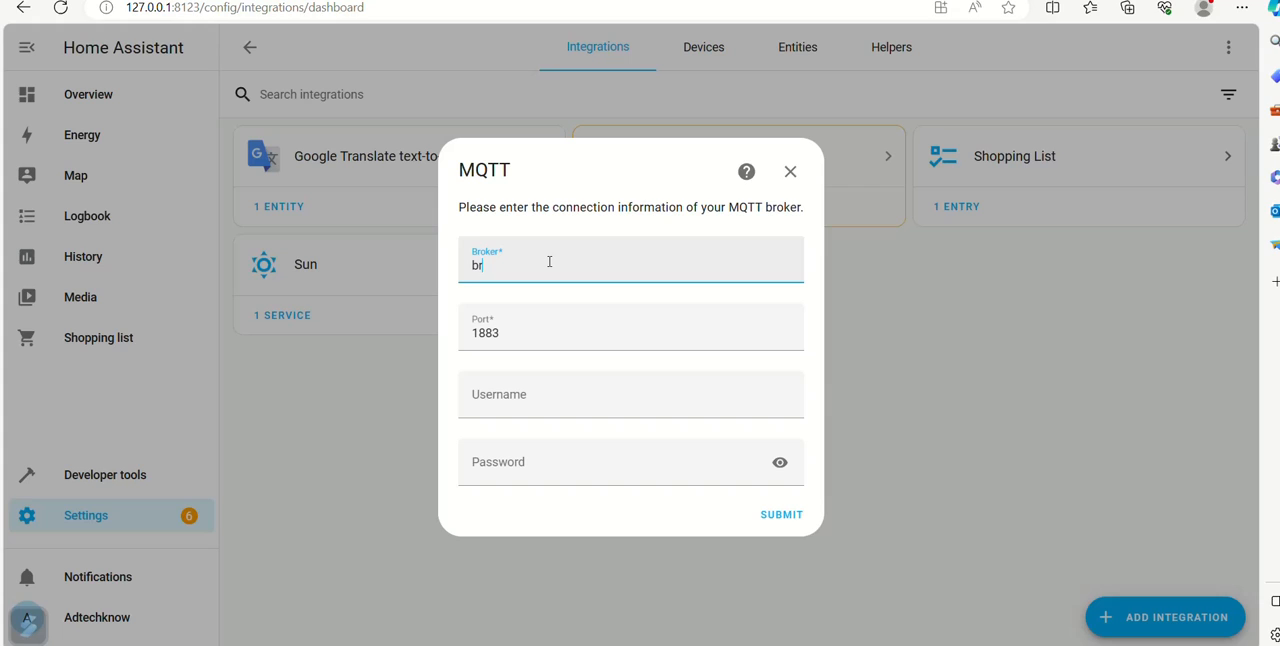
type("oker.")
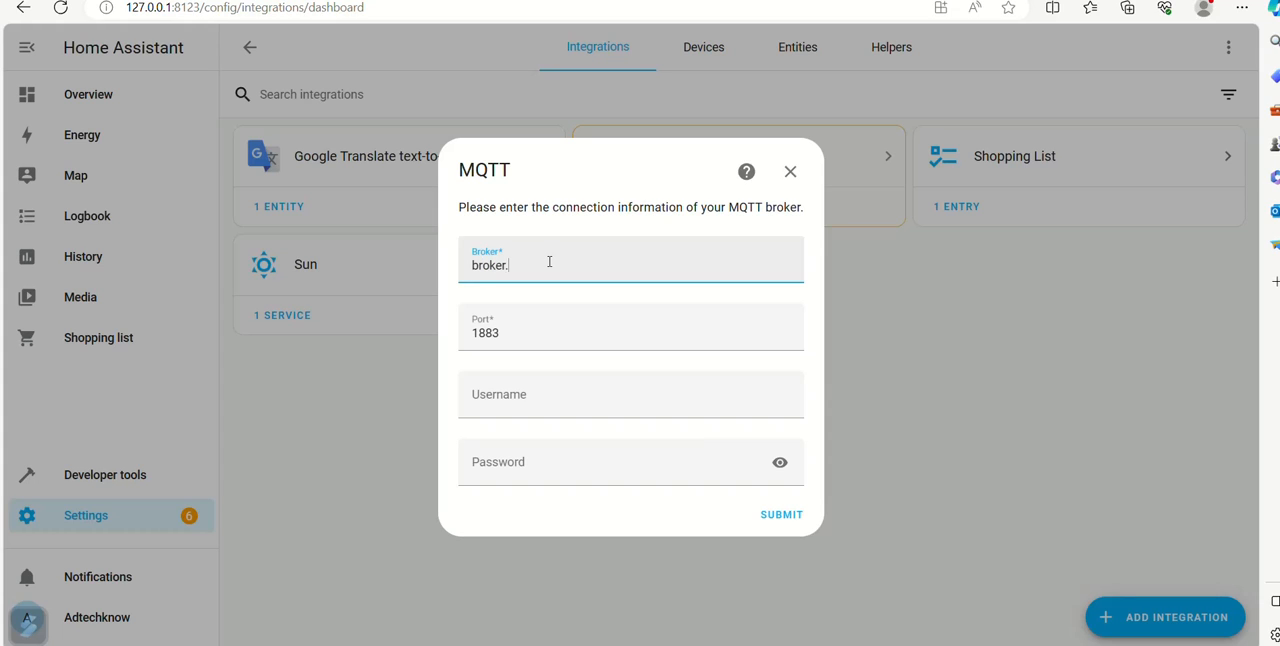
type("emq")
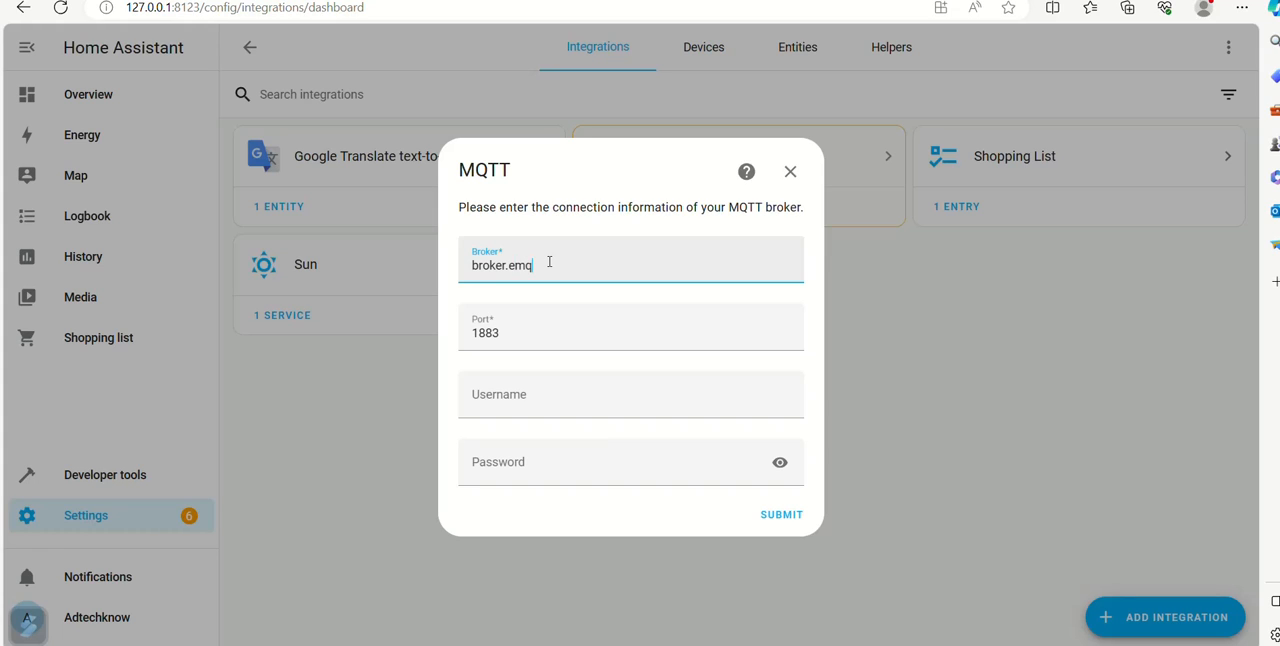
type("x.io")
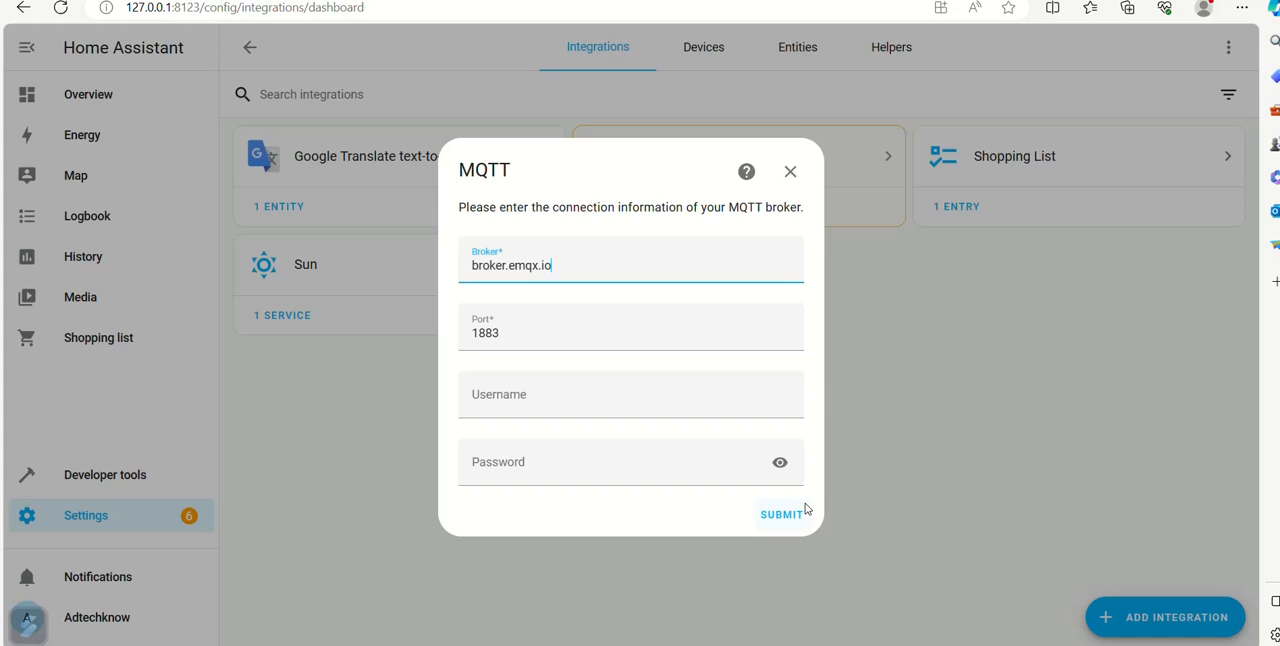
mouse_move(806, 515)
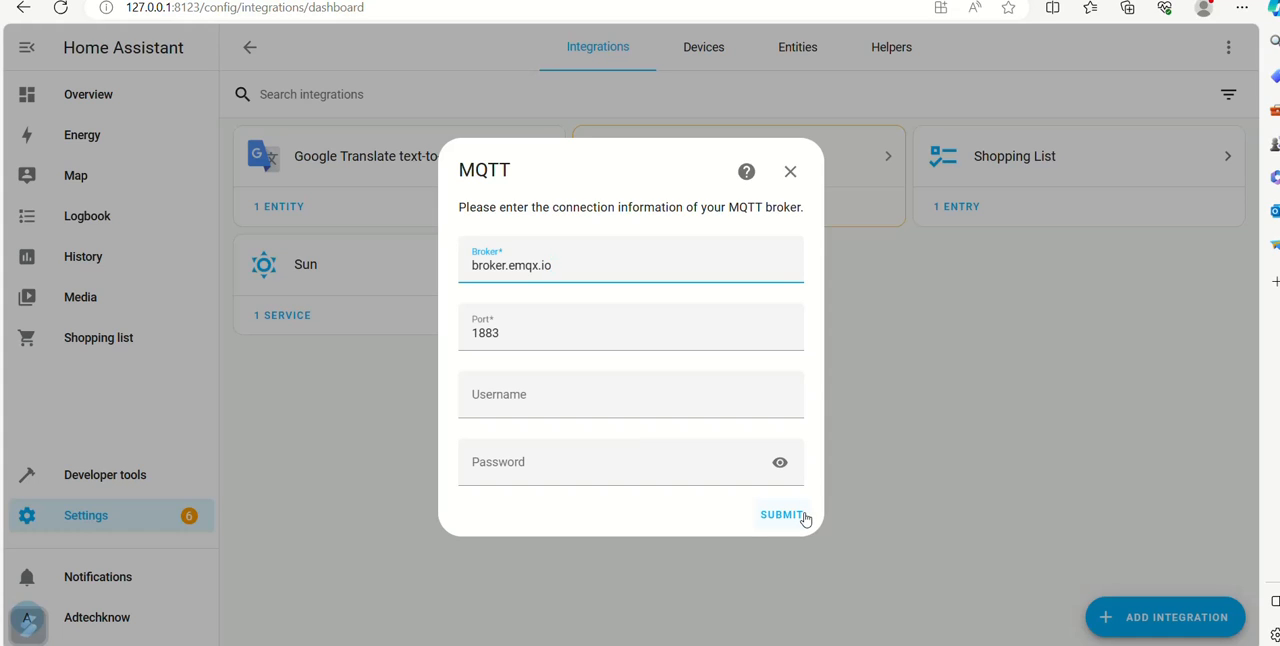
left_click(782, 514)
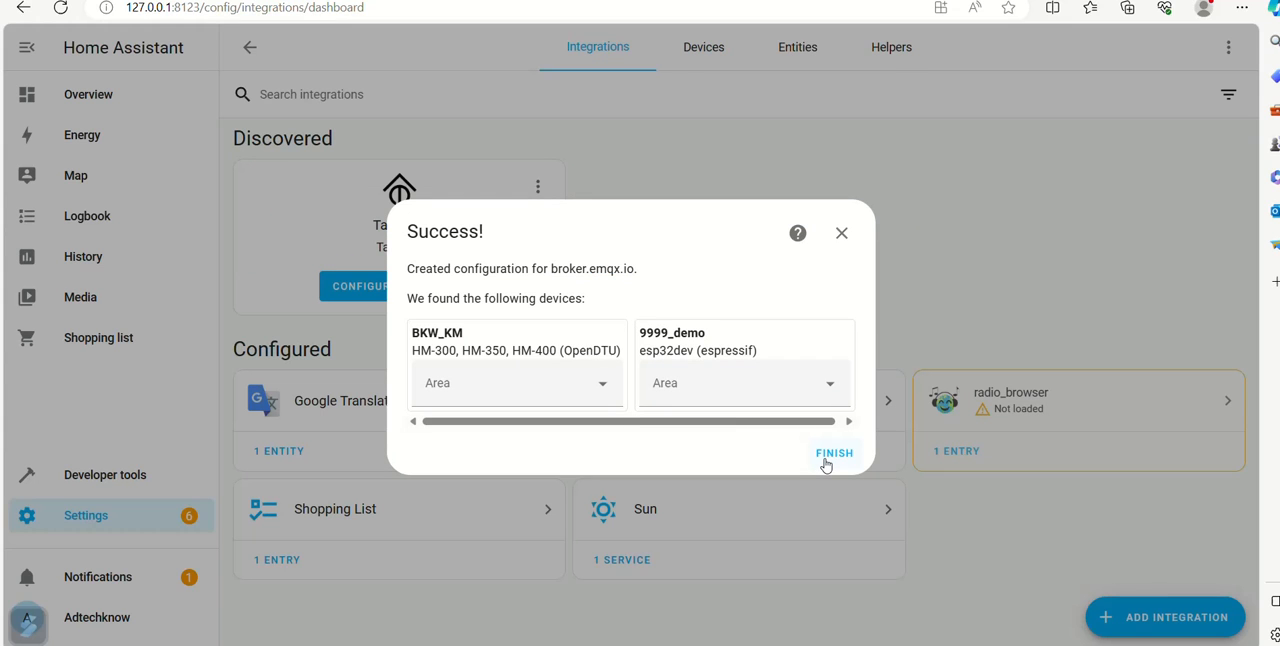
Finish MQTT setup, then search Tasmota devices for 'wlc' and open TasmotaWLC.
left_click(834, 453)
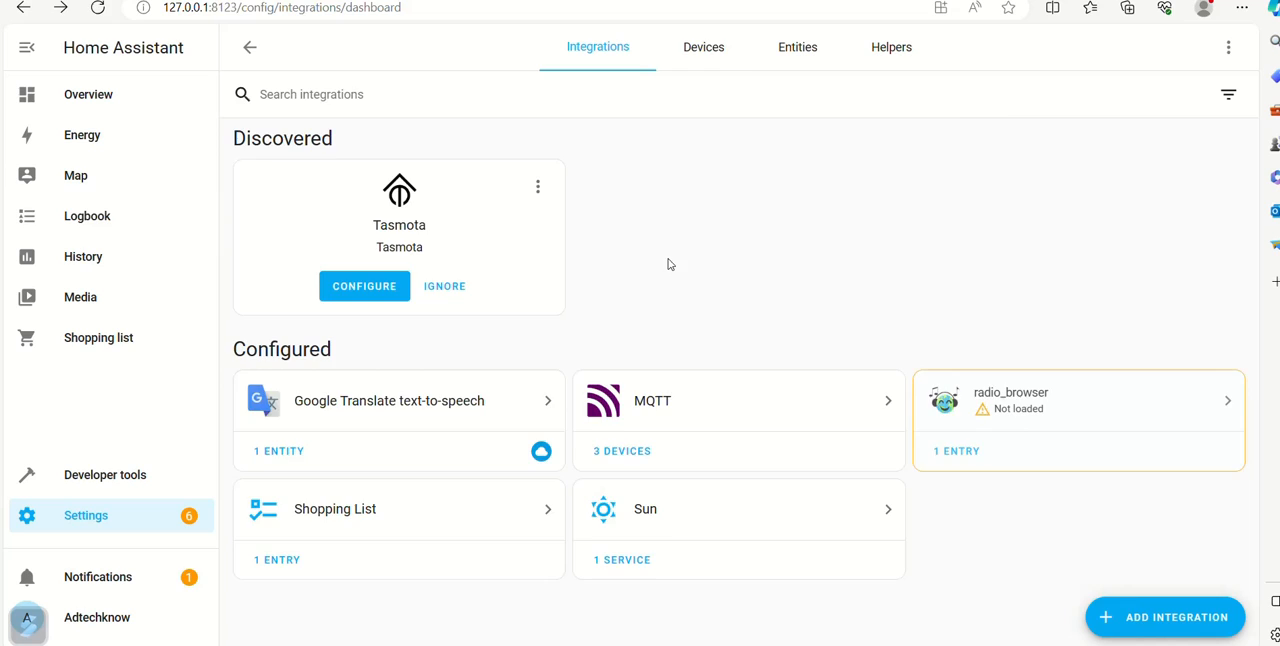
left_click(703, 47)
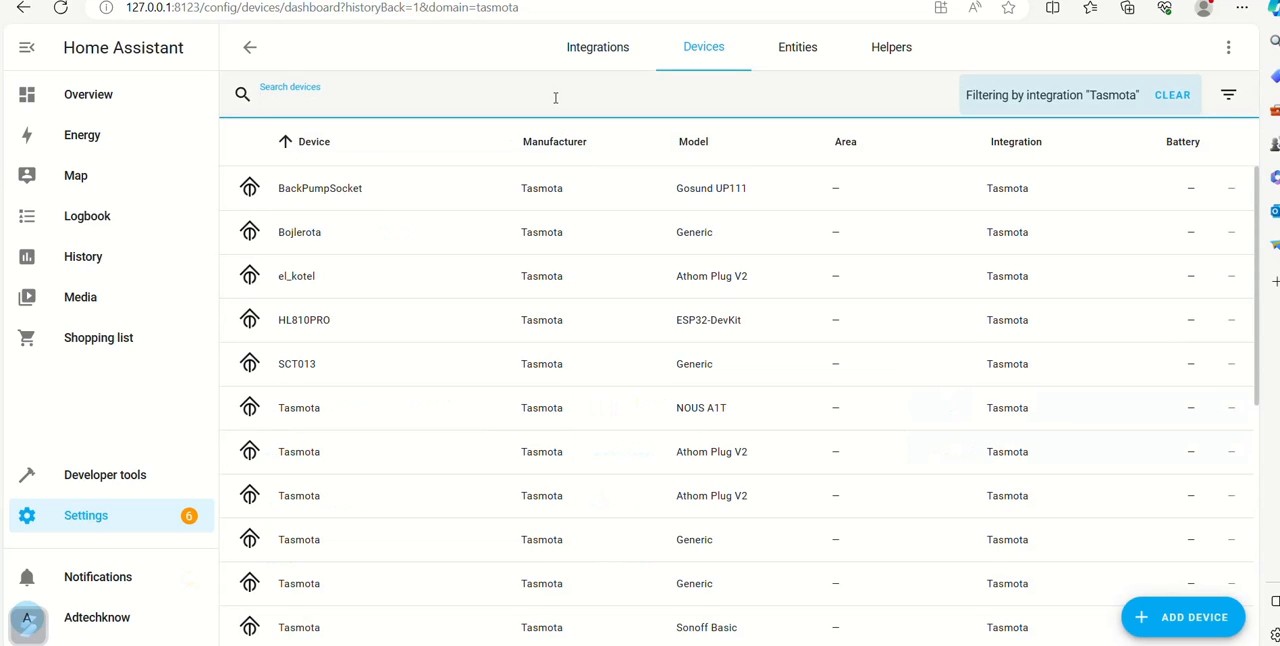
type("wlc")
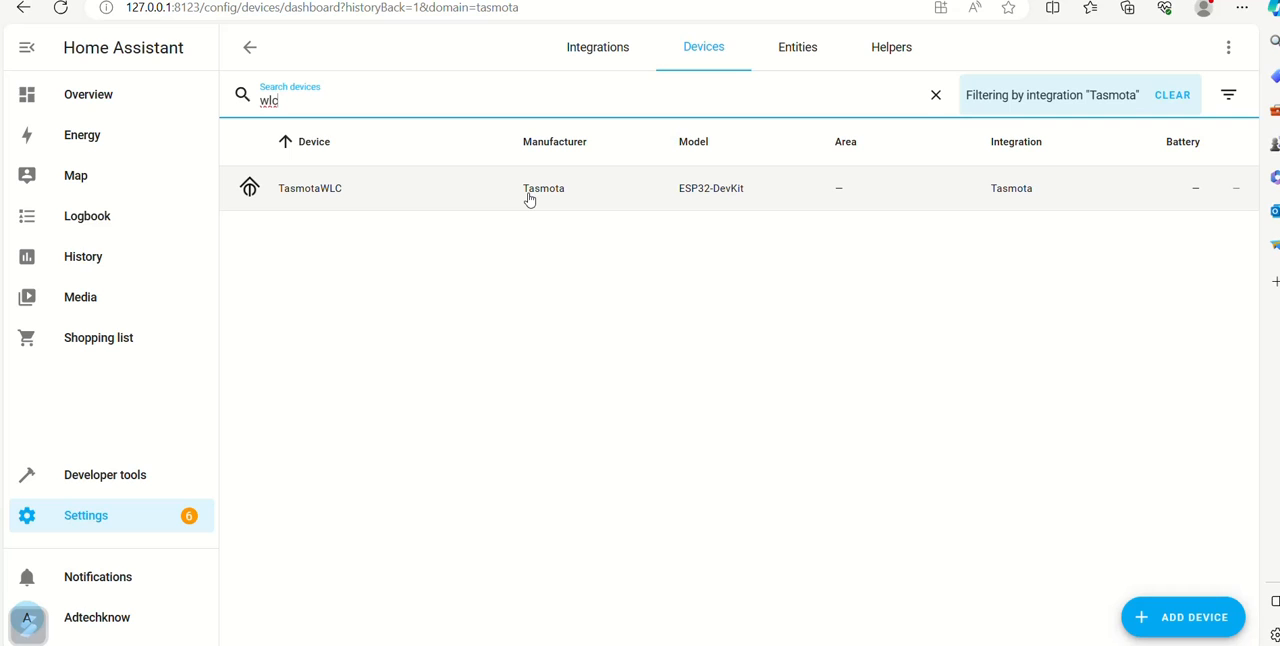
left_click(309, 188)
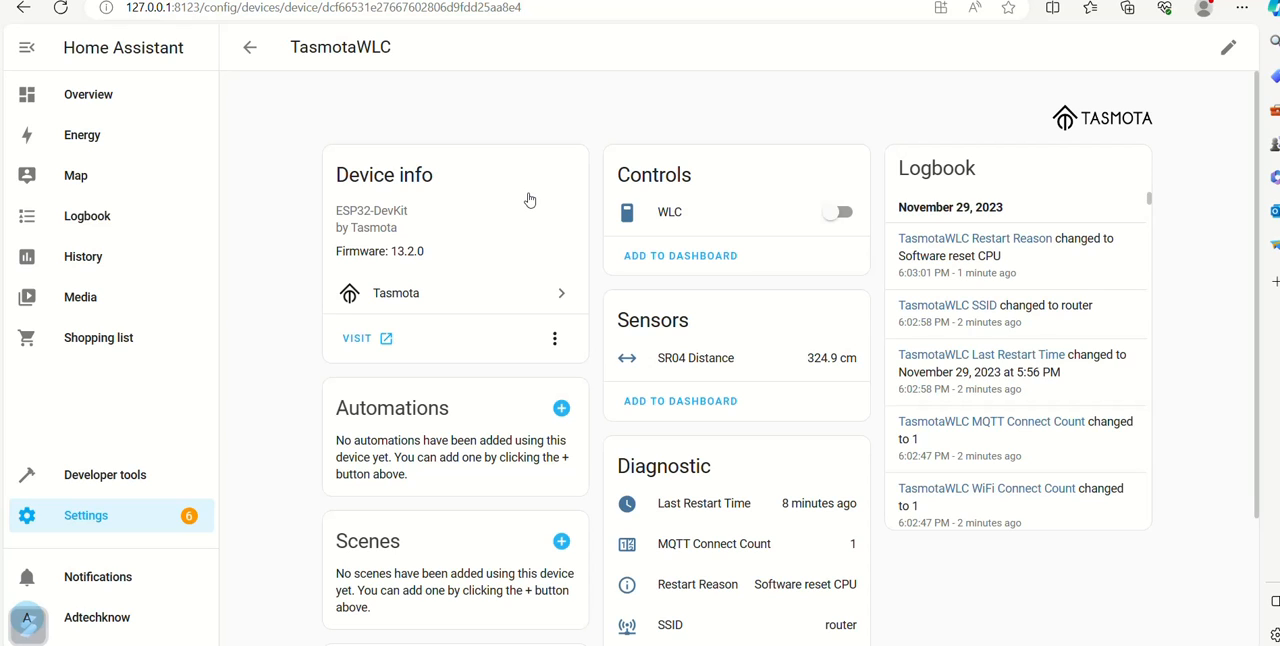
mouse_move(641, 379)
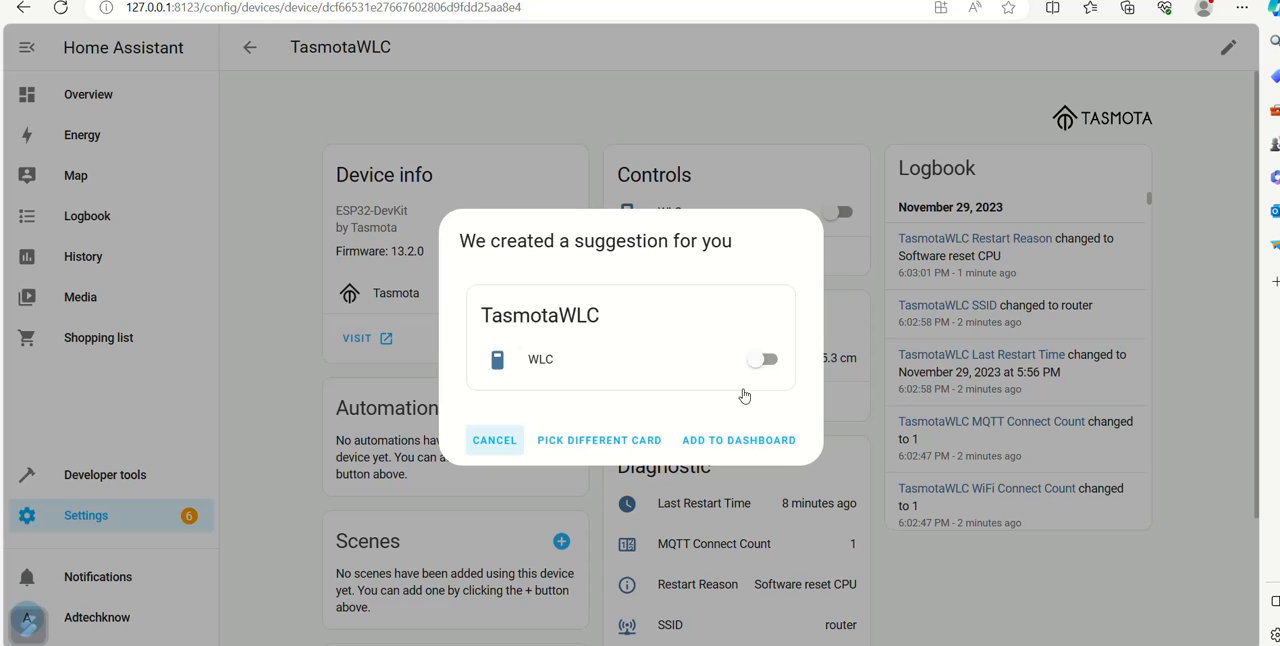
Add the WLC switch card to the dashboard and view Overview.
left_click(738, 440)
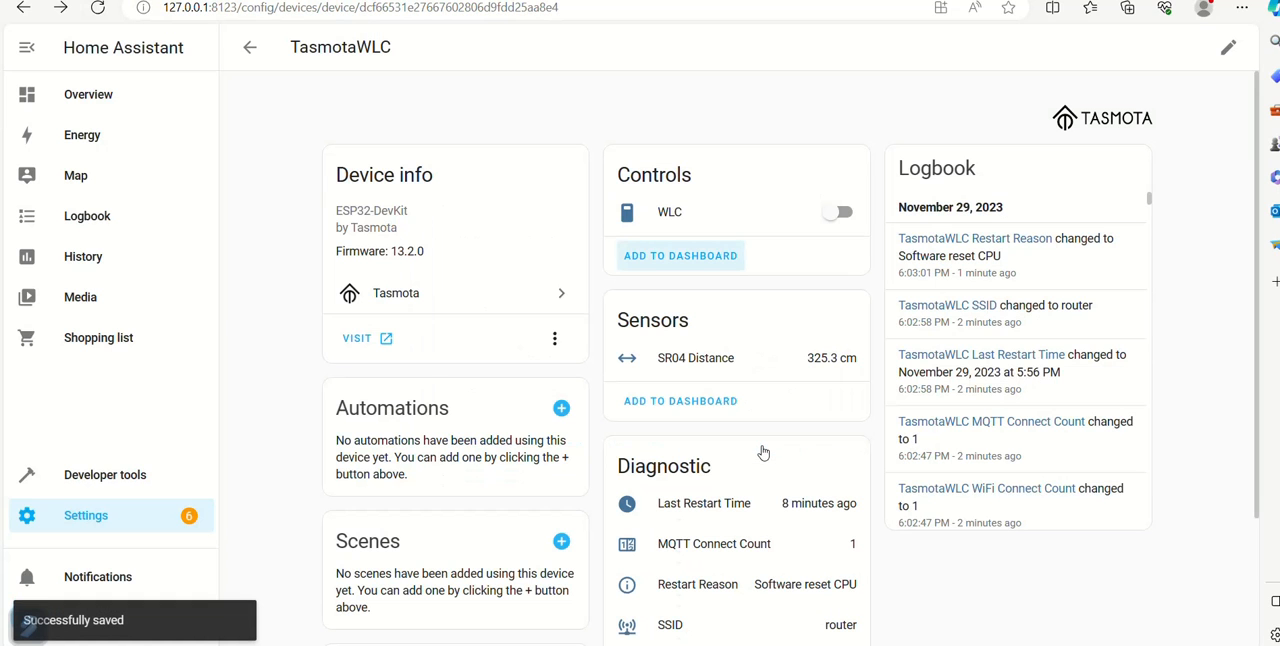
left_click(88, 94)
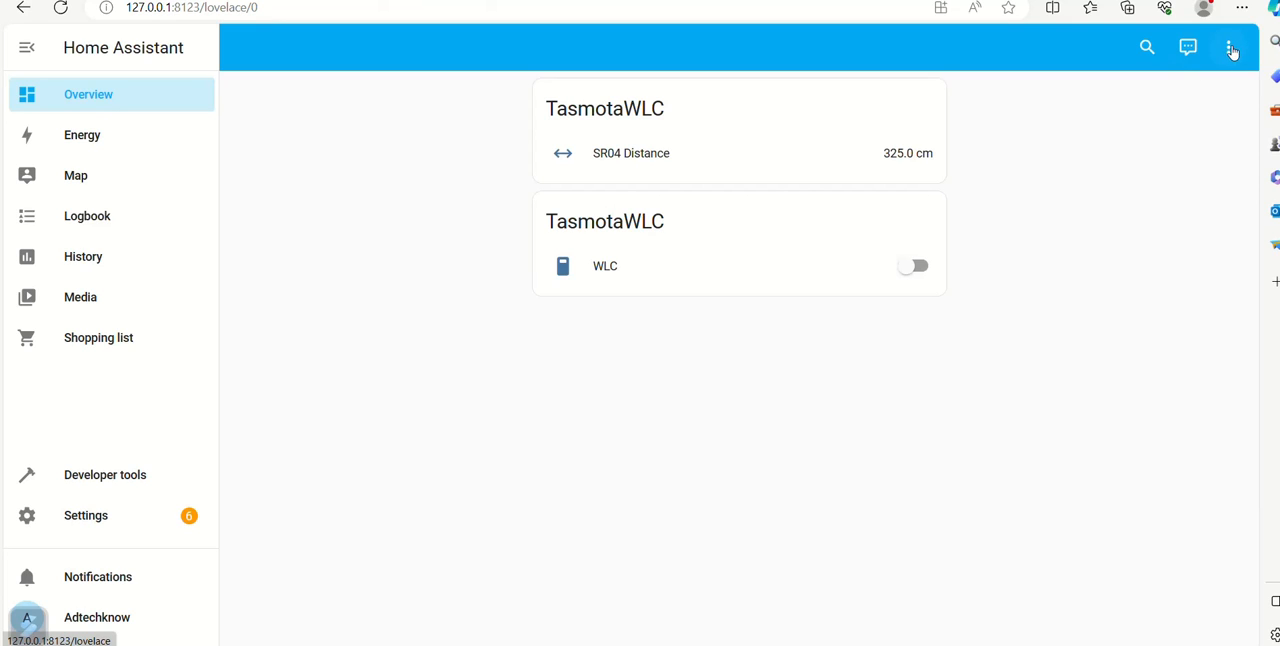
Put the dashboard into edit mode and add a new gauge card.
left_click(1228, 47)
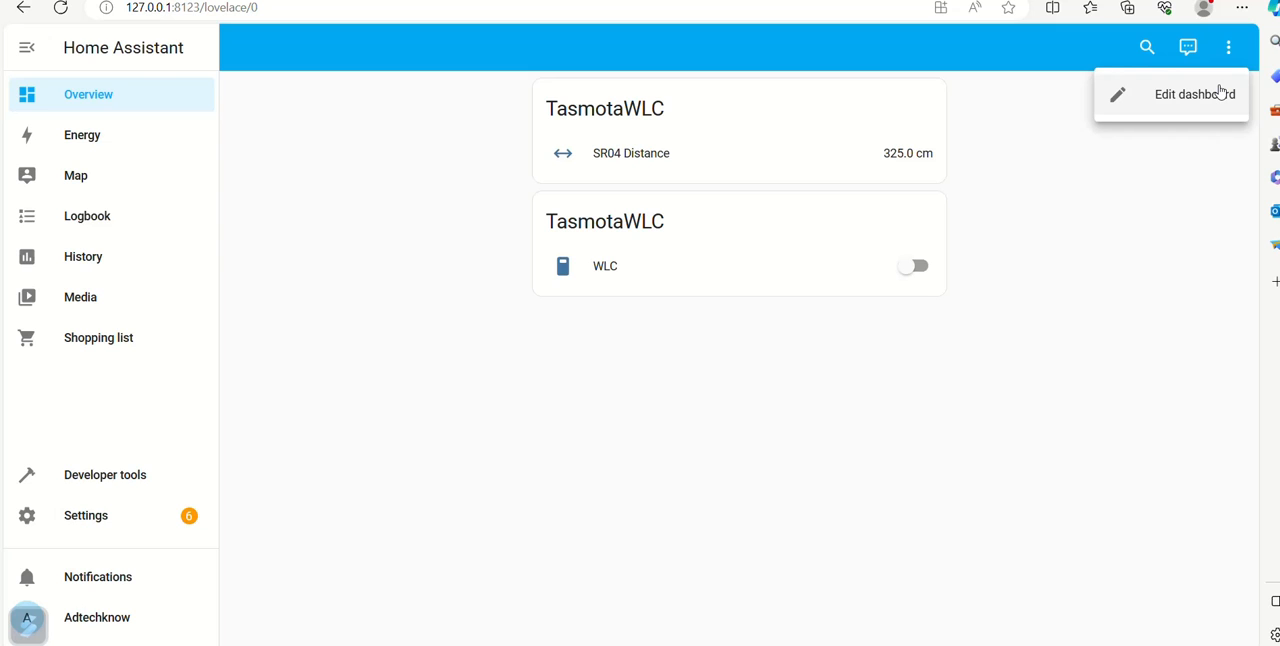
left_click(1194, 94)
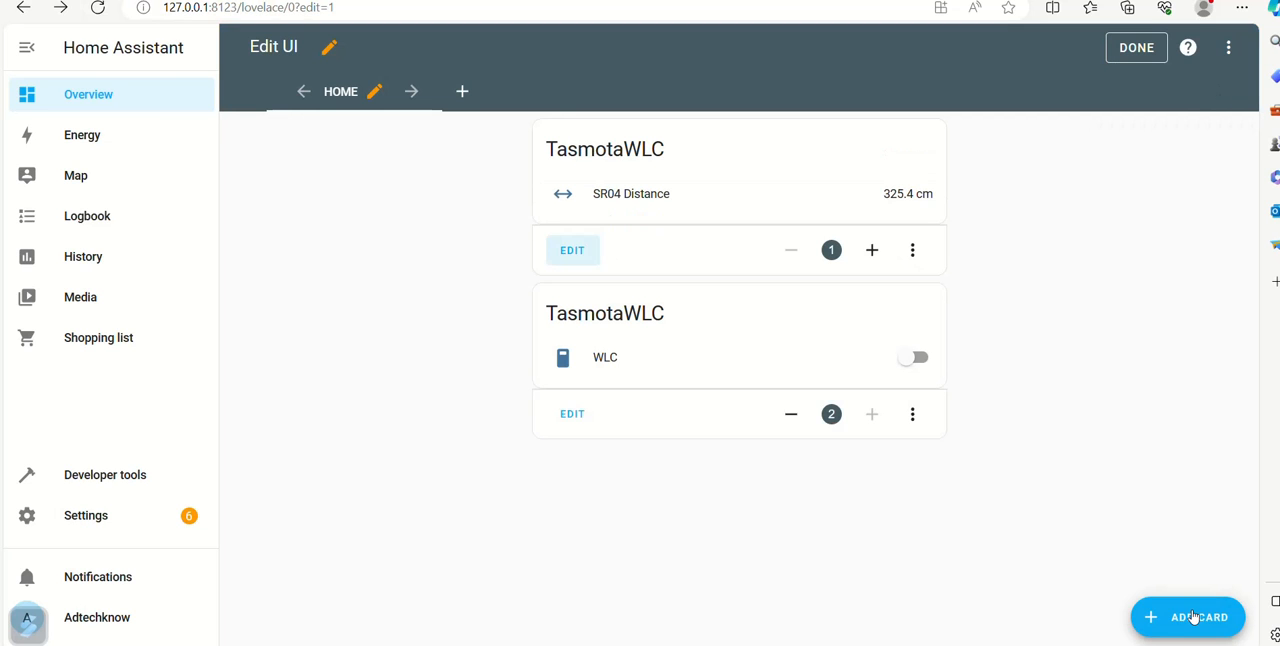
left_click(1187, 617)
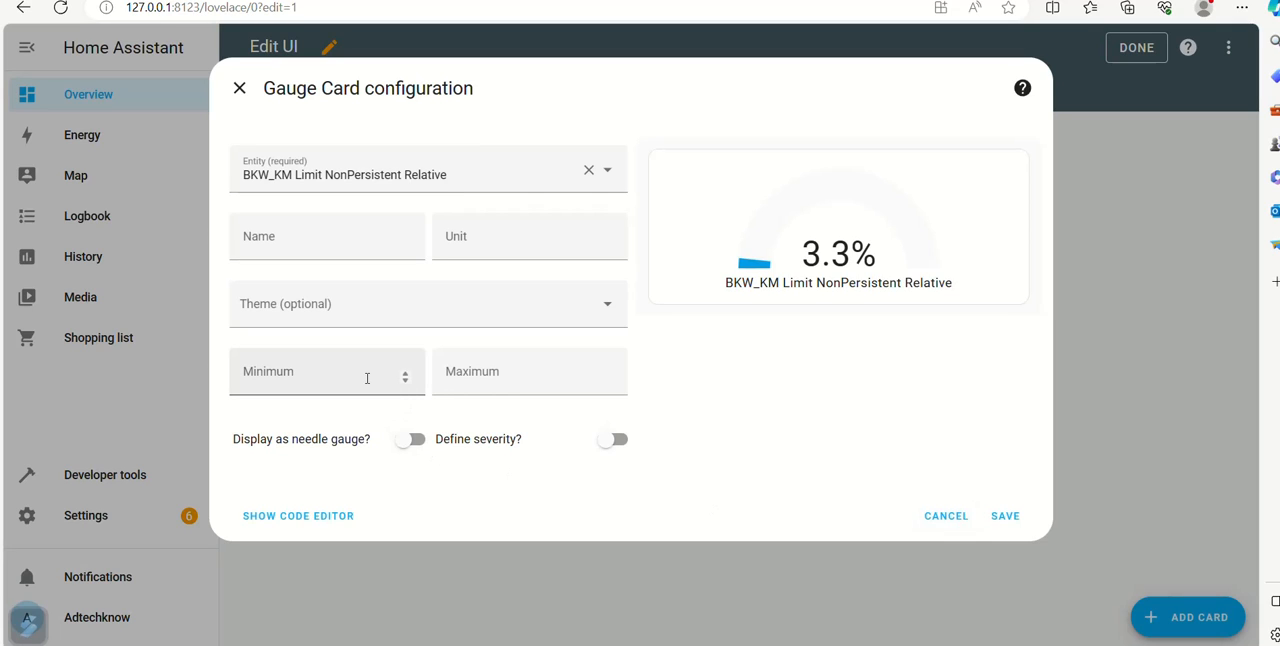
Give the gauge a 0 to 15 range and enable severity colour bands.
left_click(326, 378)
type("1")
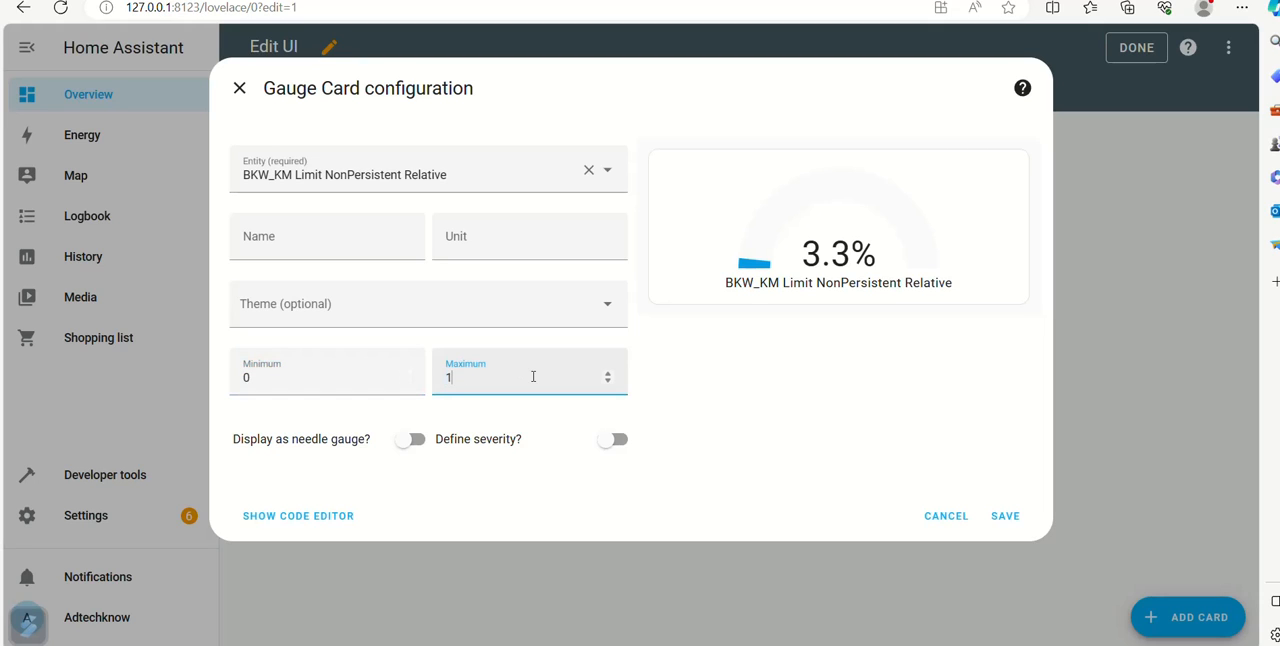
type("5")
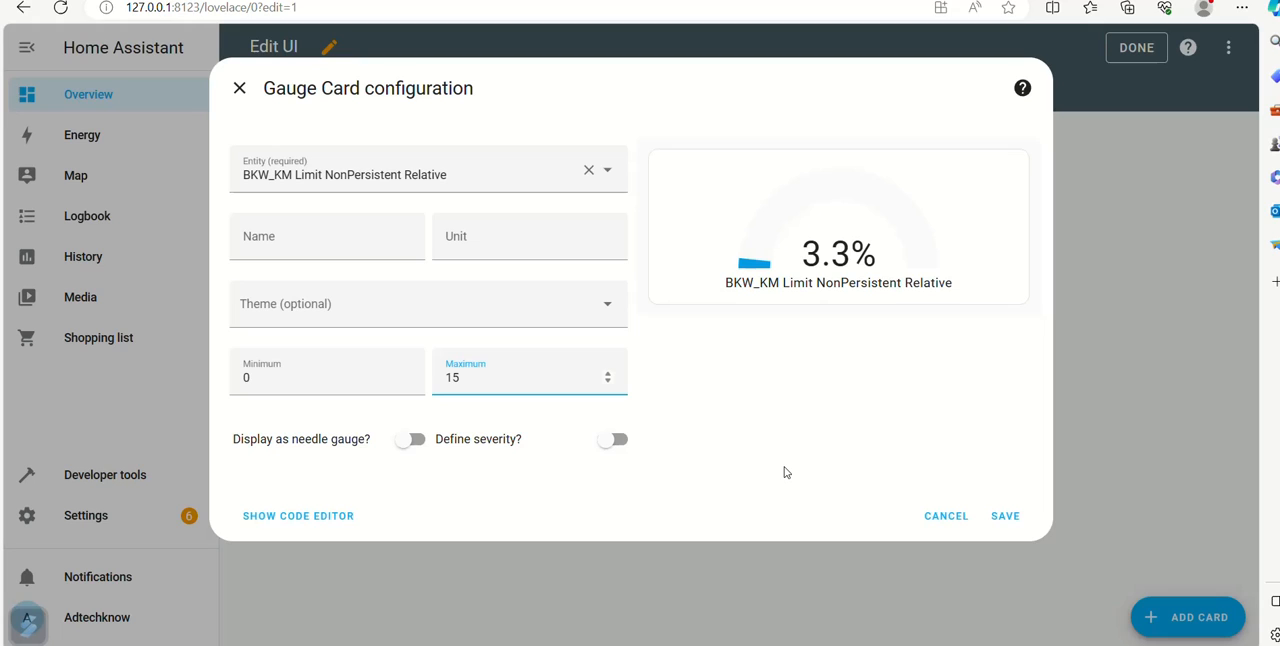
mouse_move(513, 466)
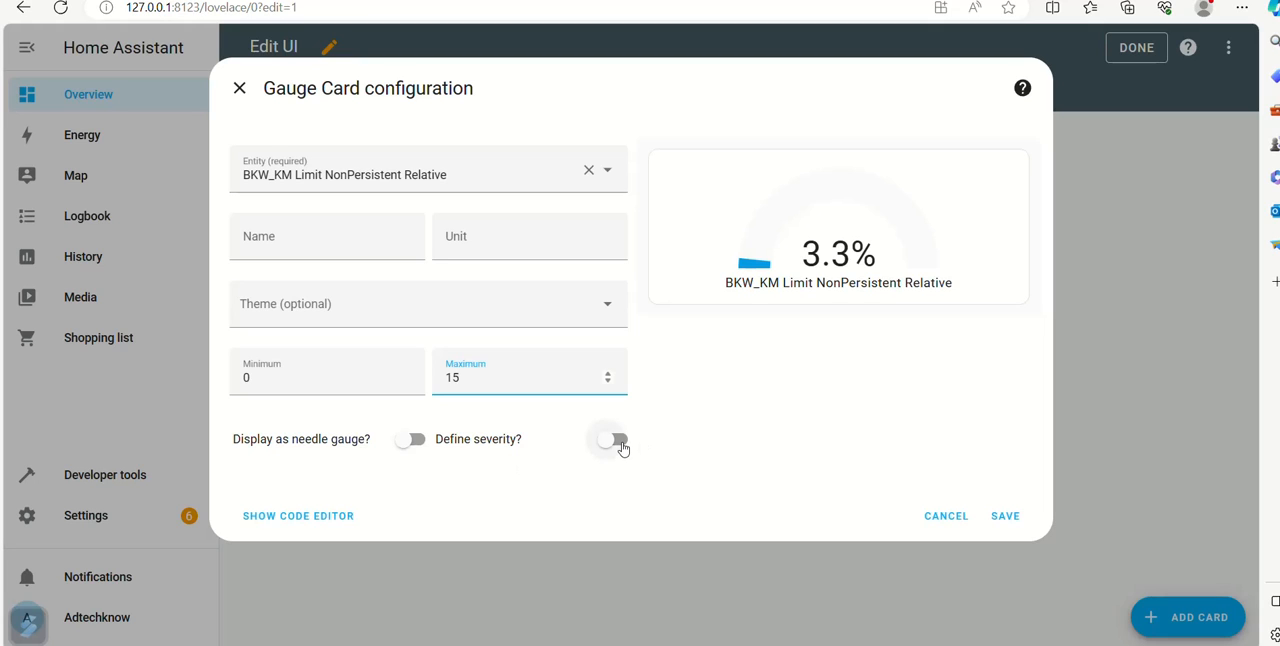
left_click(613, 440)
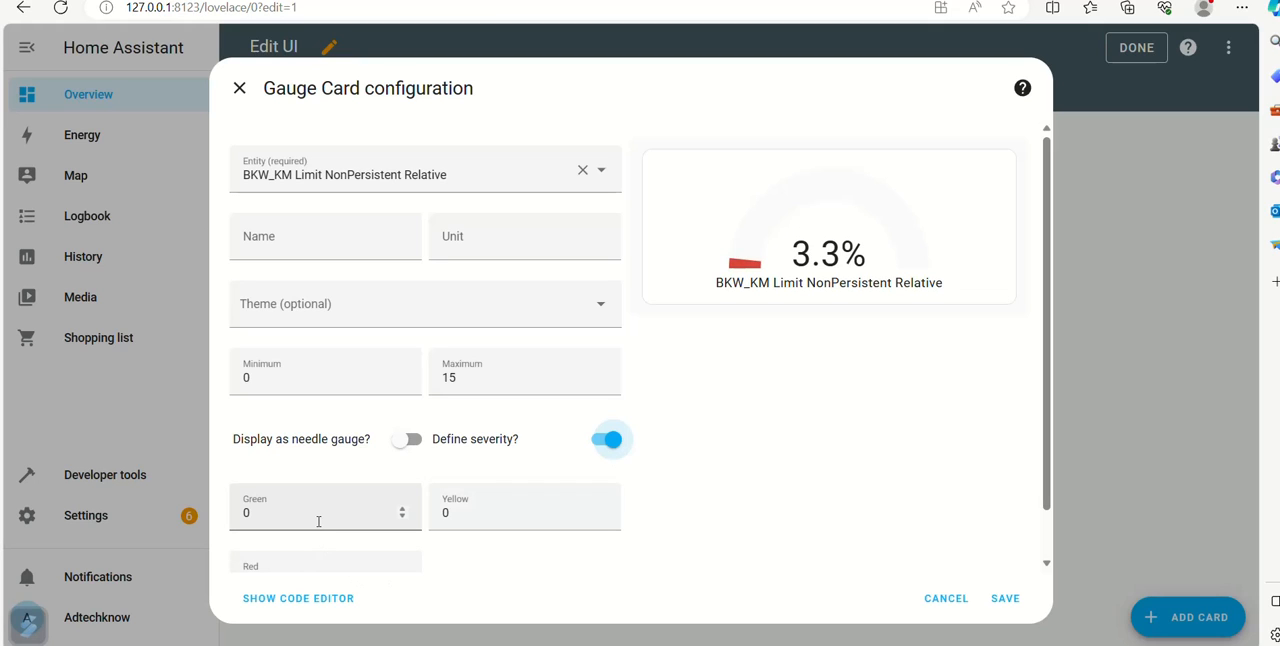
Set the gauge's green severity threshold to 4.4 and yellow to 7.4.
left_click(318, 512)
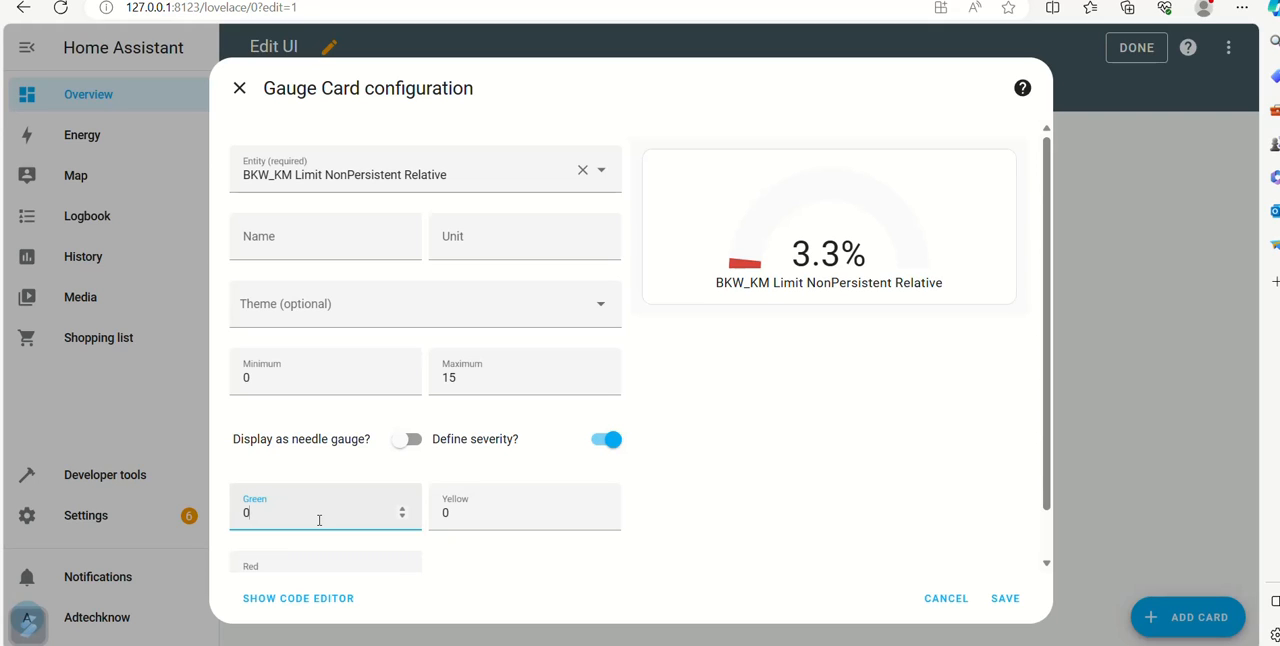
left_click(320, 512)
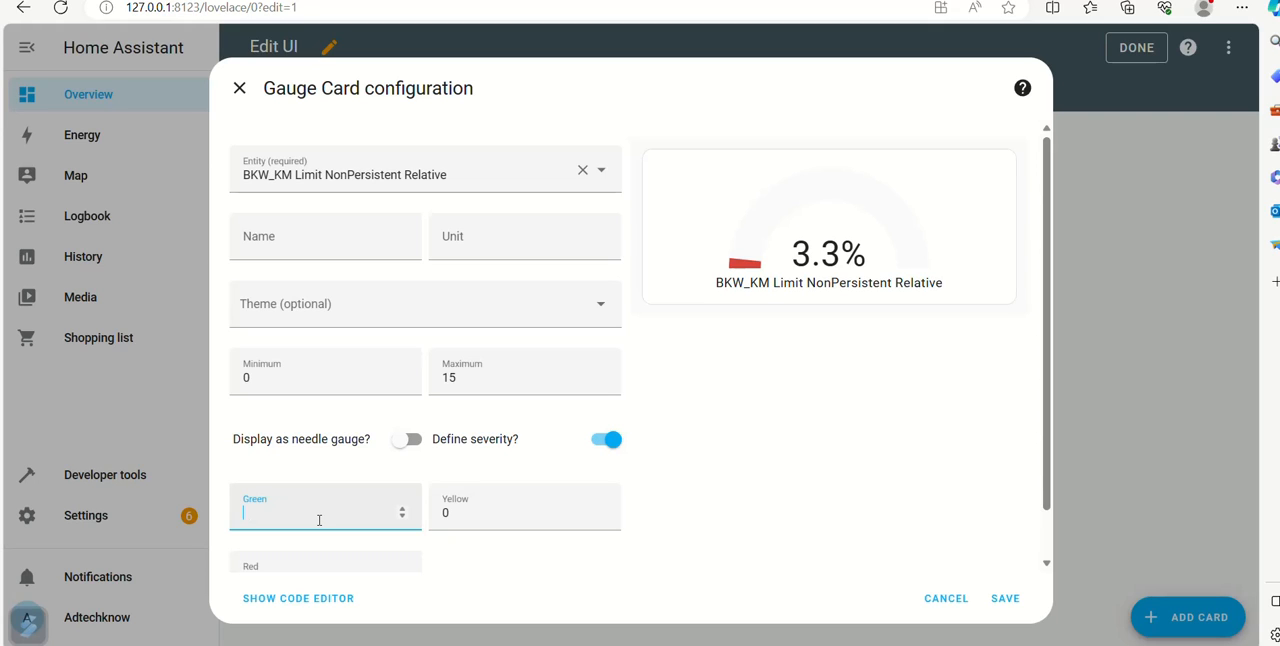
type("4.4")
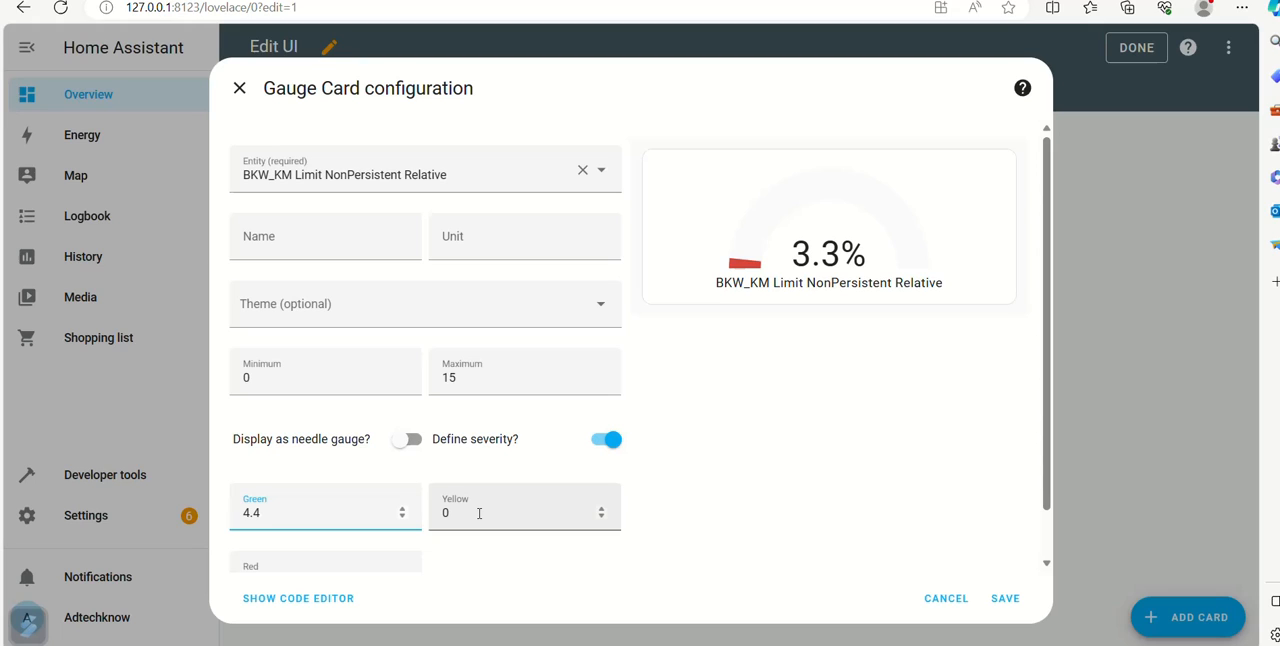
left_click(524, 513)
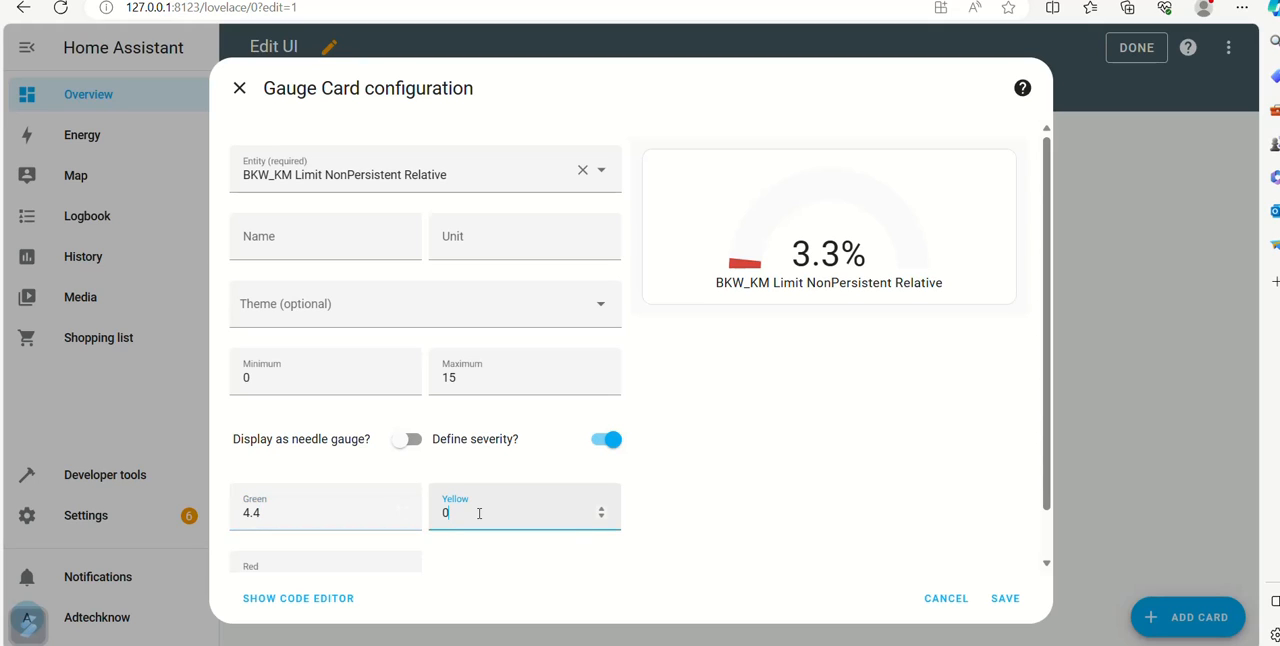
type("7.4")
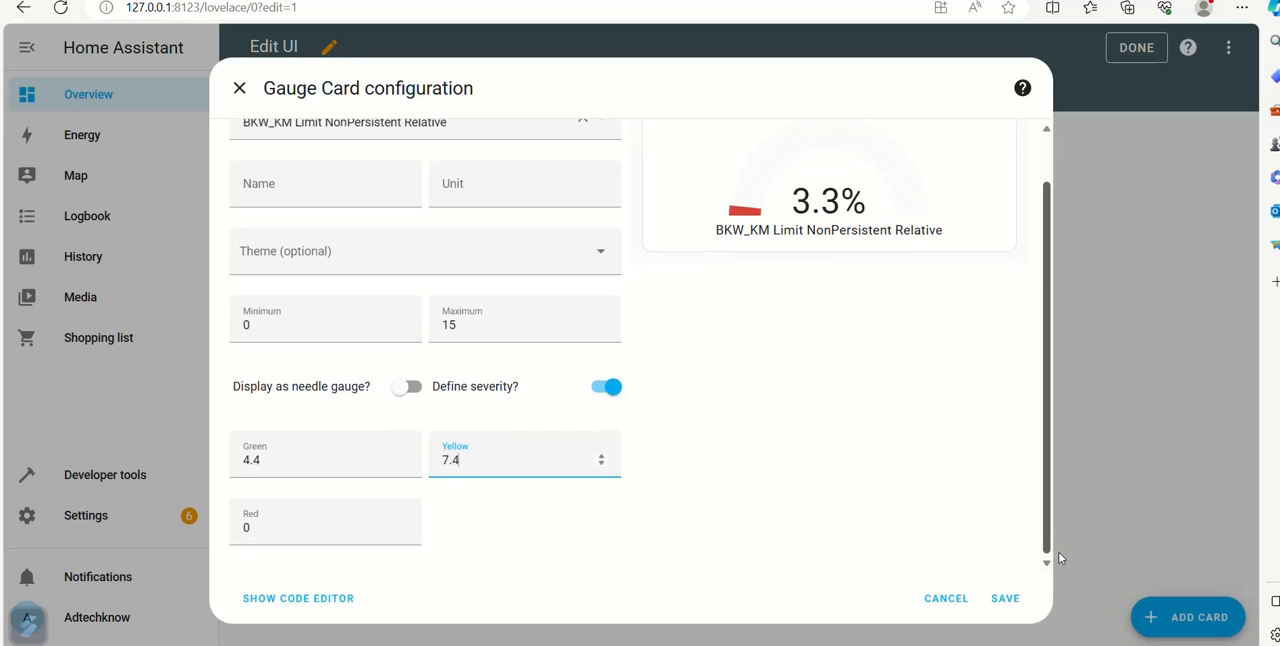
left_click(325, 527)
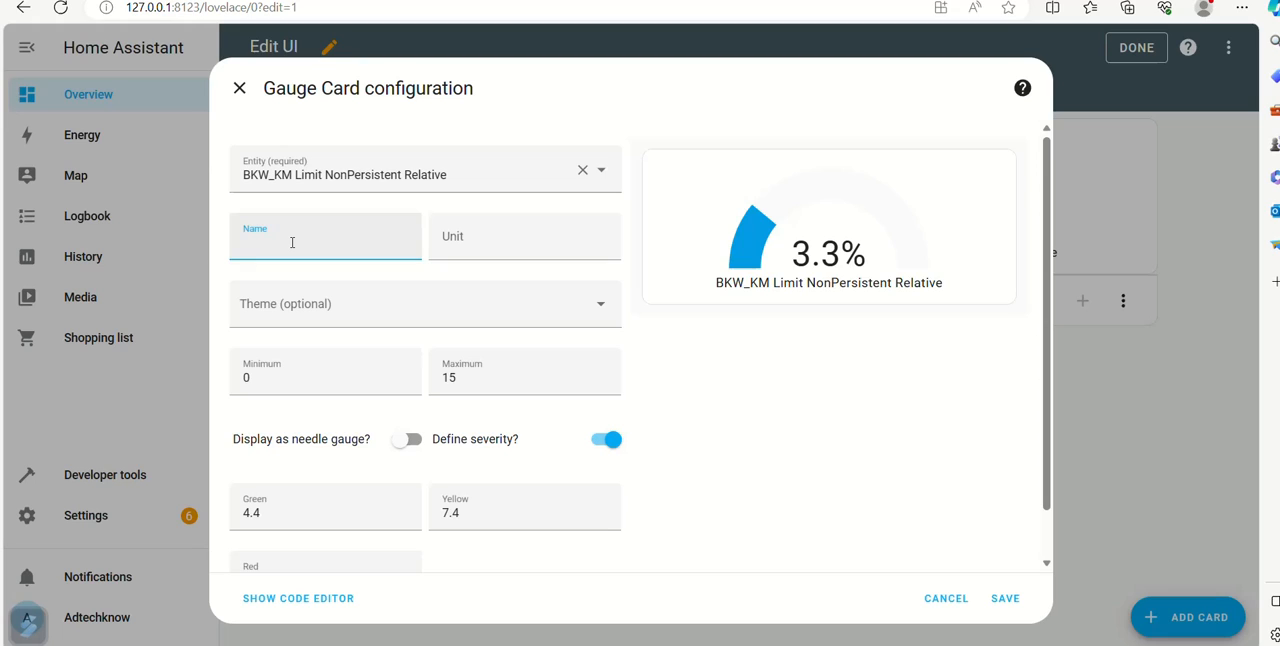
Name the gauge 'Water Level', track TasmotaWLC SR04 Distance, and save the card.
type("Water Le")
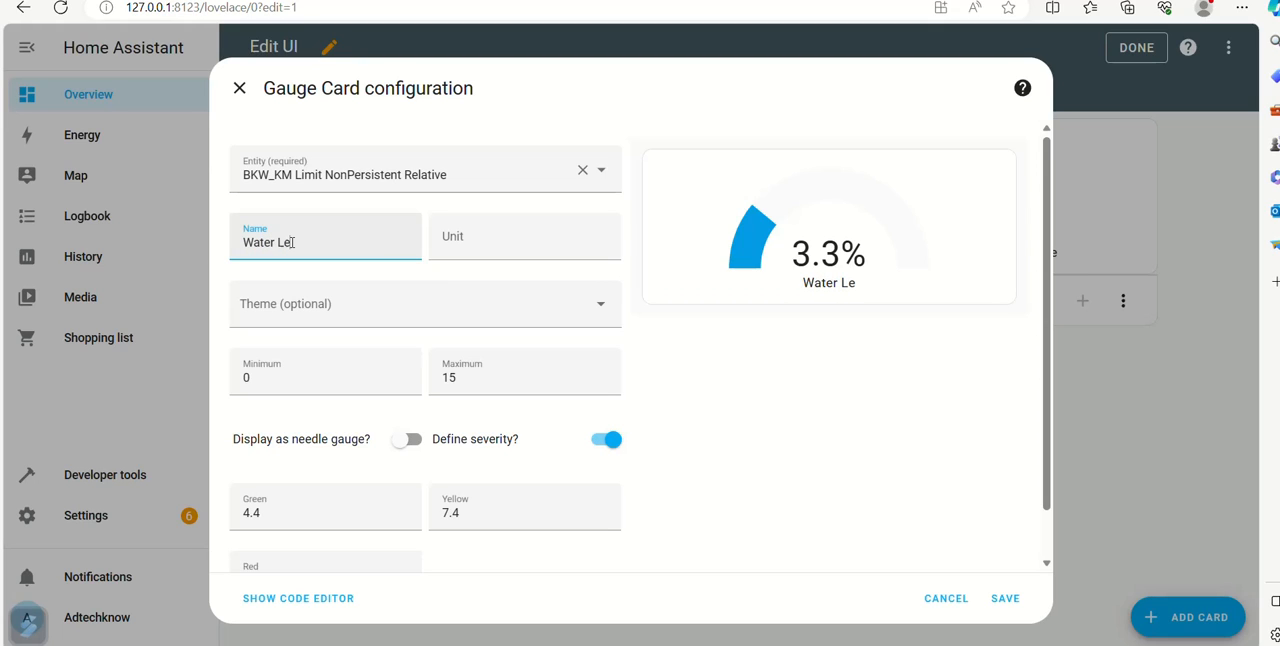
type("vel")
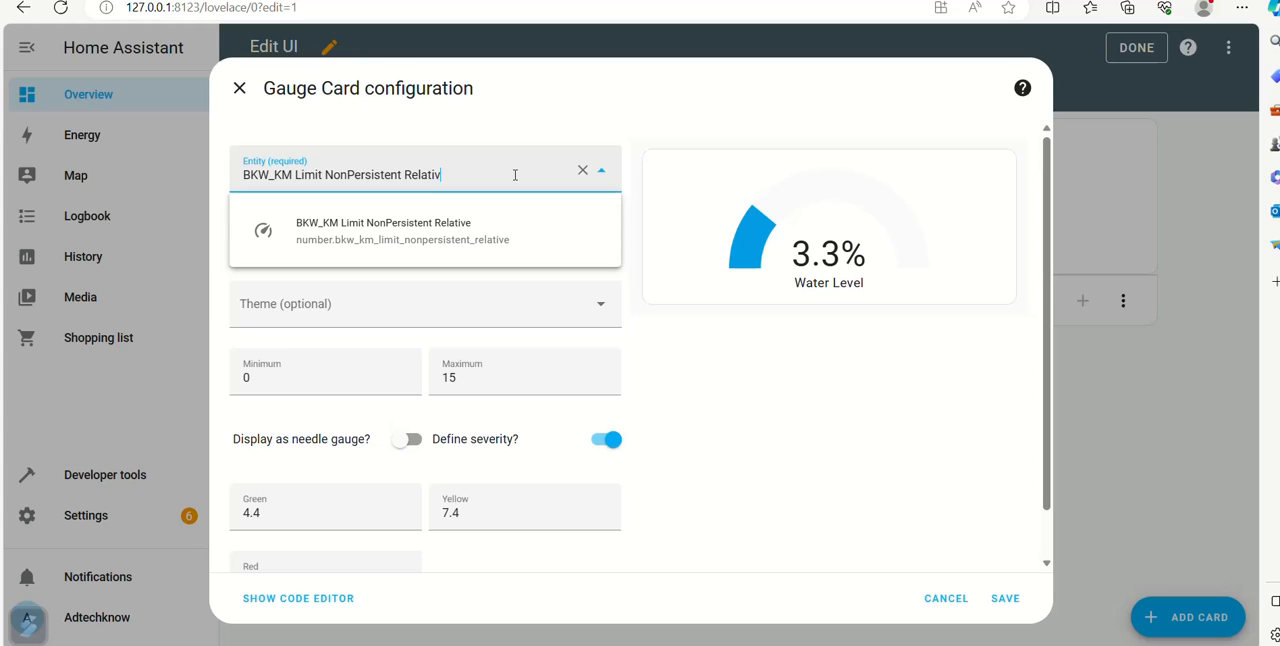
left_click(583, 169)
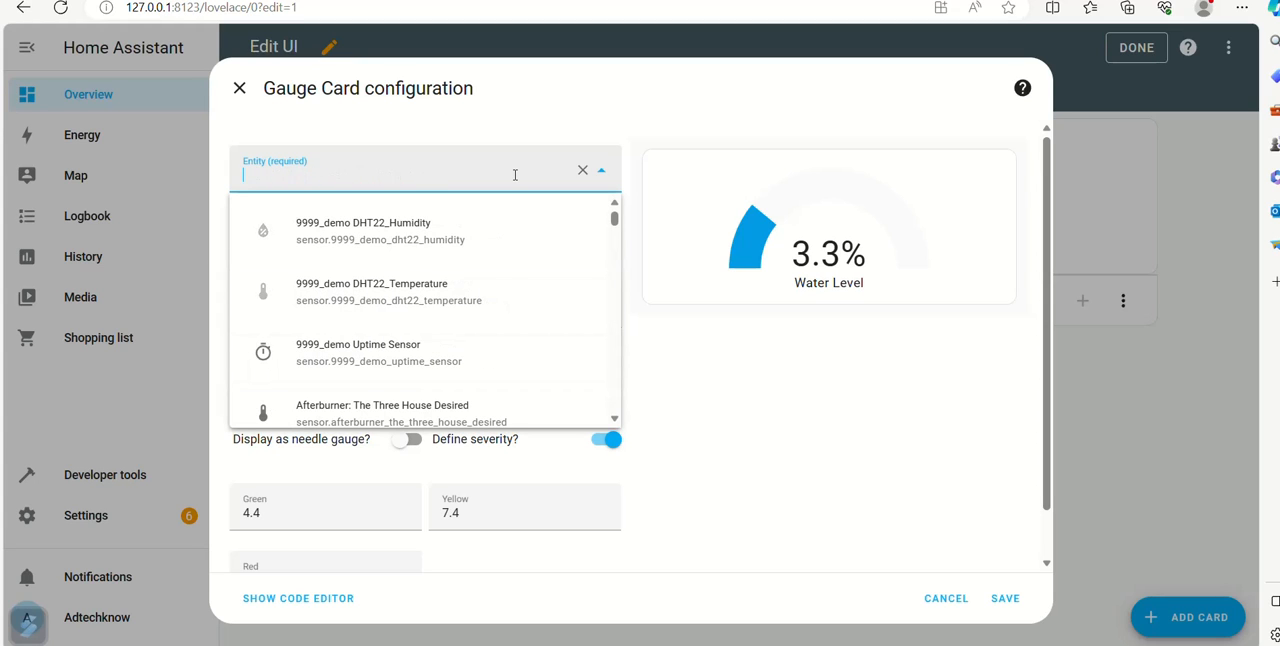
type("wlc")
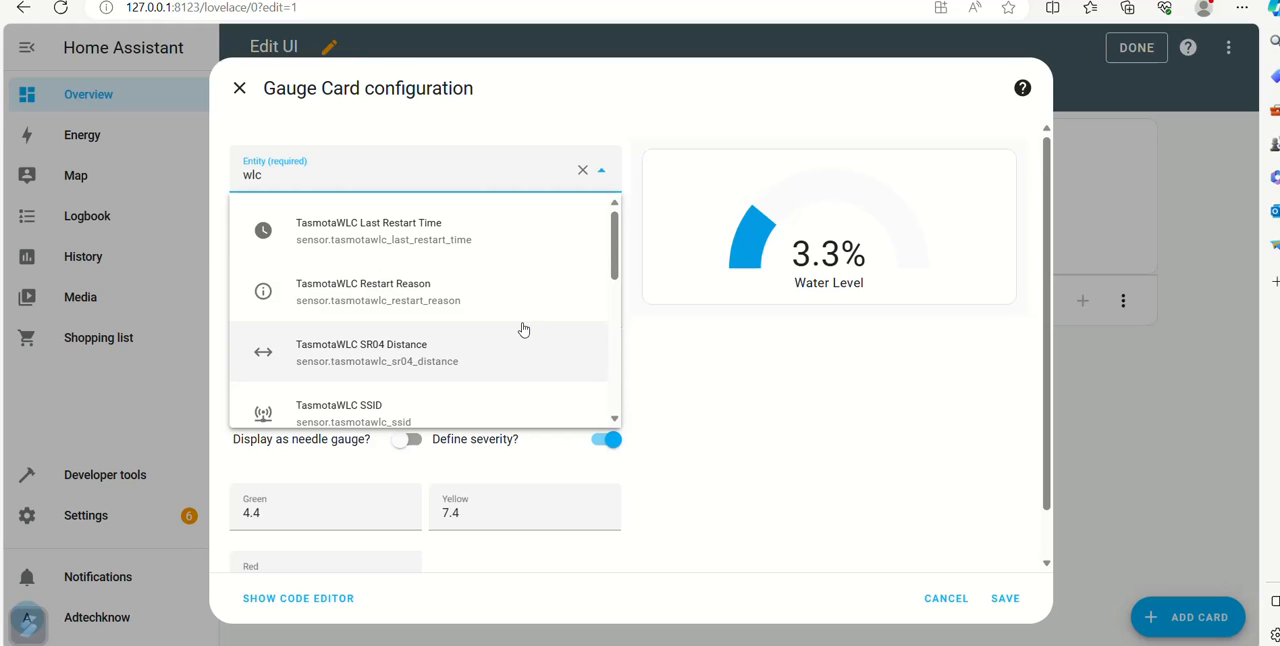
right_click(410, 371)
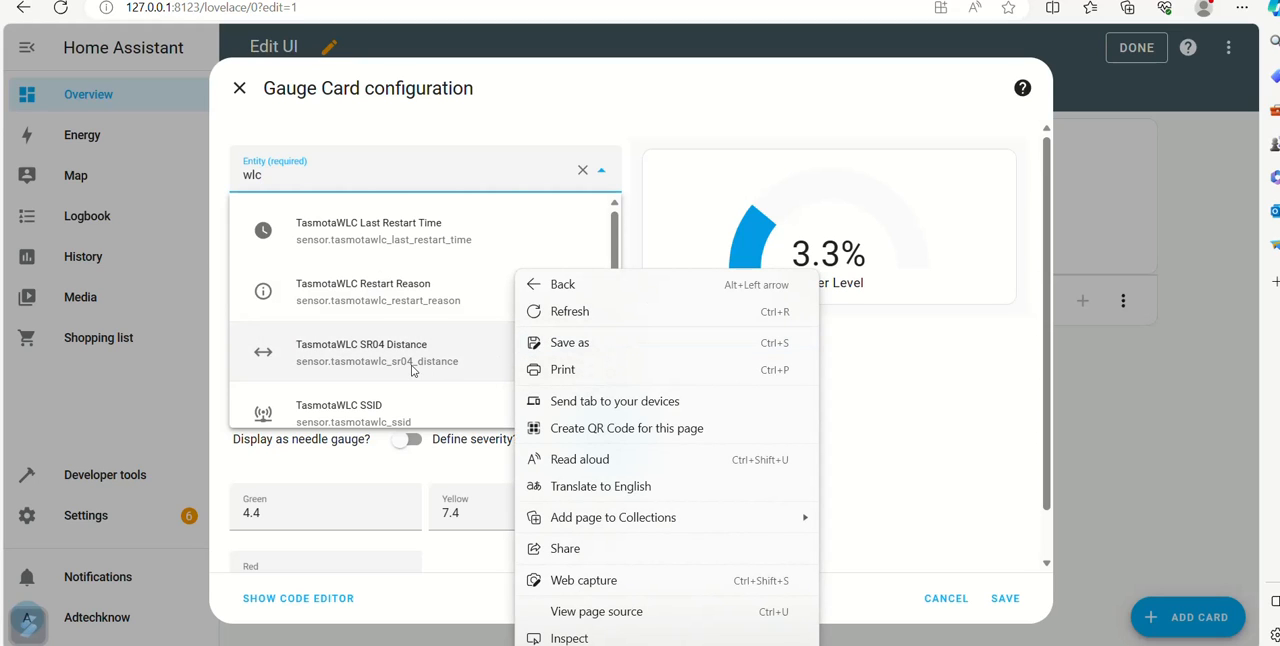
left_click(361, 352)
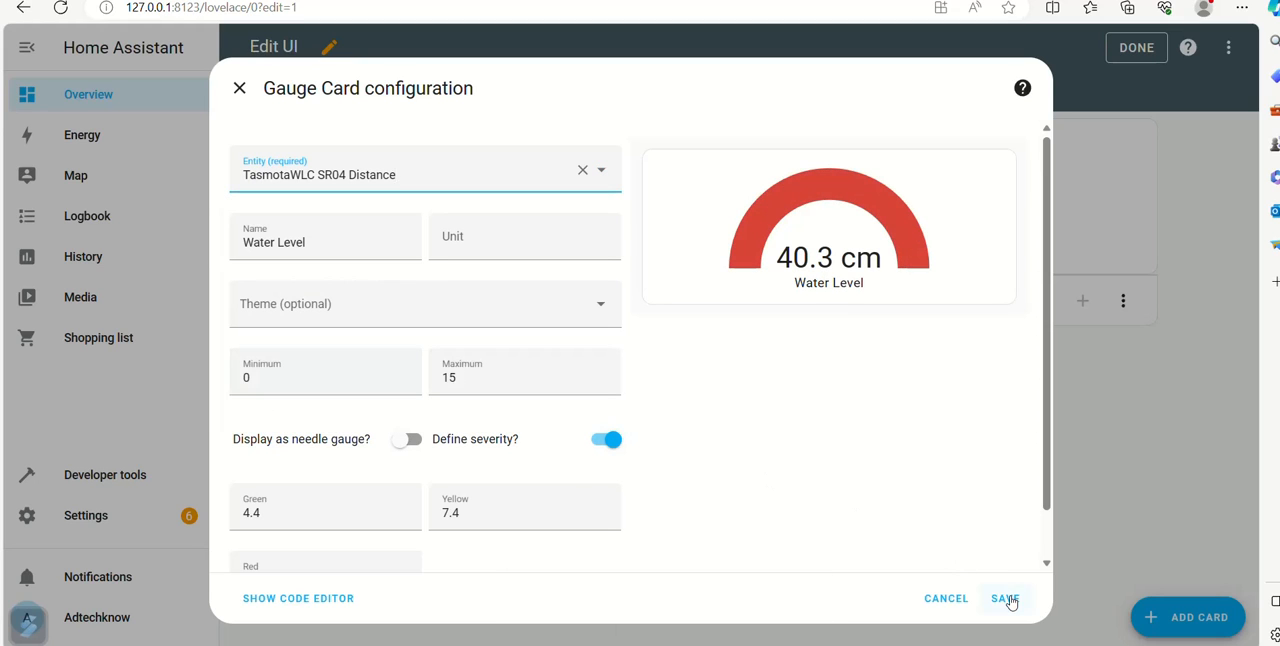
right_click(1005, 598)
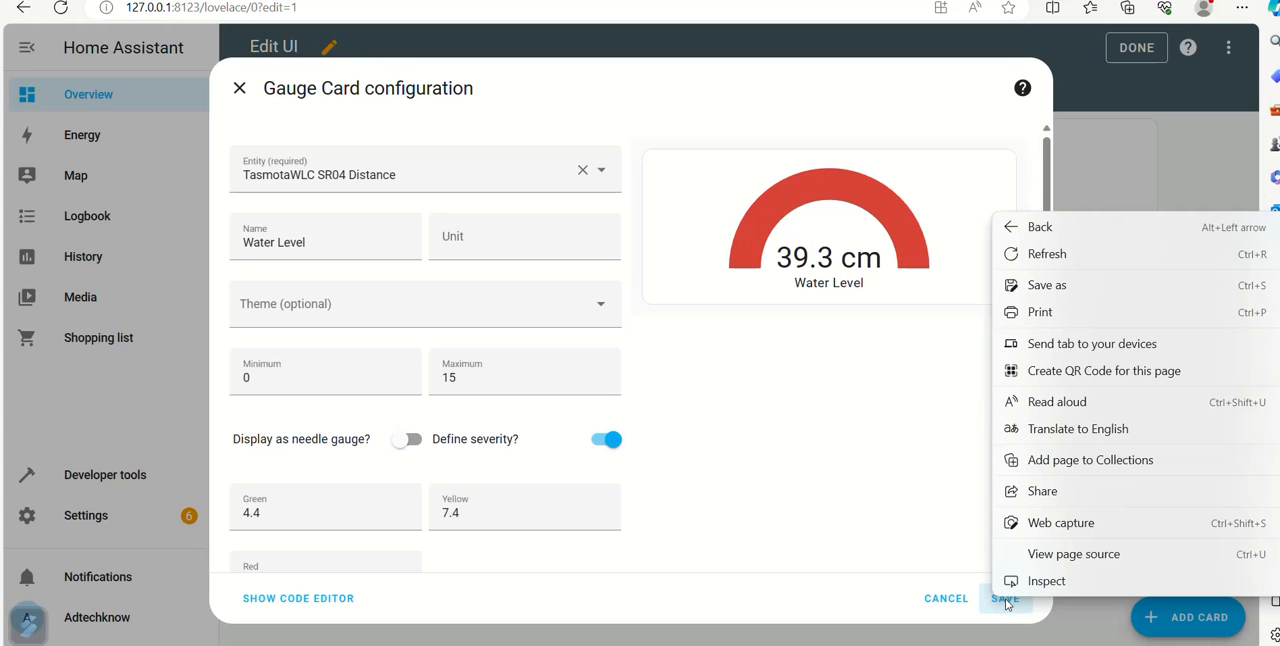
left_click(1005, 598)
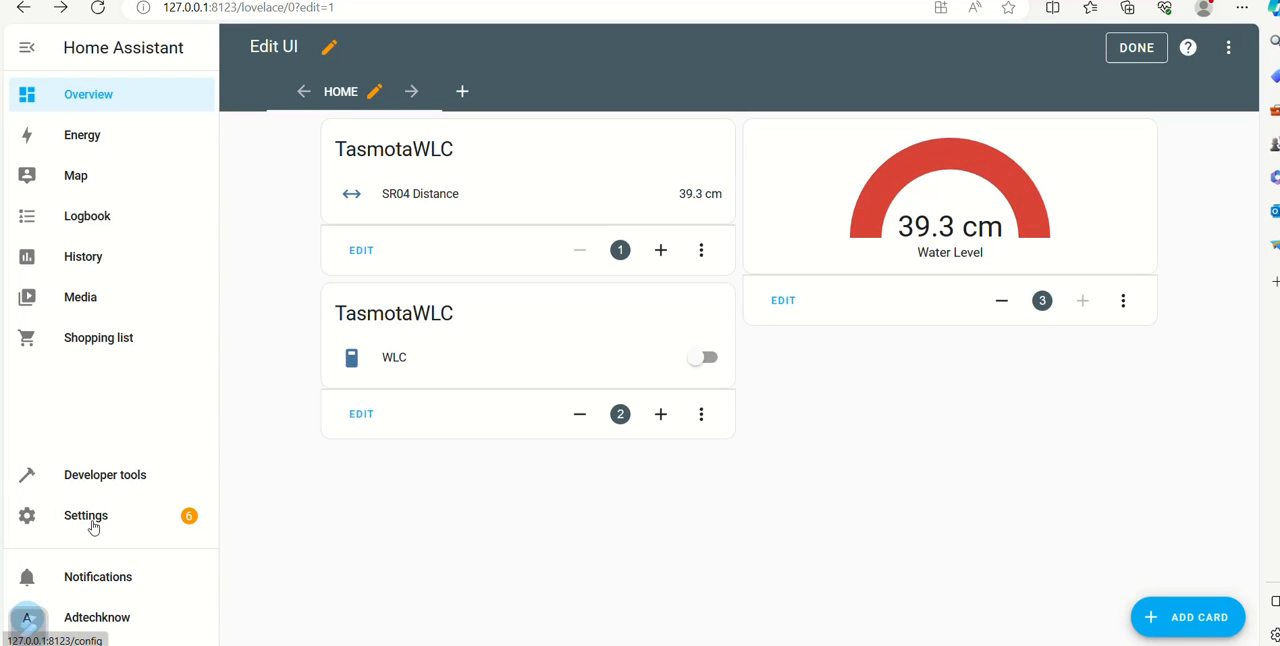
Start an empty new automation from Settings > Automations & scenes.
left_click(85, 515)
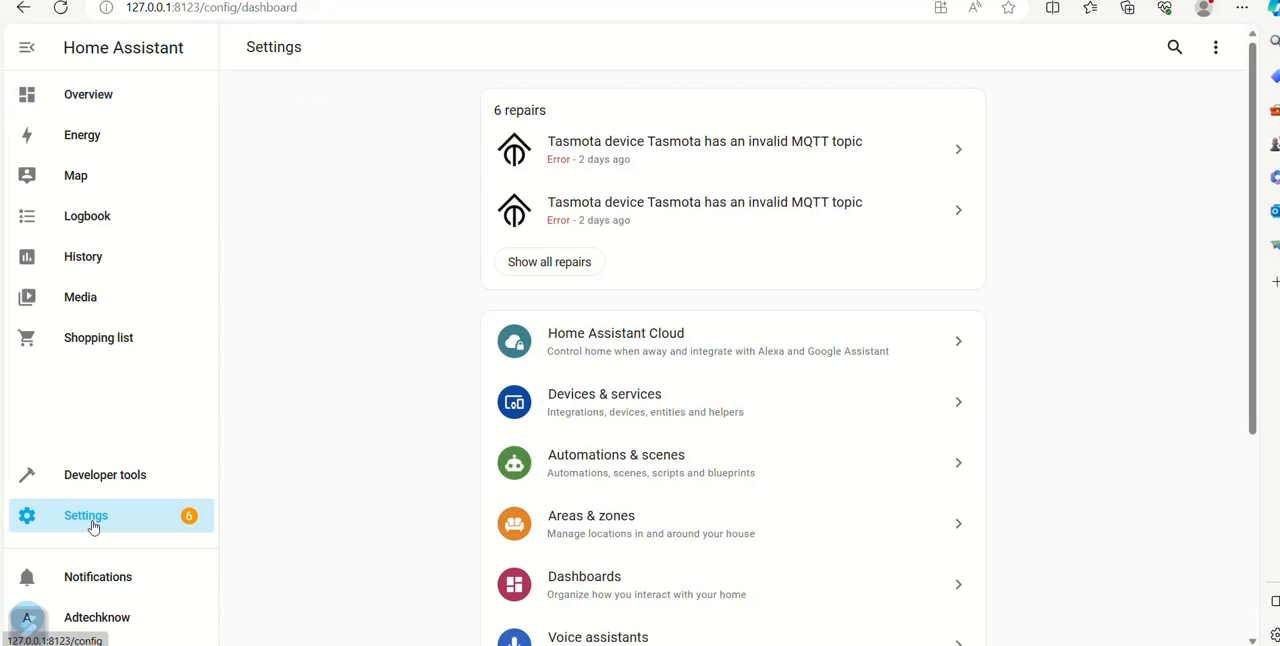
left_click(616, 462)
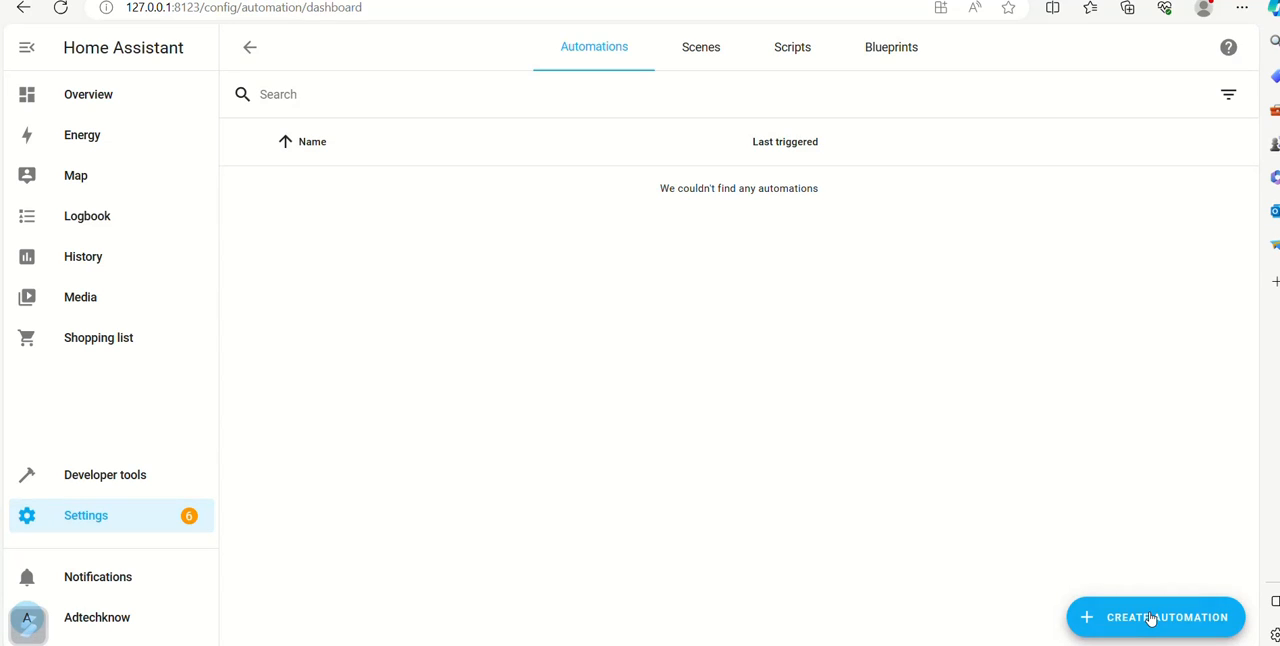
left_click(1155, 617)
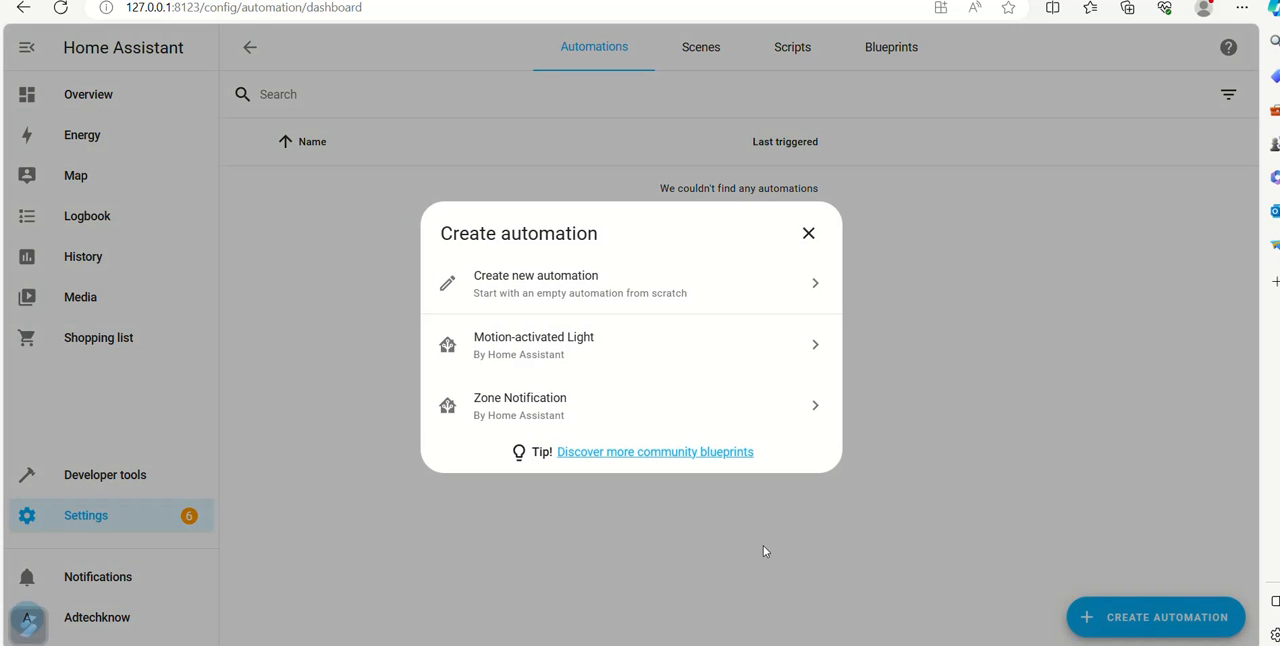
left_click(535, 283)
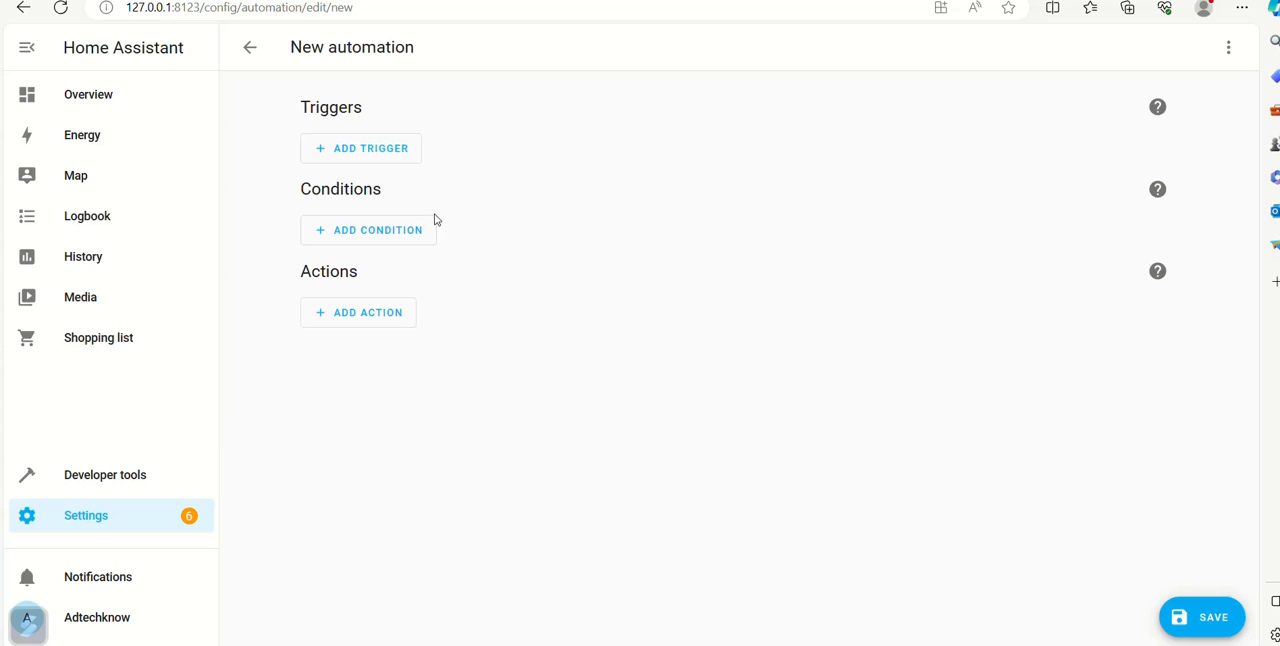
Add a numeric state trigger on TasmotaWLC SR04 Distance firing below 4.4.
left_click(361, 148)
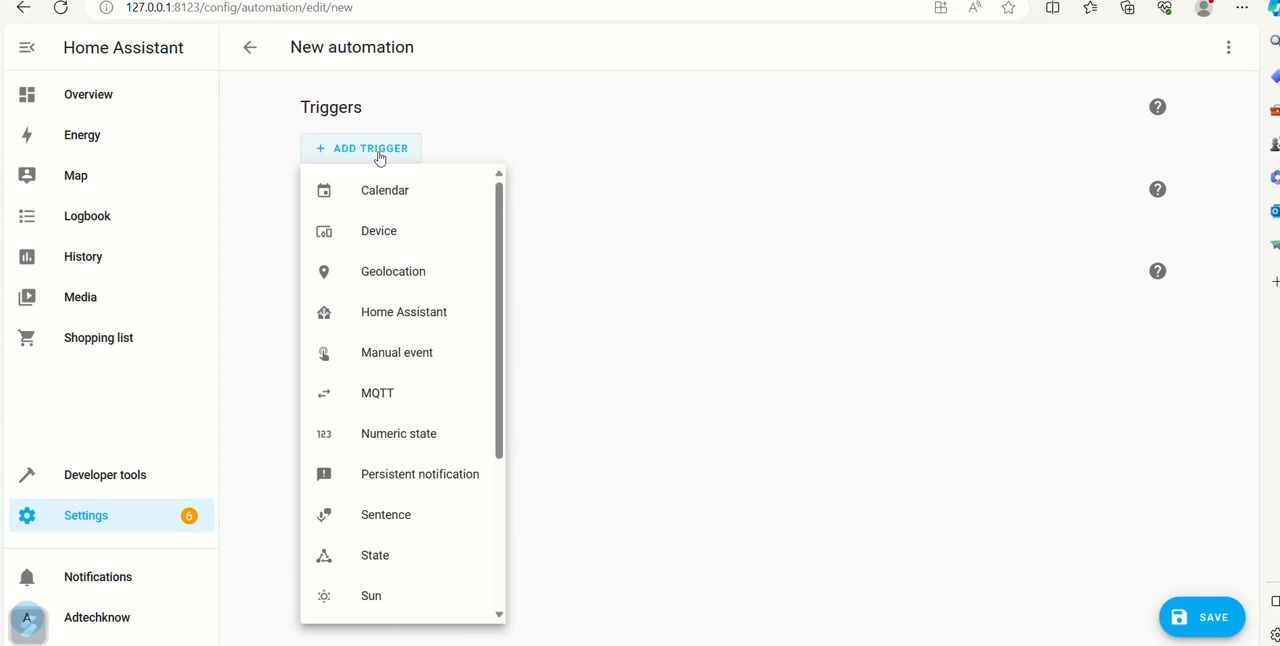
mouse_move(429, 392)
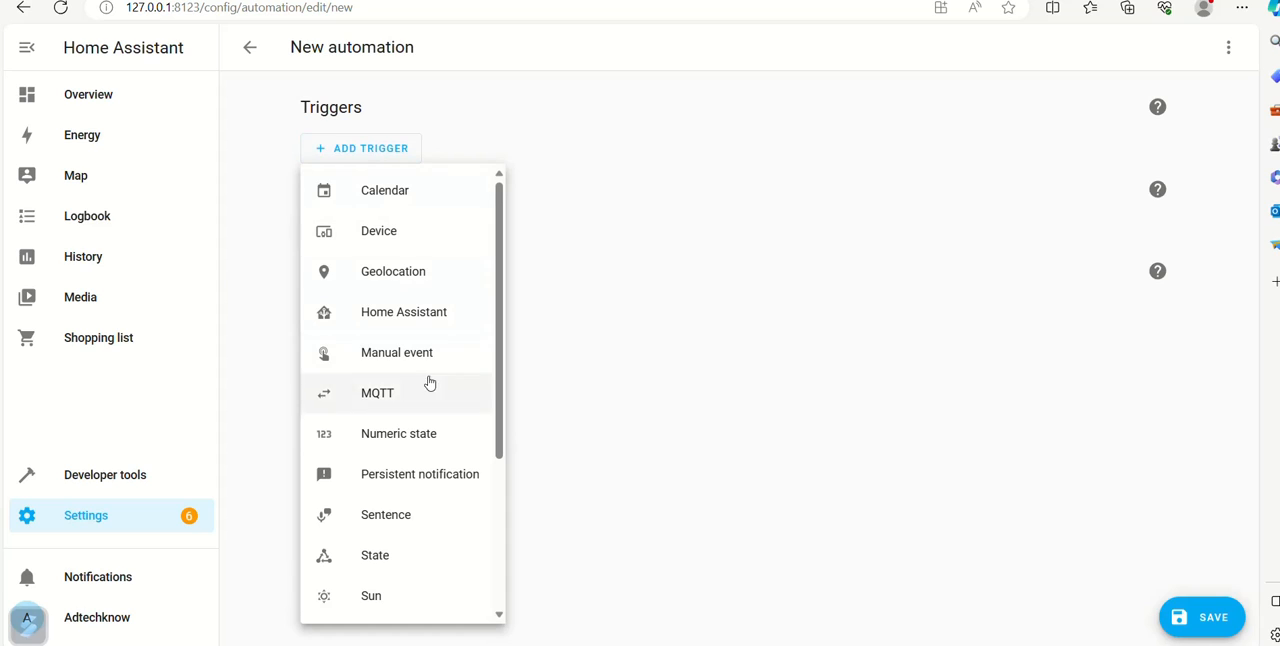
mouse_move(437, 433)
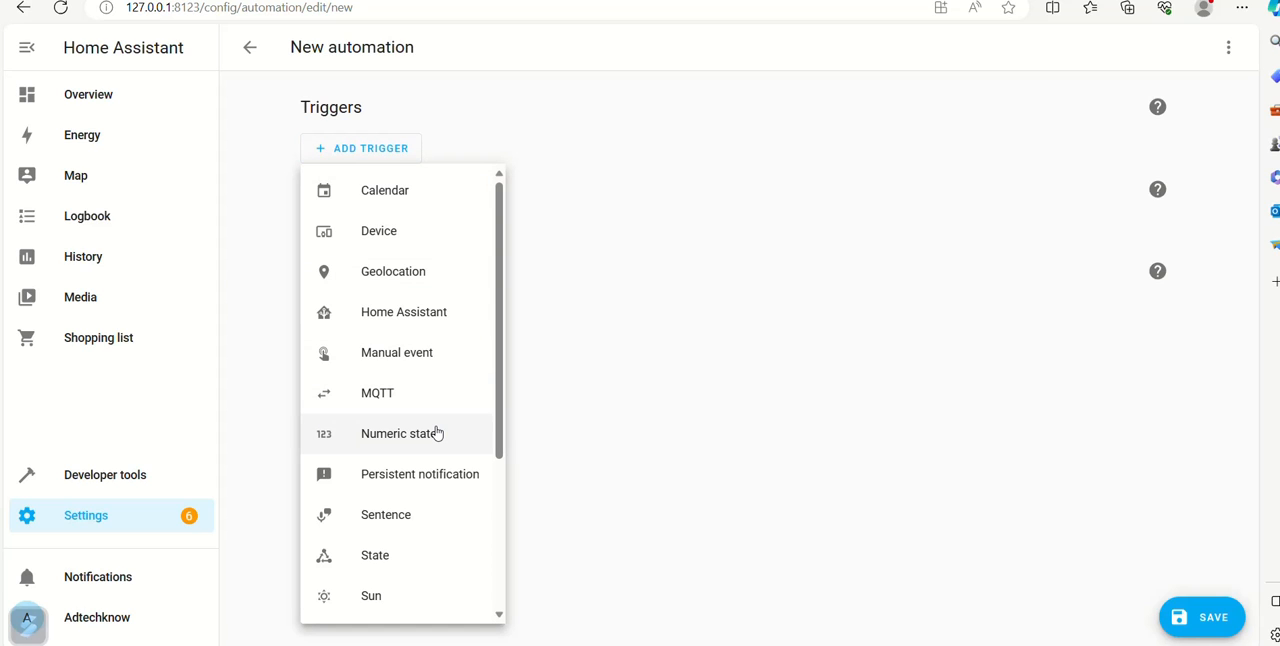
left_click(385, 433)
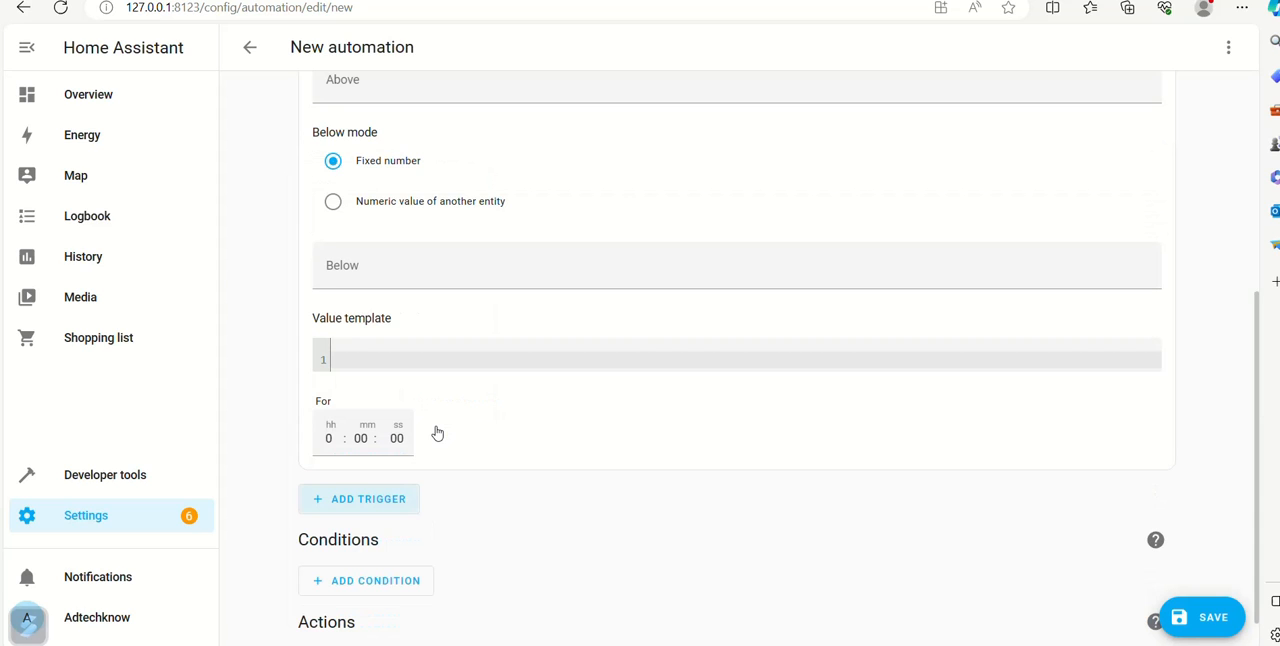
scroll("up", 3)
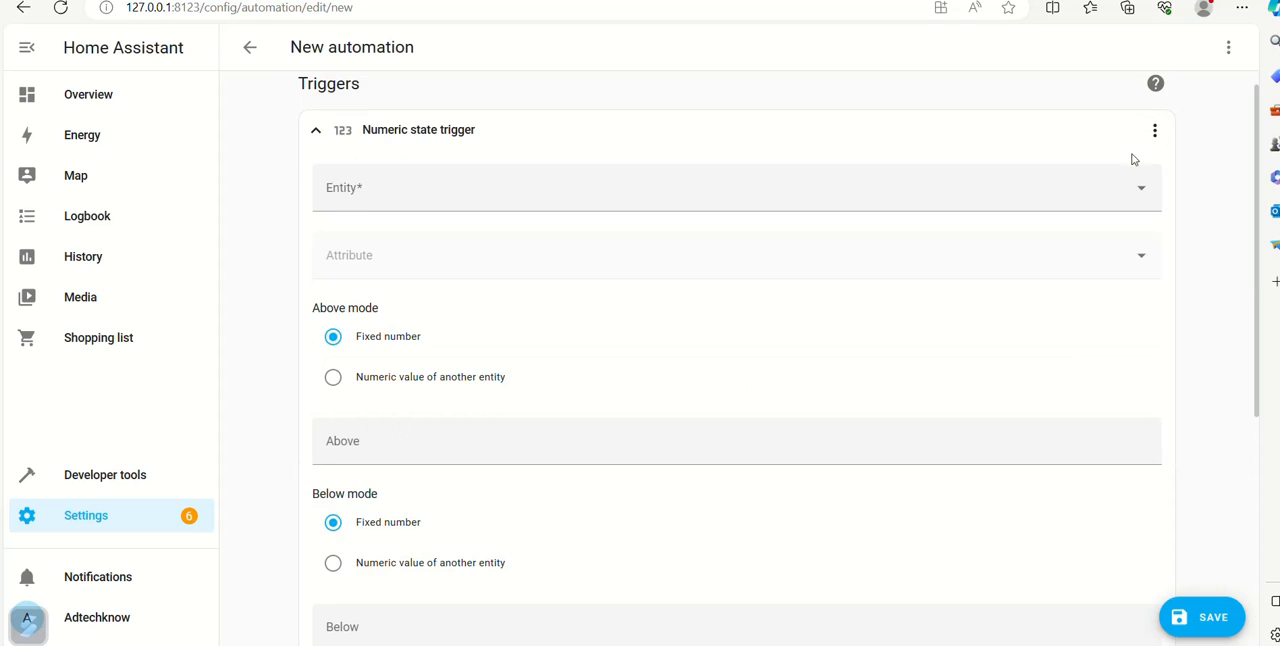
left_click(737, 187)
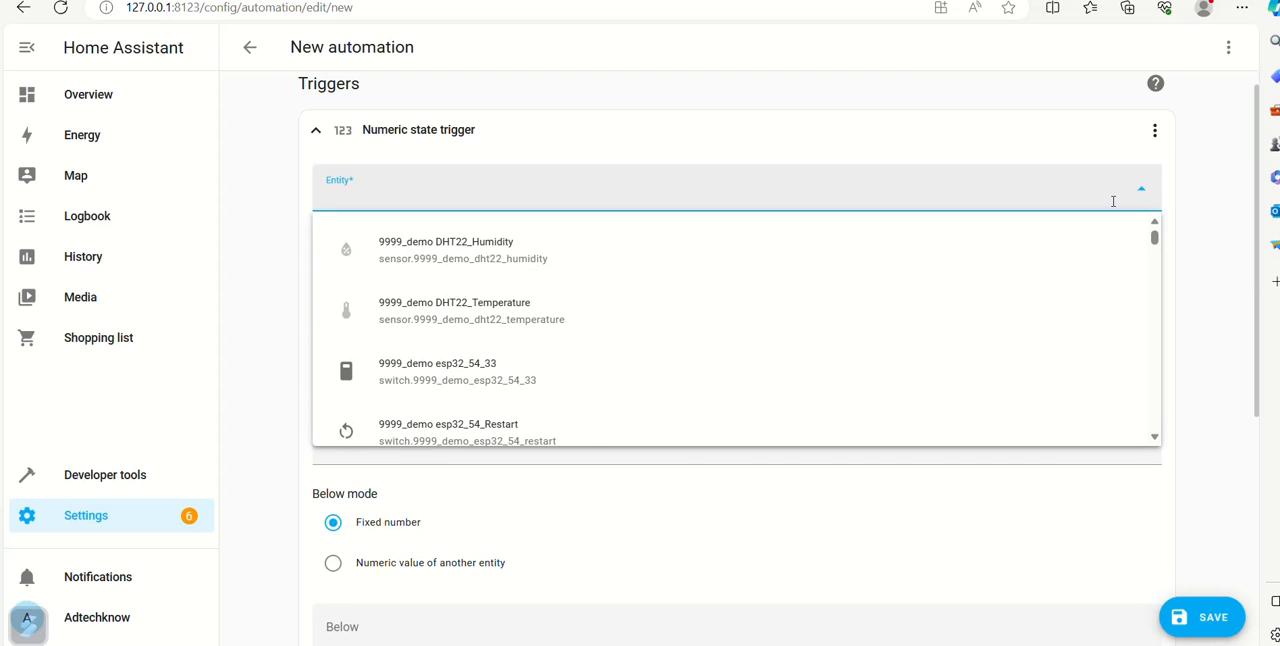
type("wlc")
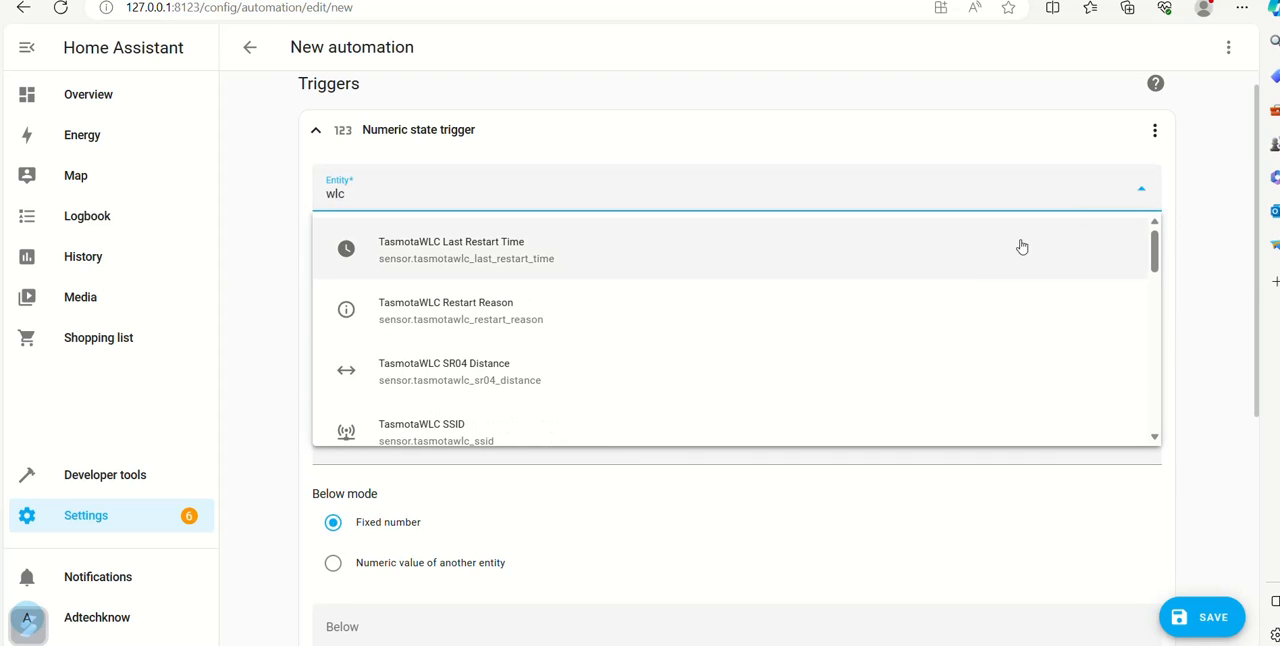
right_click(950, 368)
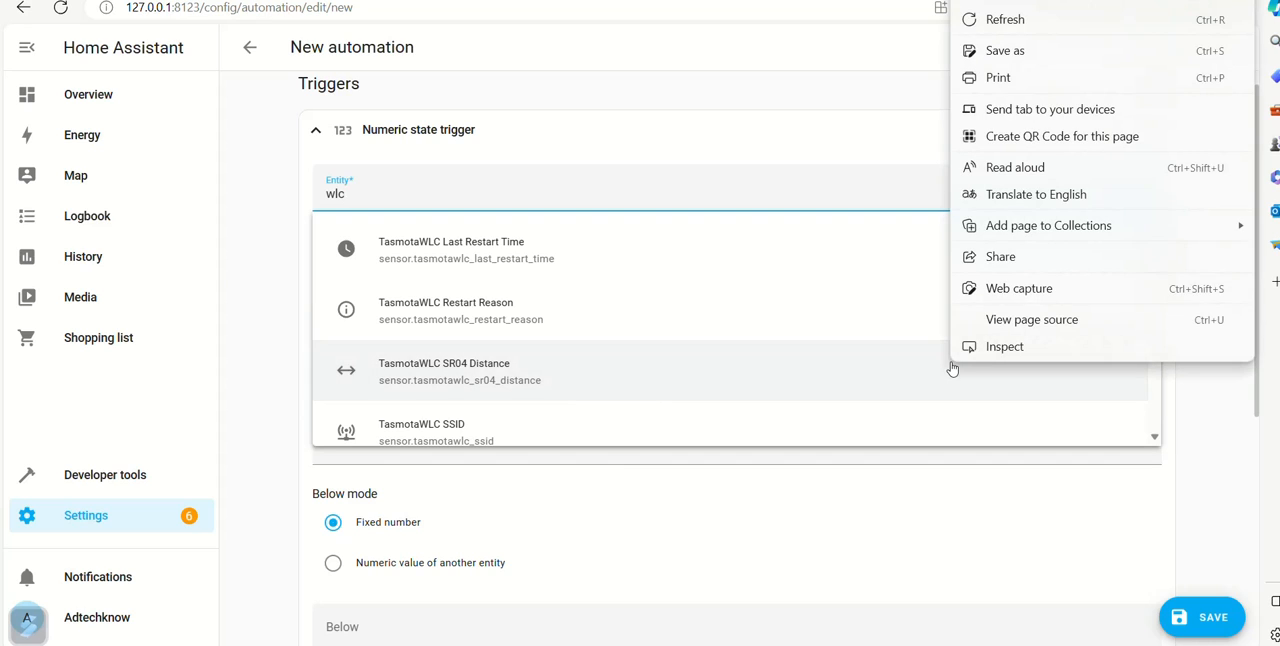
left_click(444, 371)
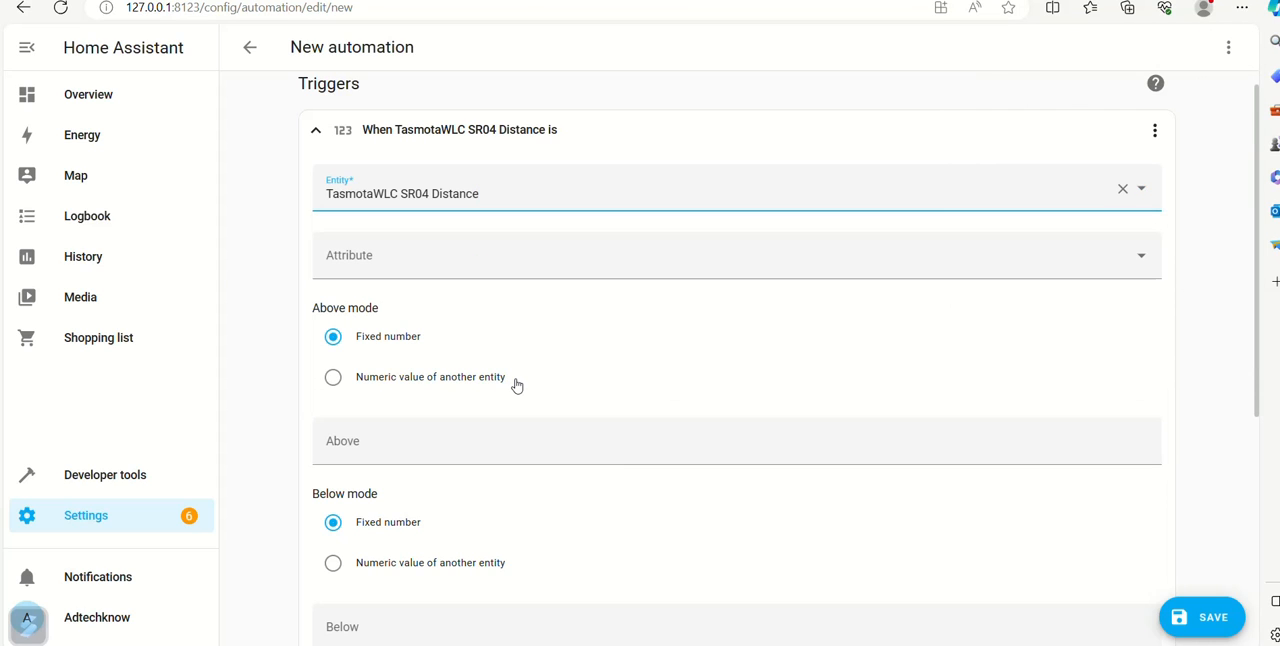
mouse_move(1228, 336)
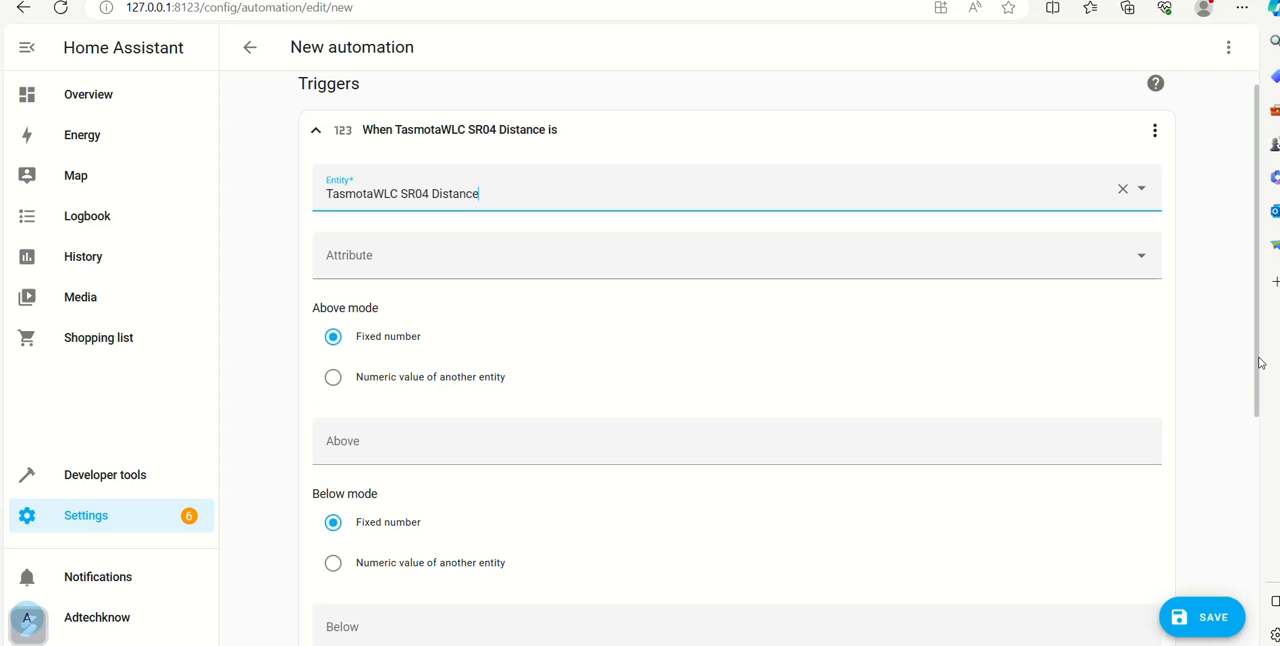
scroll("down", 3)
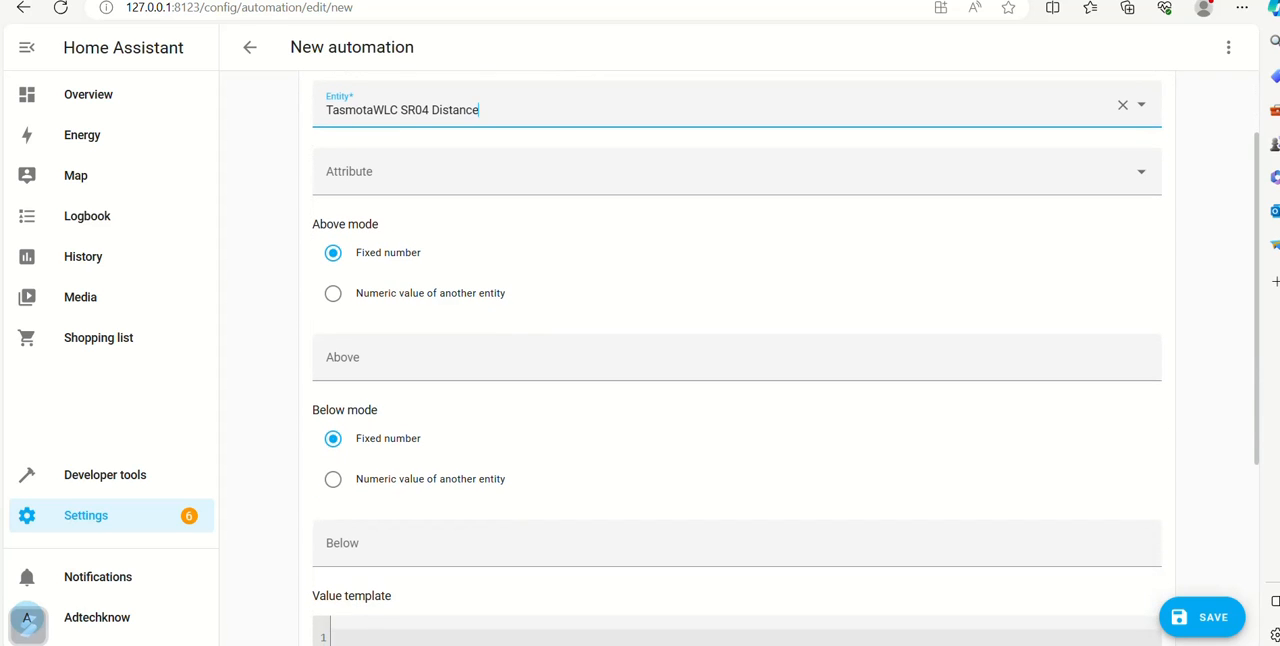
scroll("down", 3)
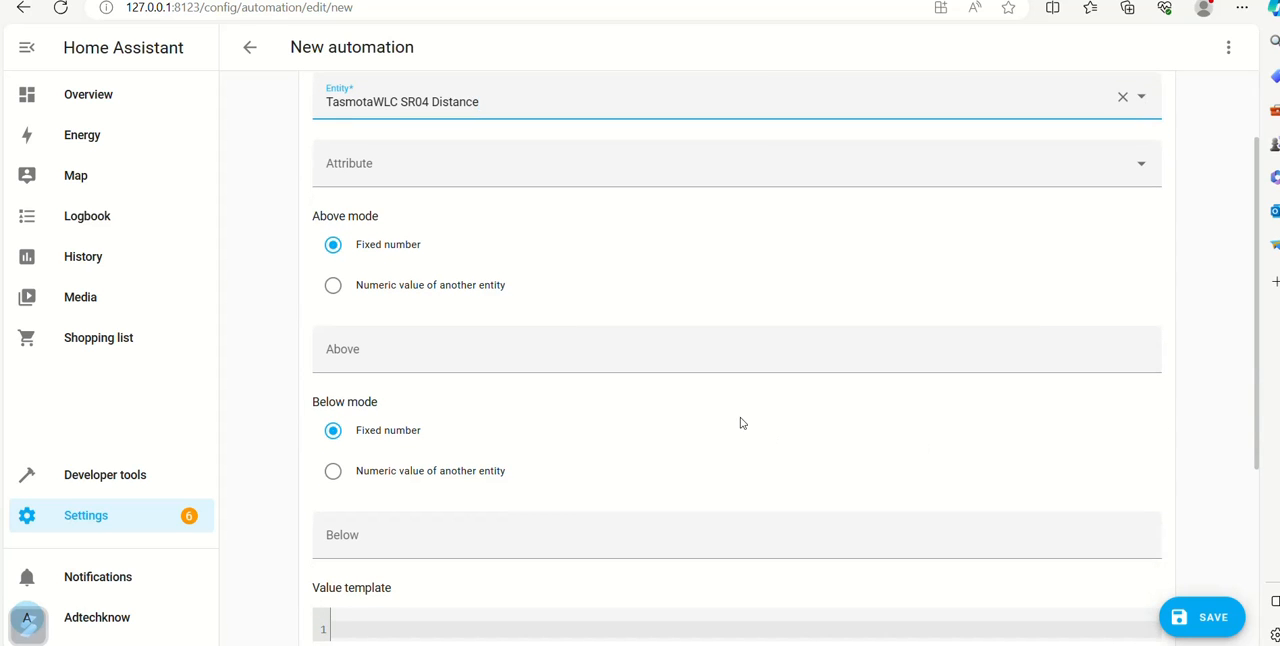
type("4")
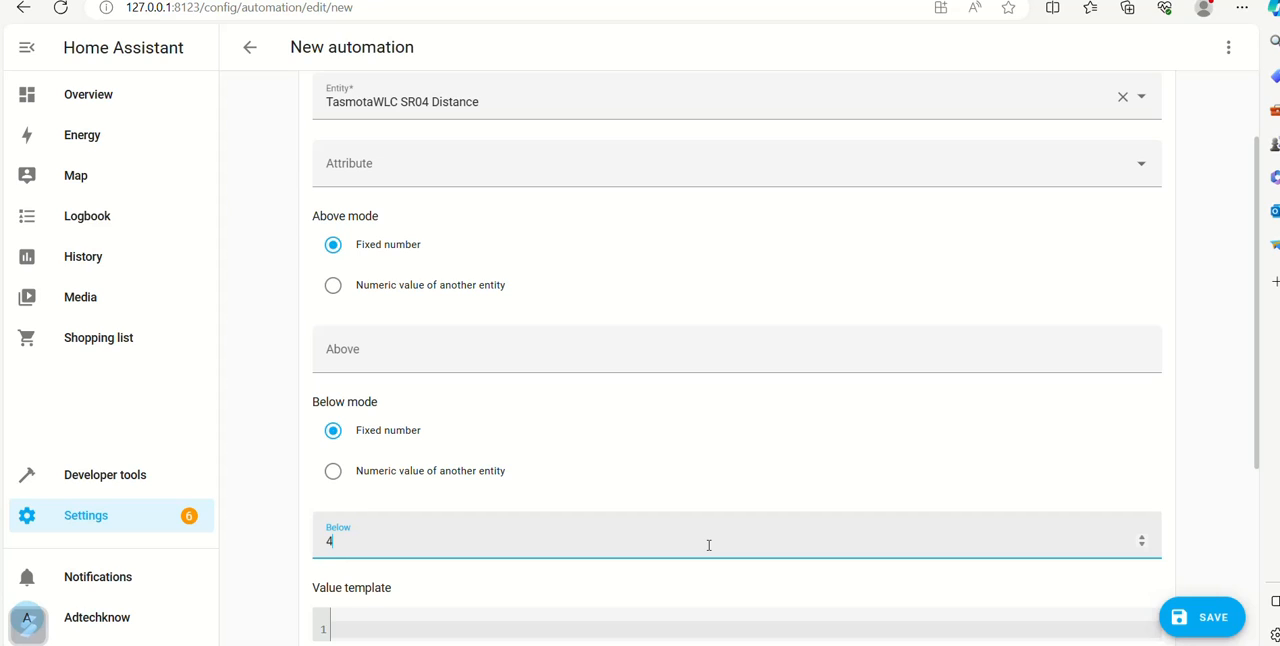
type(".4")
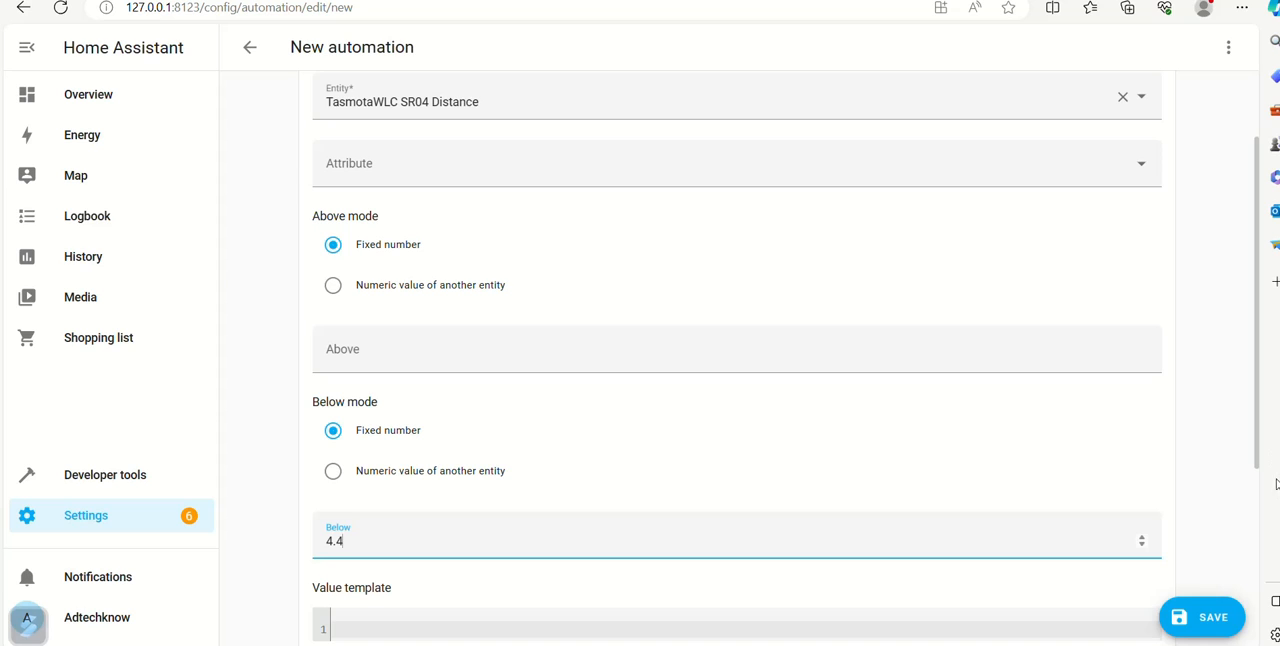
scroll("down", 3)
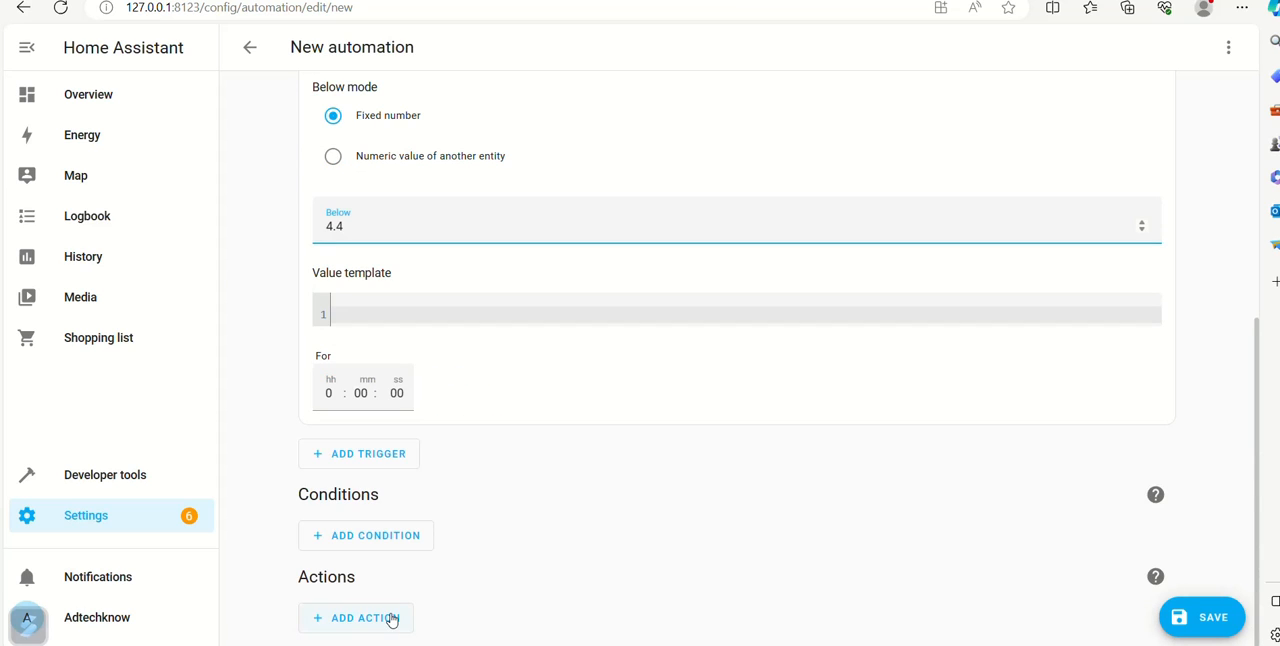
Add a Switch: Turn off service action targeting the TasmotaWLC device.
left_click(356, 617)
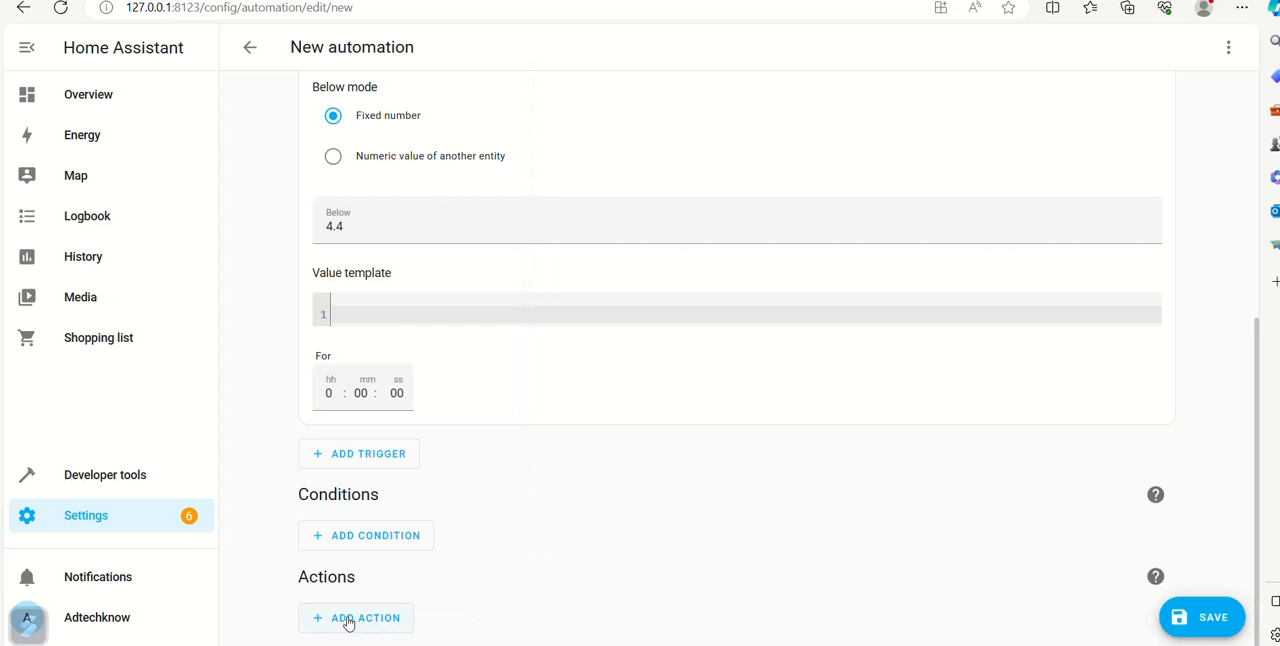
left_click(356, 617)
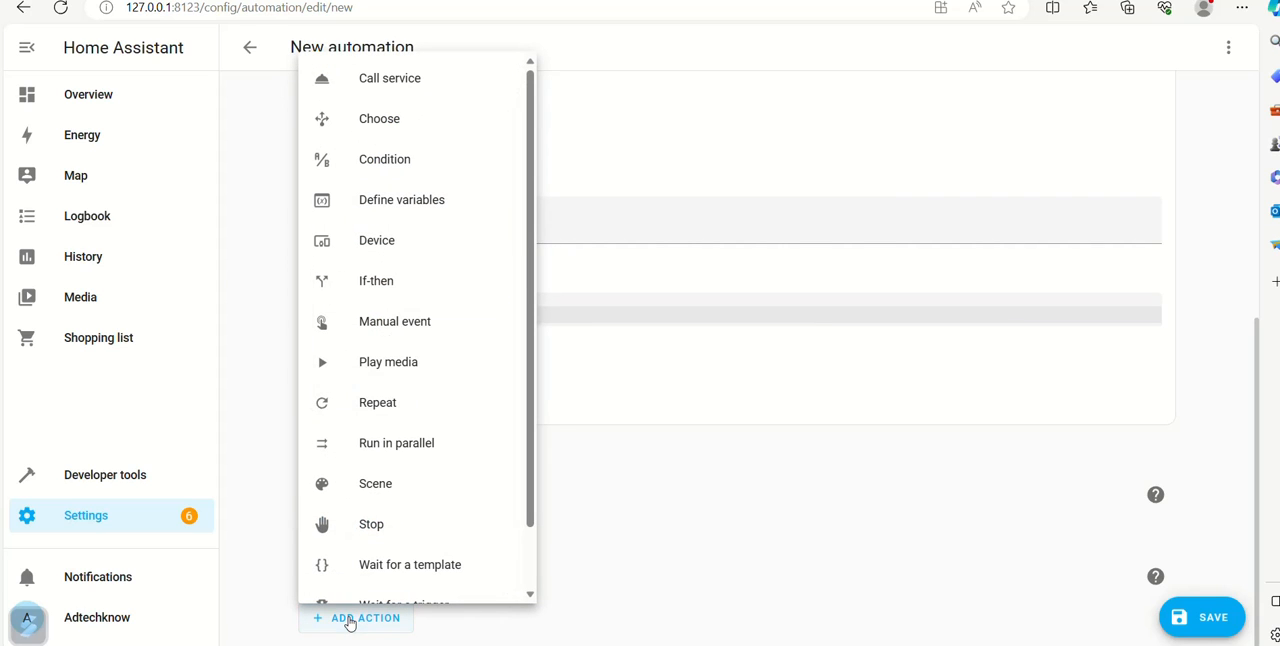
left_click(390, 78)
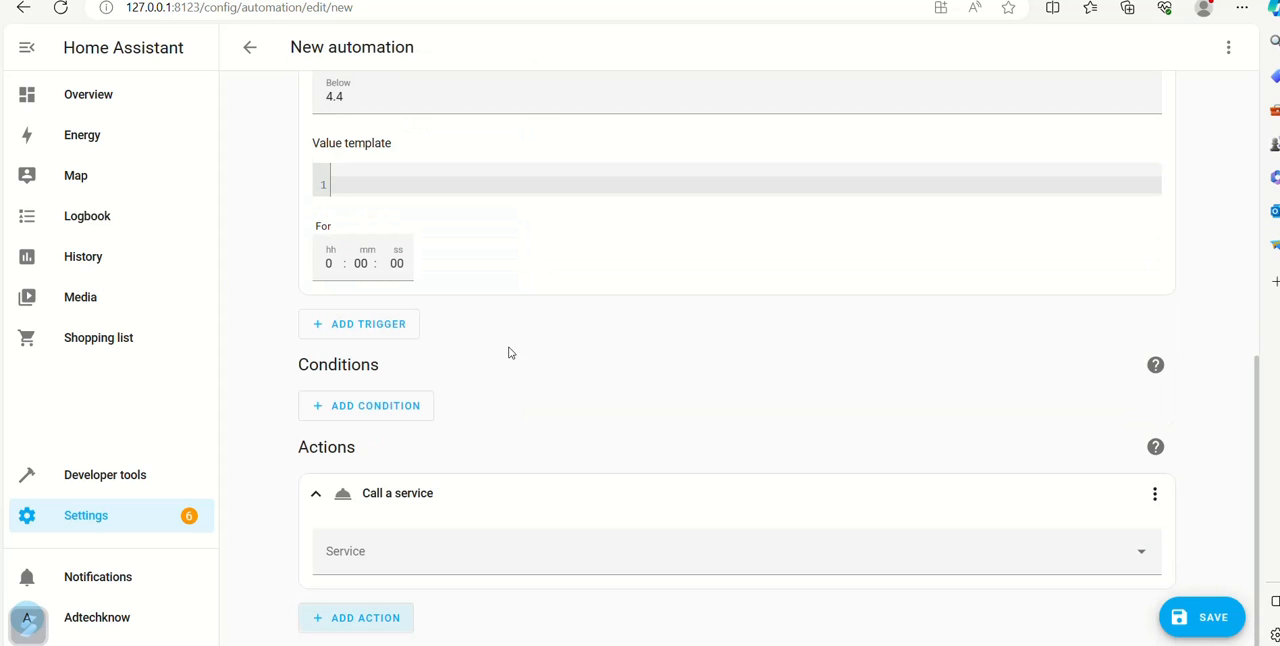
left_click(737, 551)
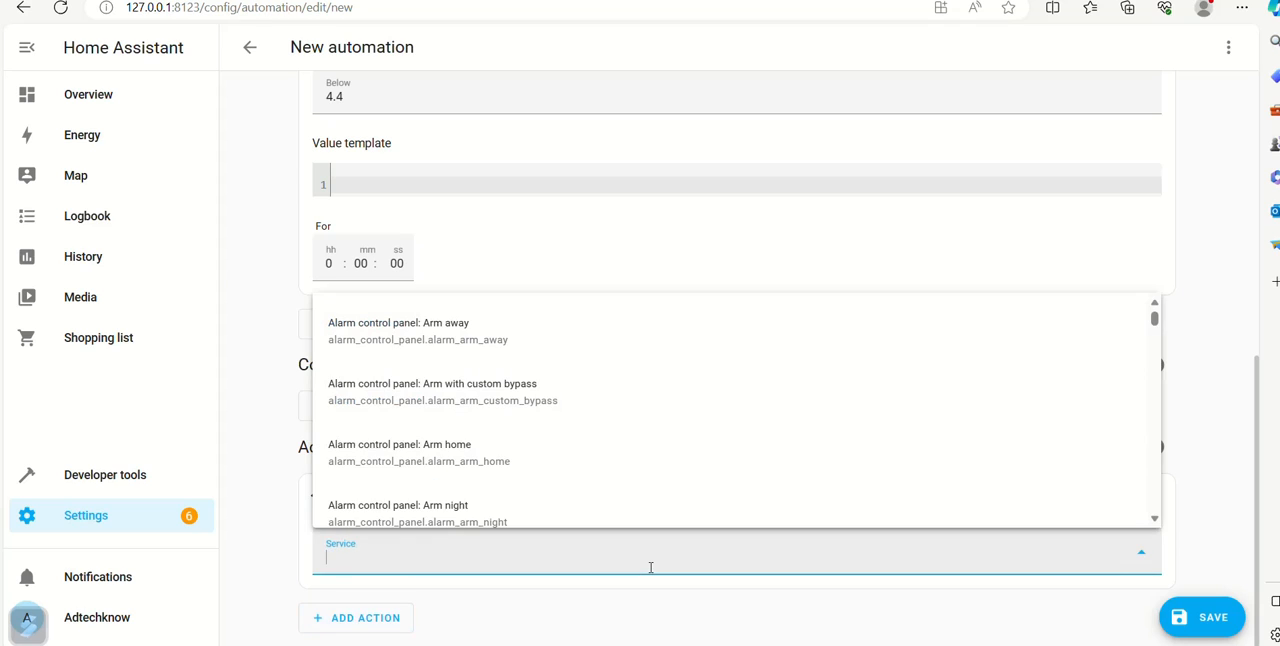
type("sw")
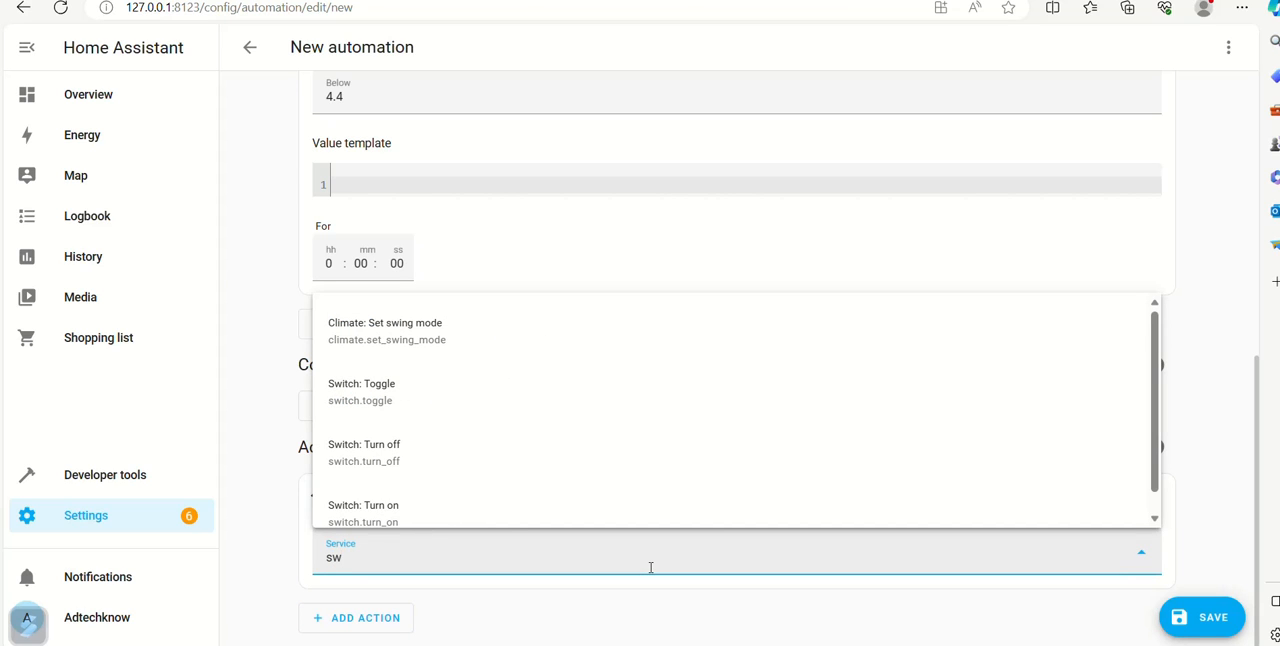
left_click(364, 452)
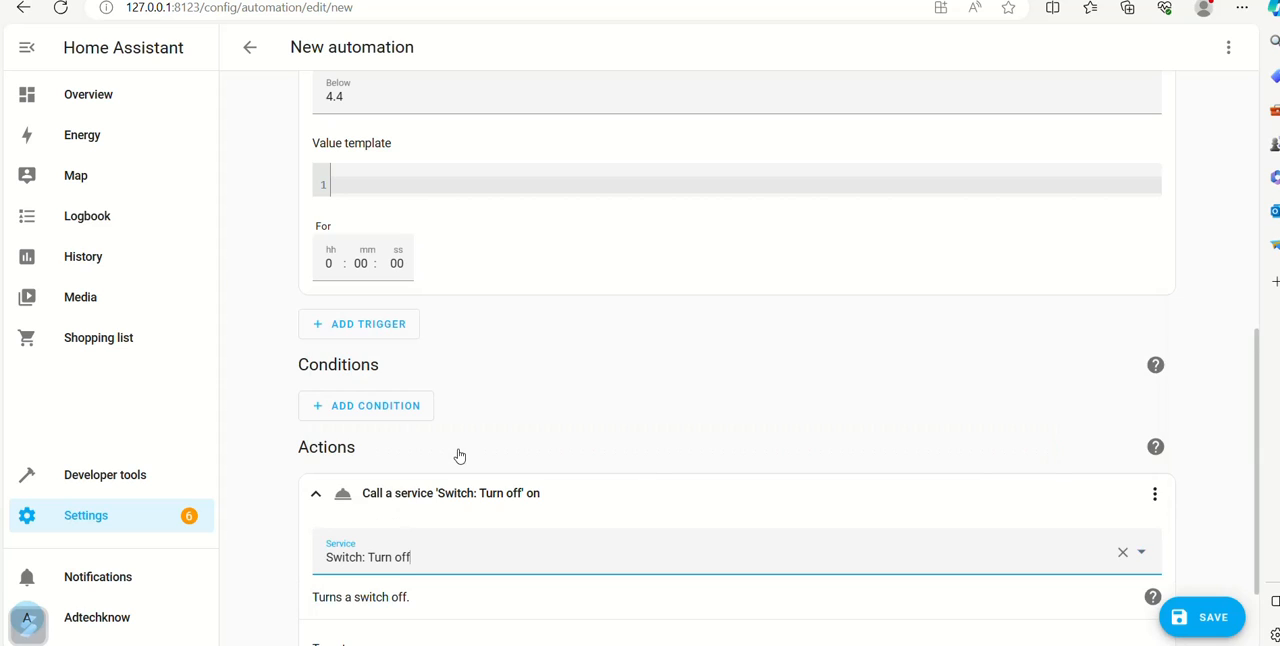
mouse_move(1260, 515)
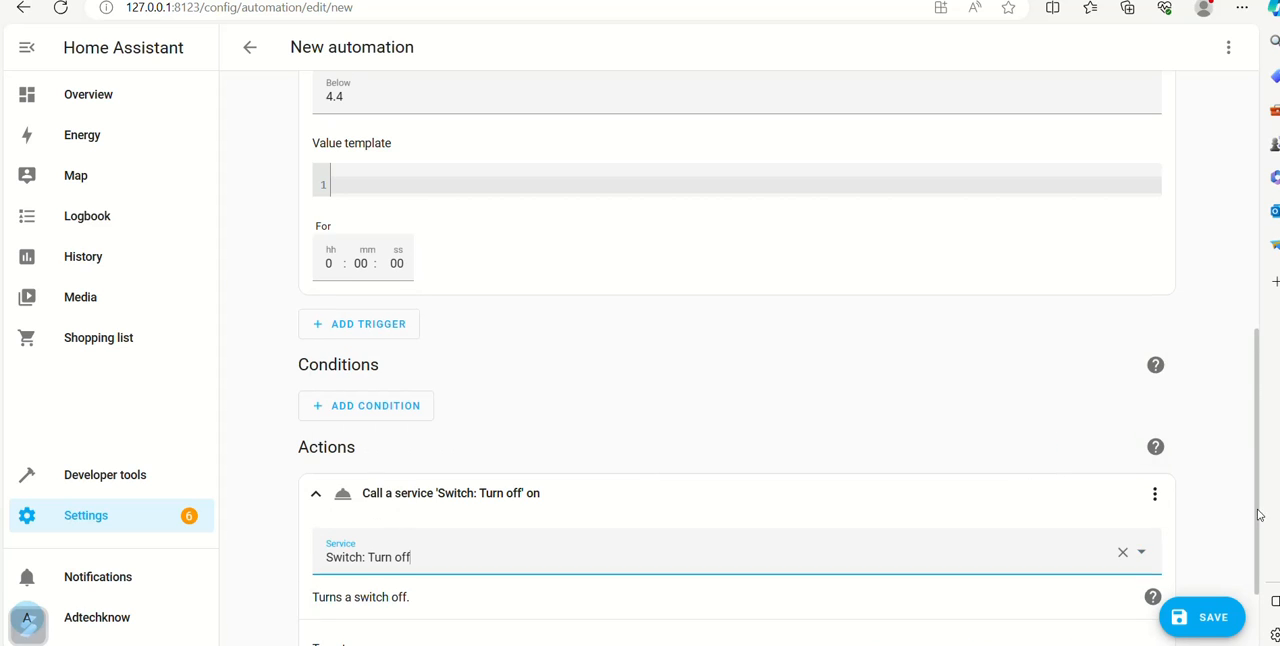
left_click(908, 540)
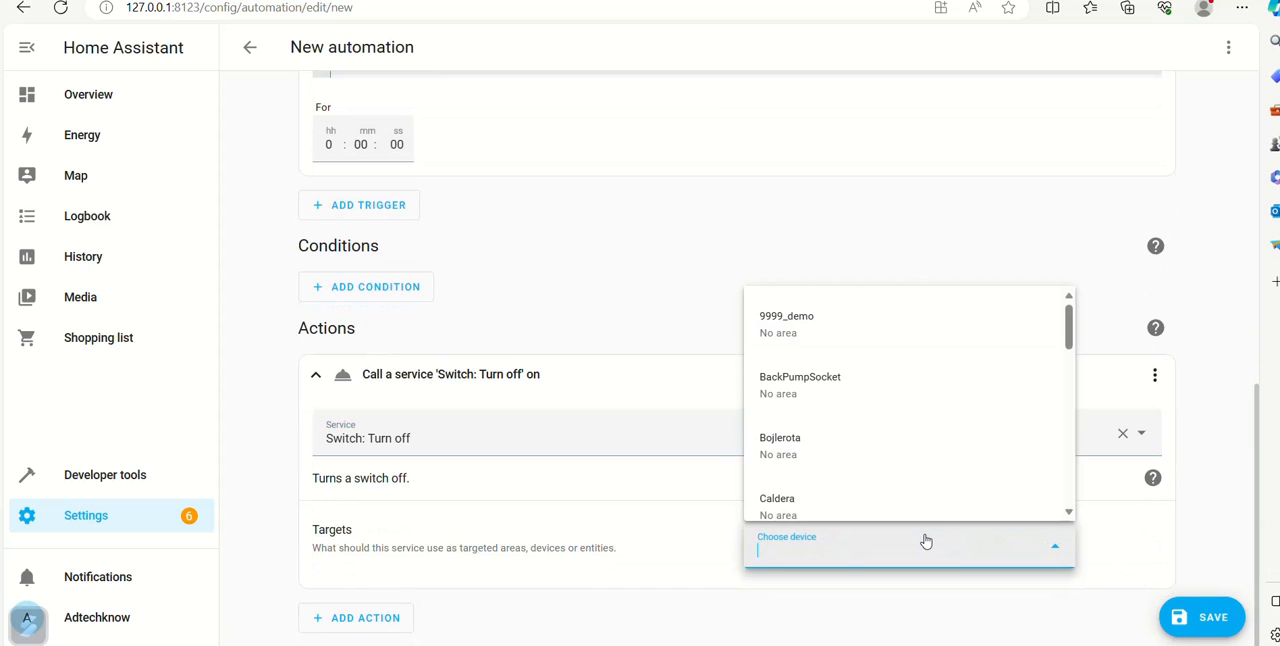
type("W")
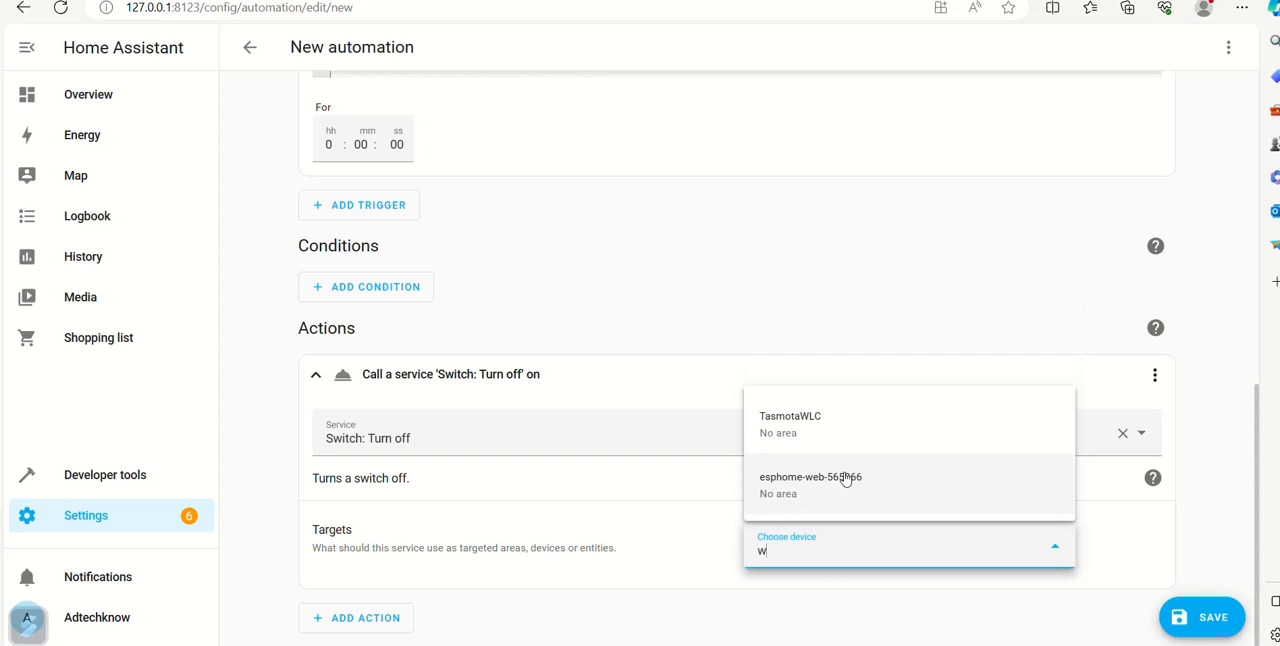
left_click(790, 420)
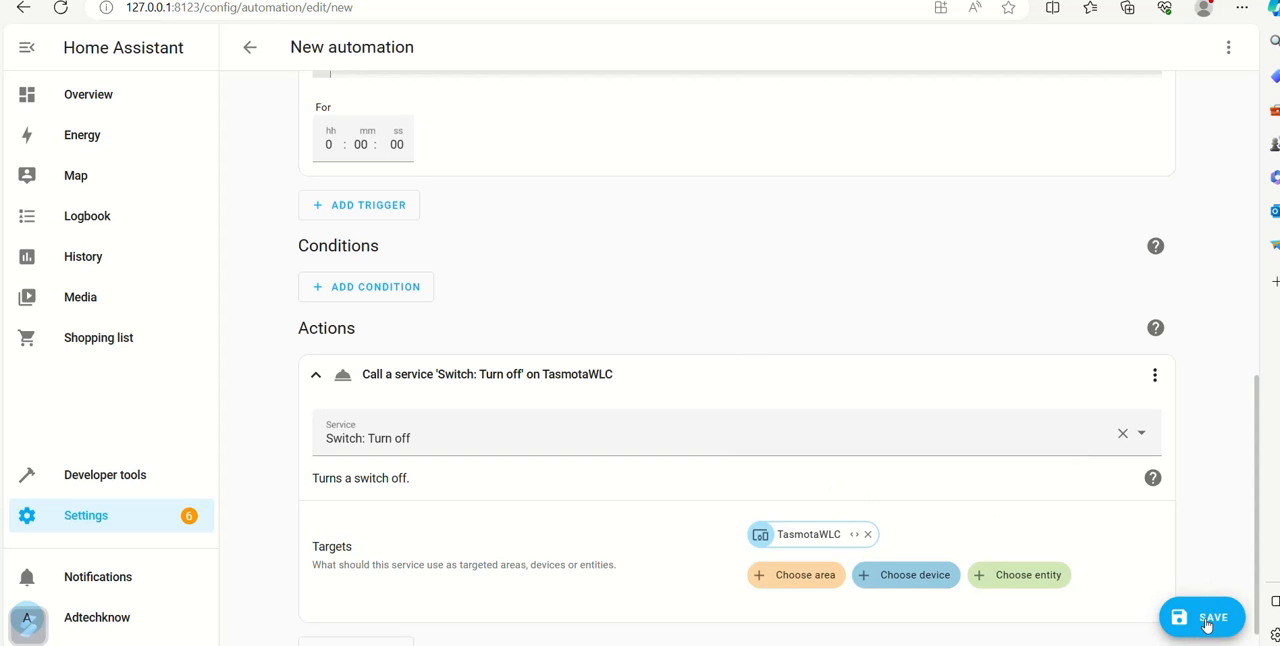
Save the automation as 'Turn Pump Off' and return to the automations list.
left_click(1202, 617)
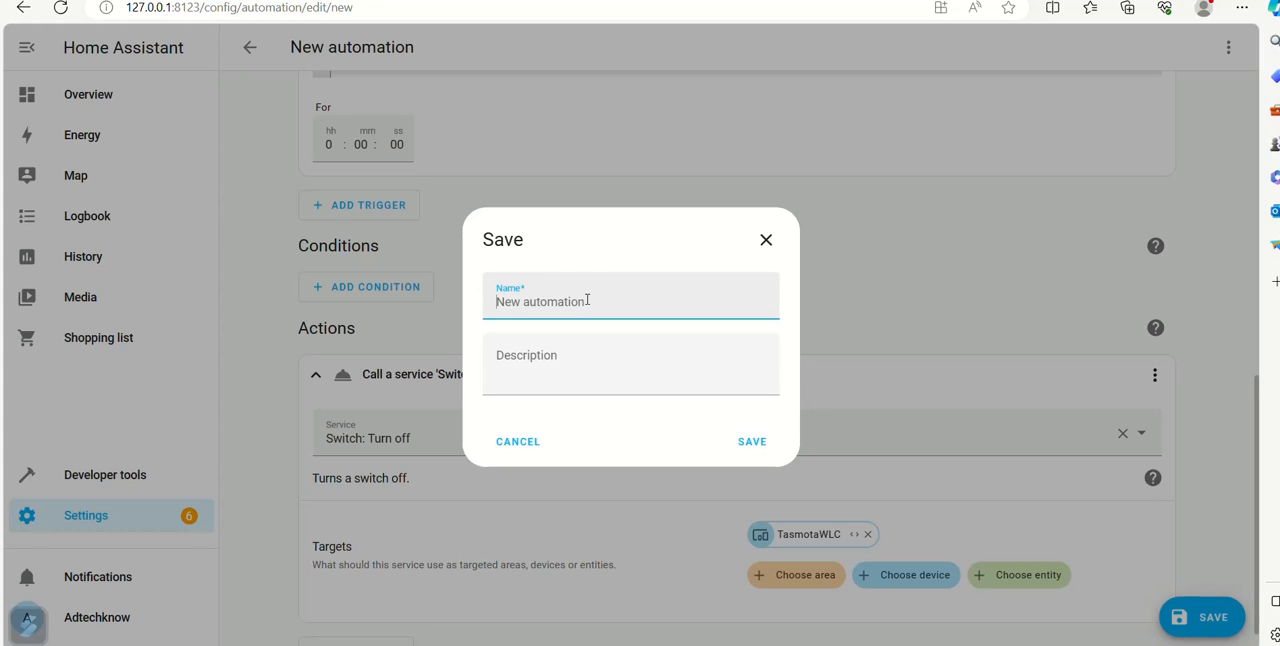
type("T")
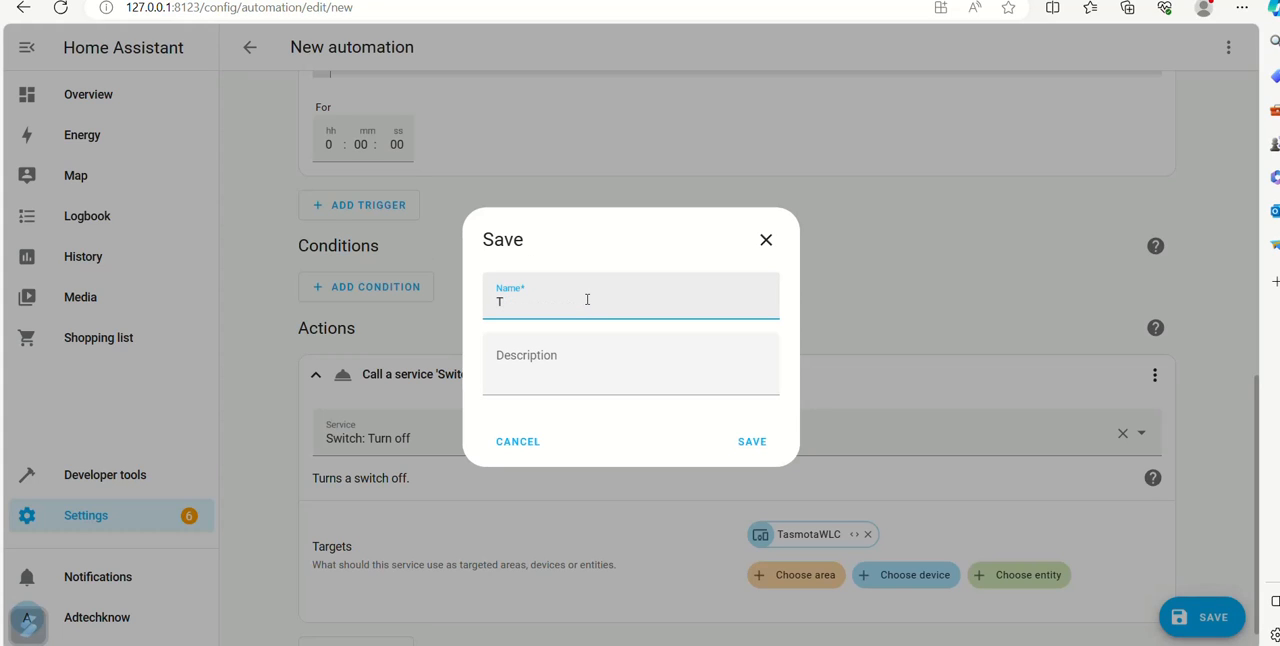
type("urn P")
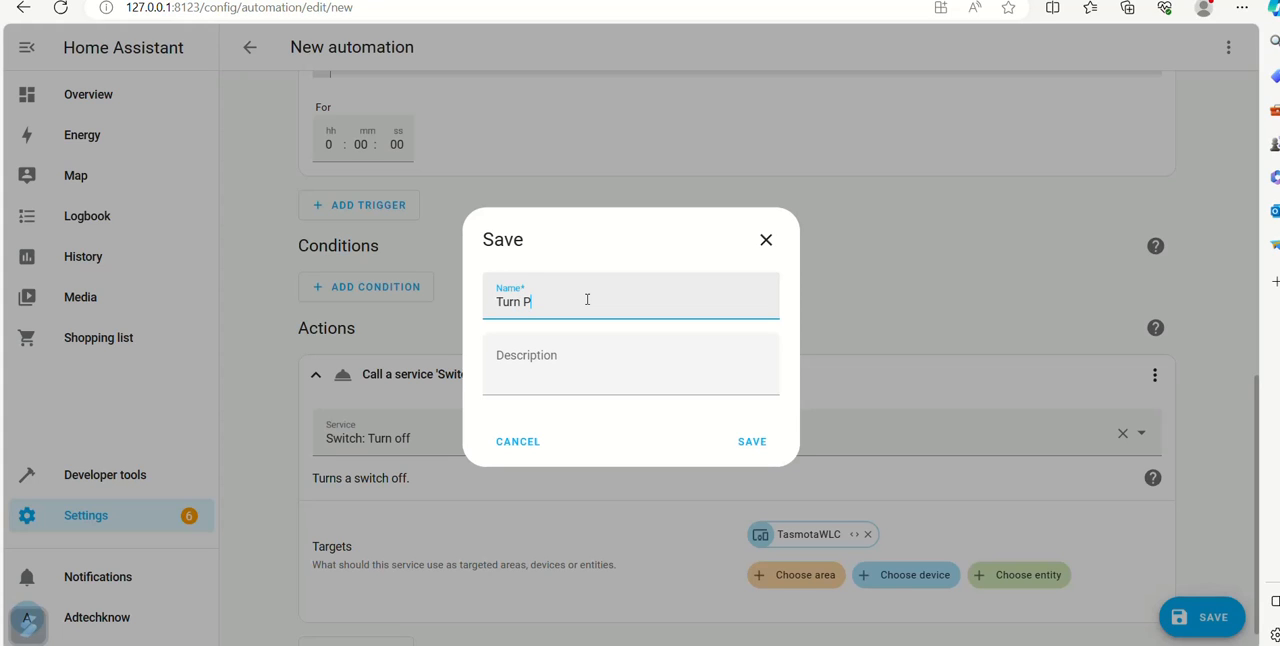
type("ump")
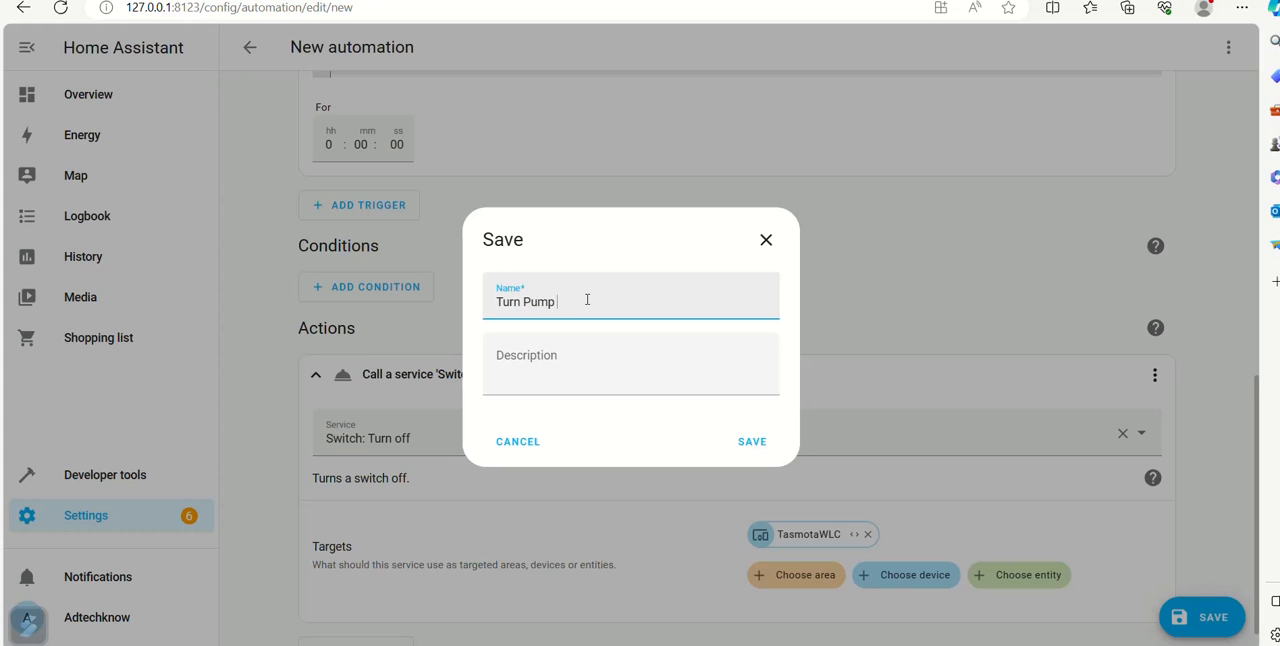
type("Off")
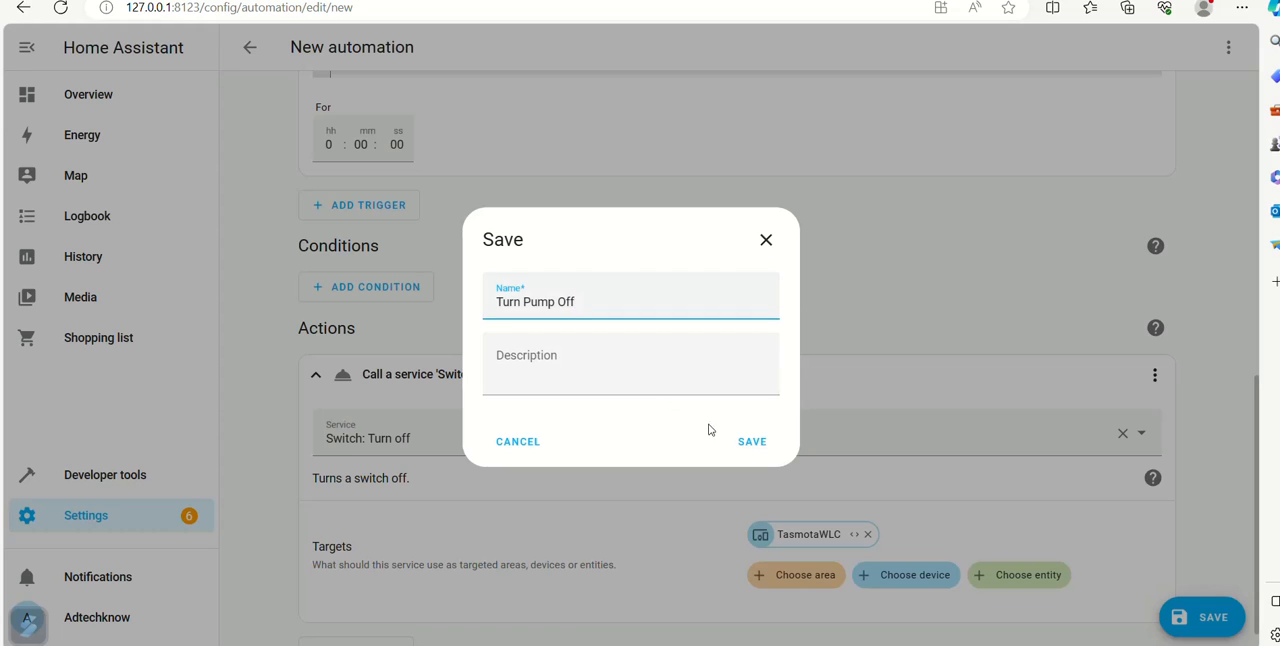
left_click(751, 441)
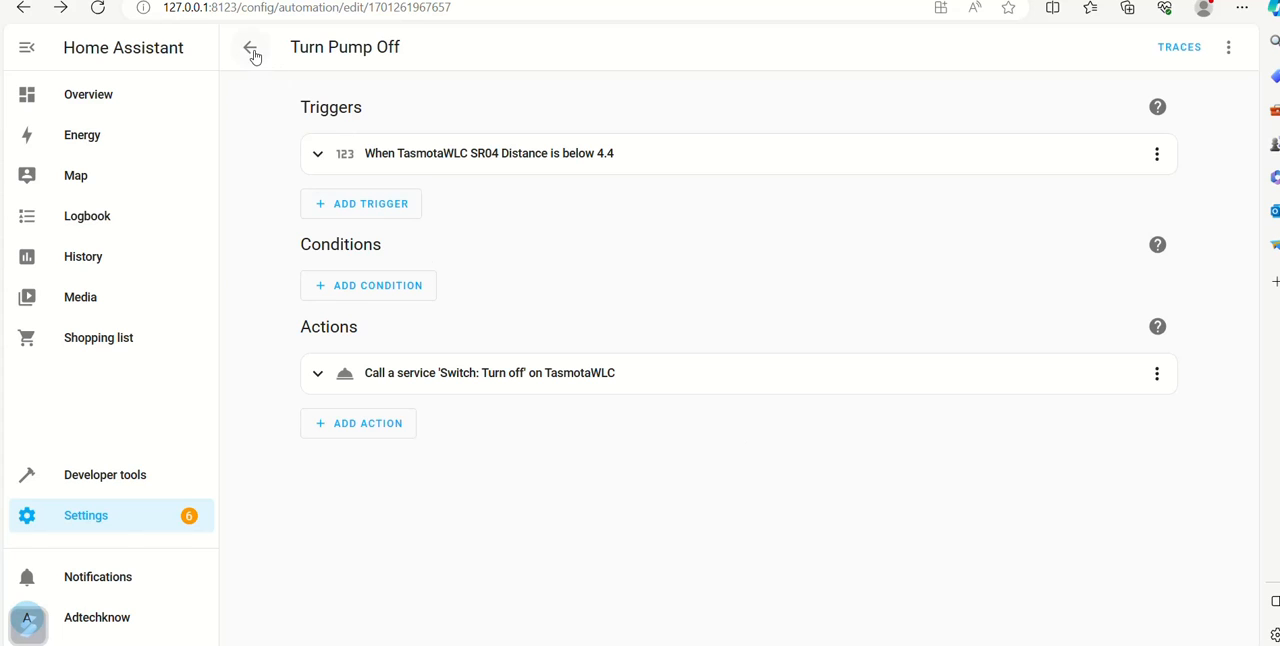
left_click(250, 47)
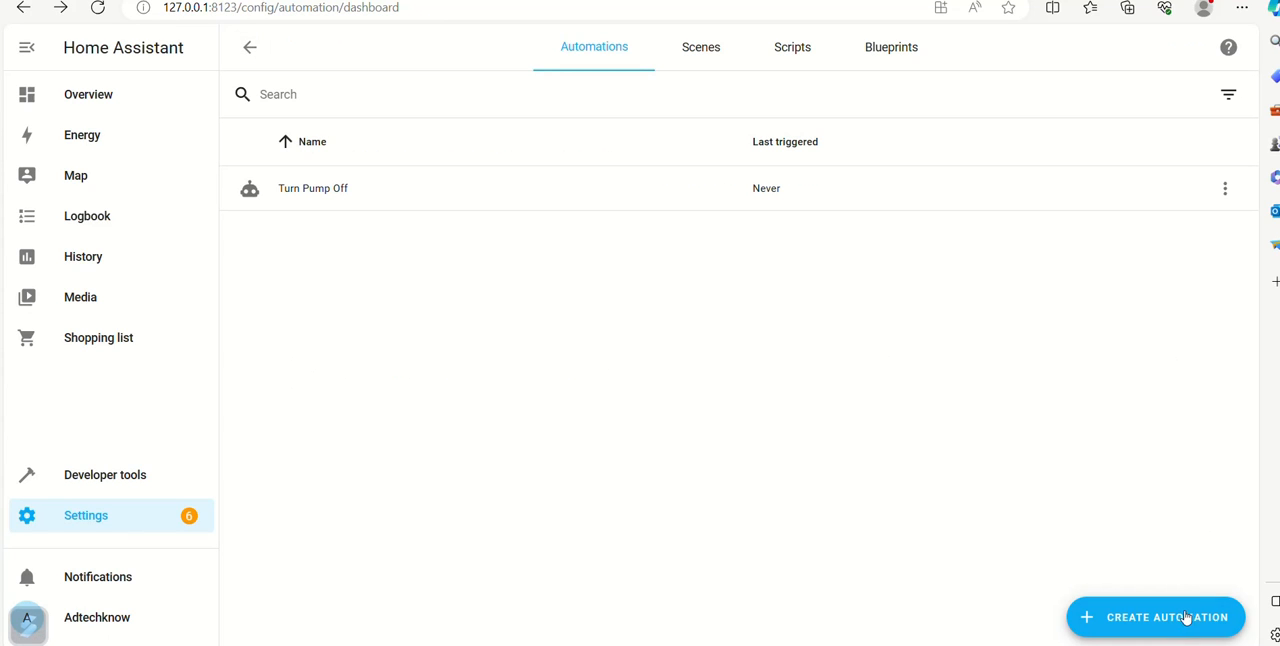
Create another empty automation and add a numeric state trigger.
left_click(1155, 617)
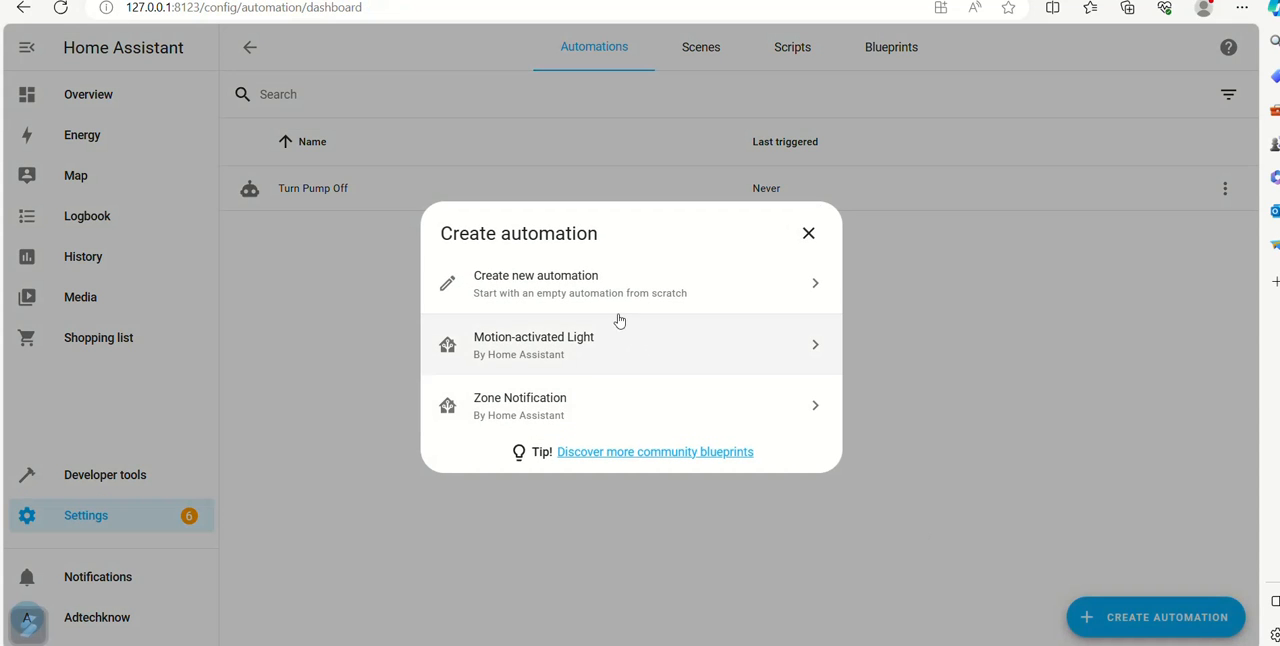
left_click(536, 283)
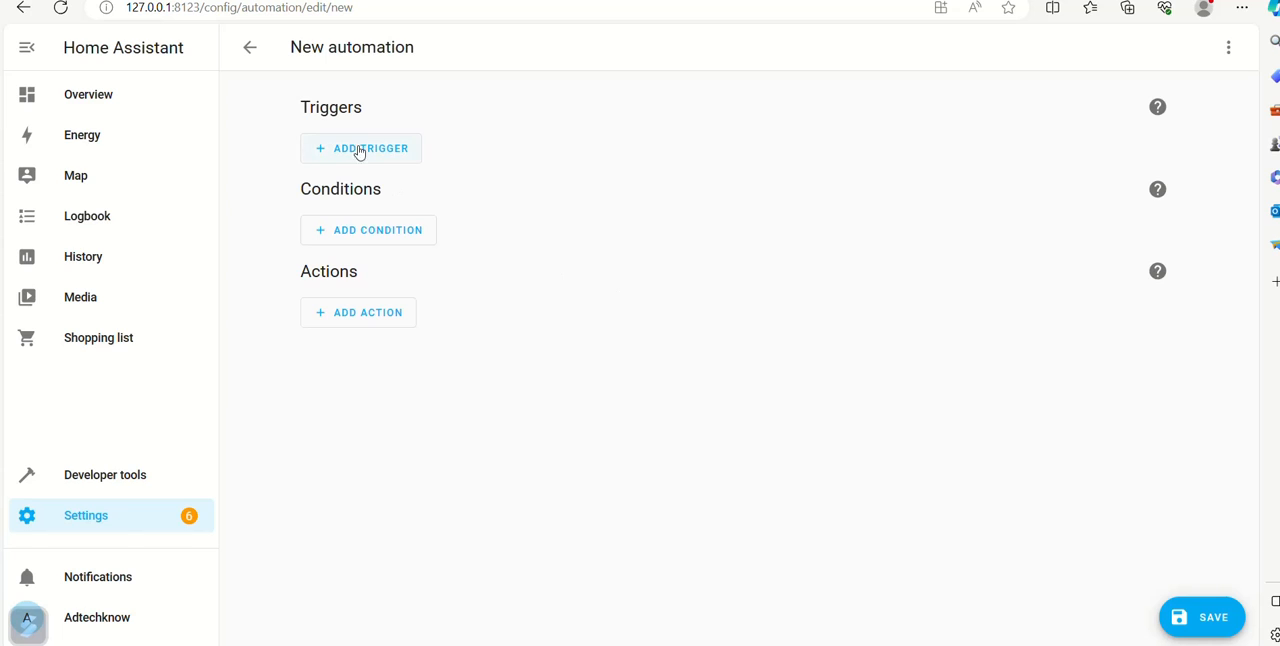
left_click(360, 148)
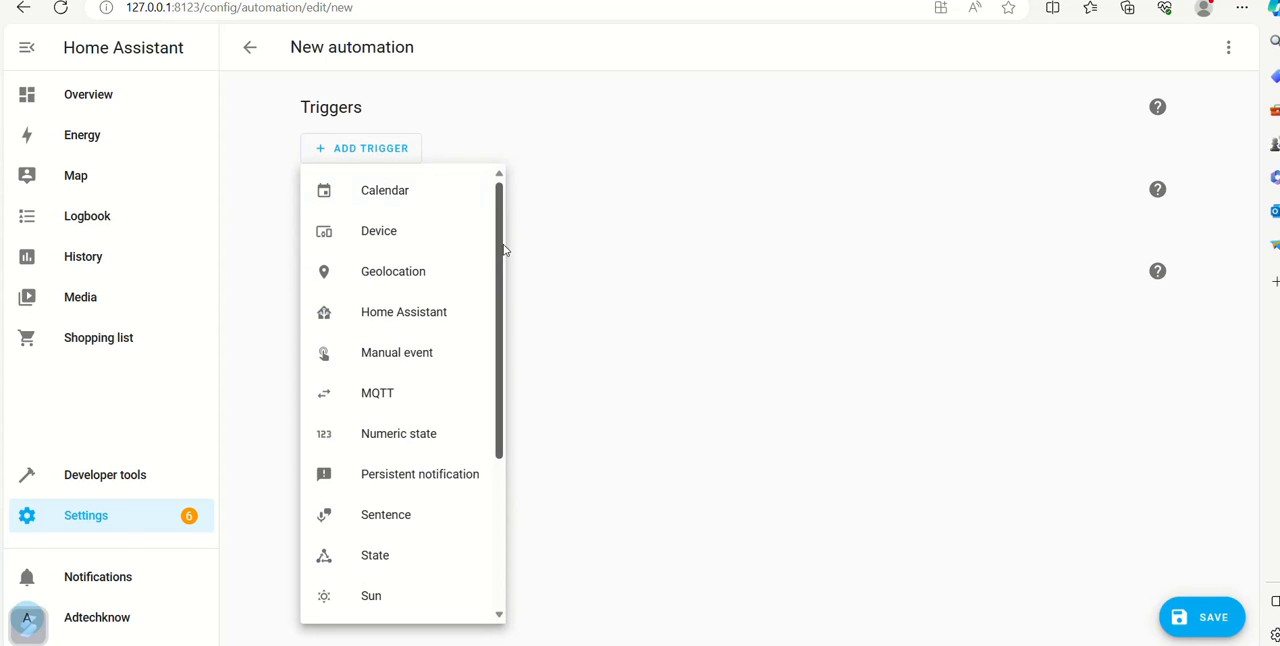
mouse_move(465, 444)
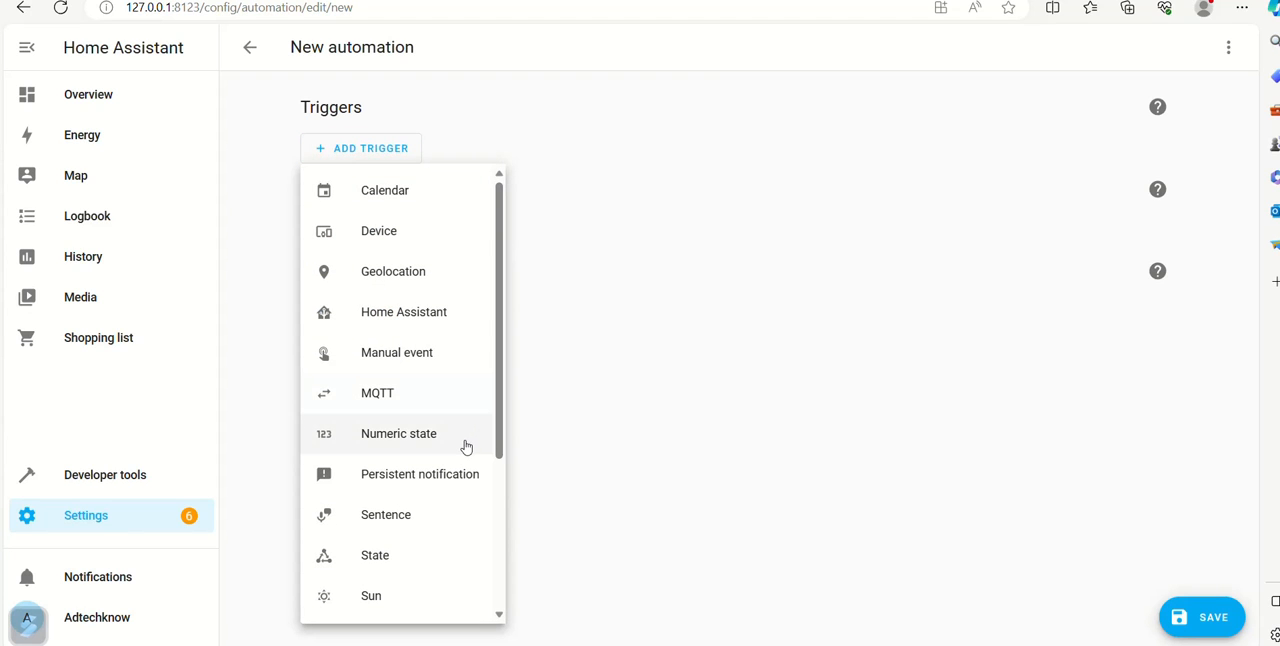
left_click(398, 433)
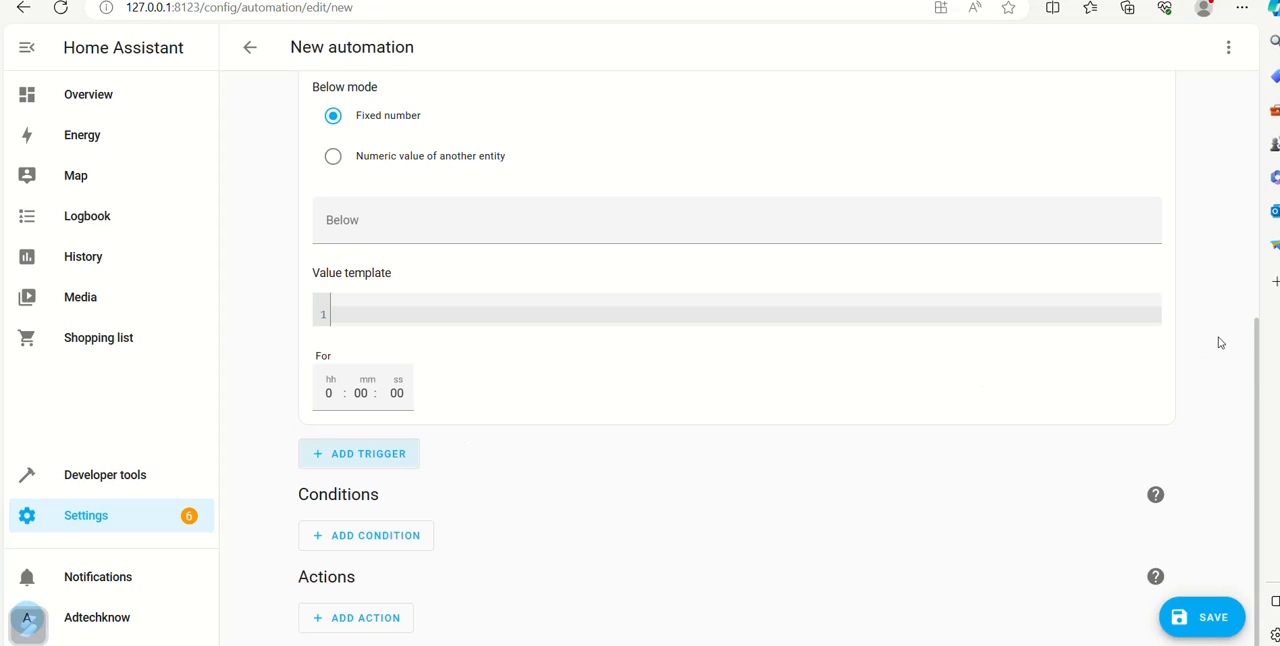
mouse_move(1262, 388)
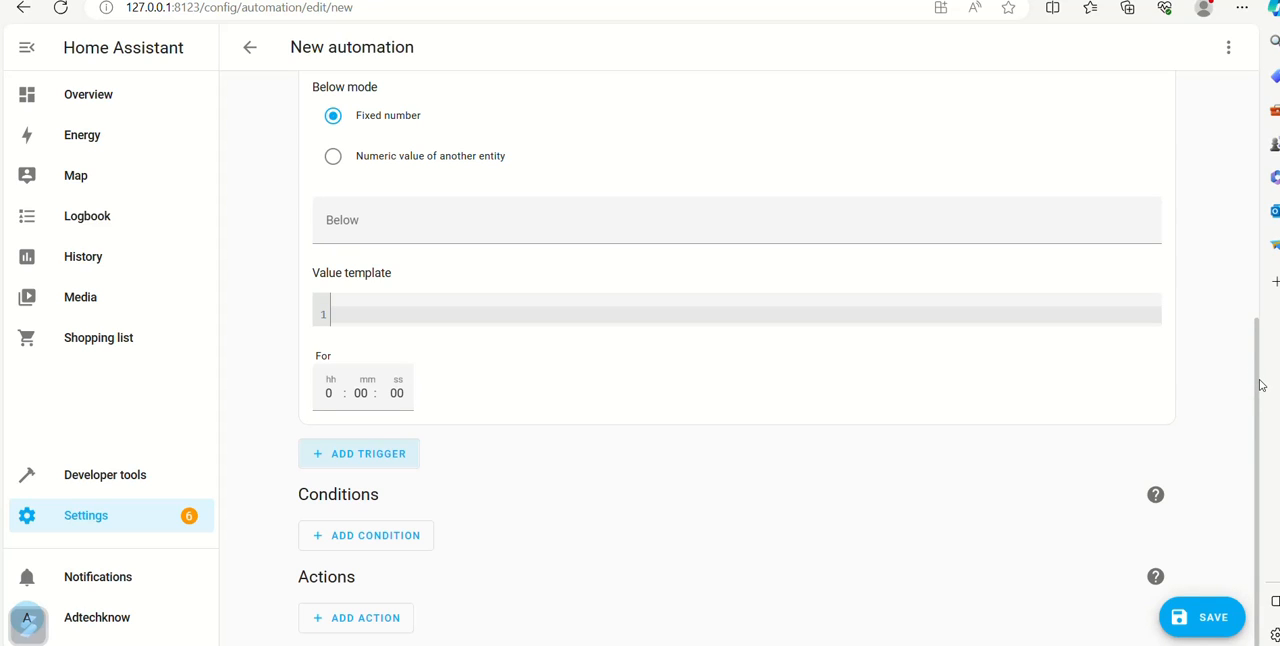
mouse_move(1255, 425)
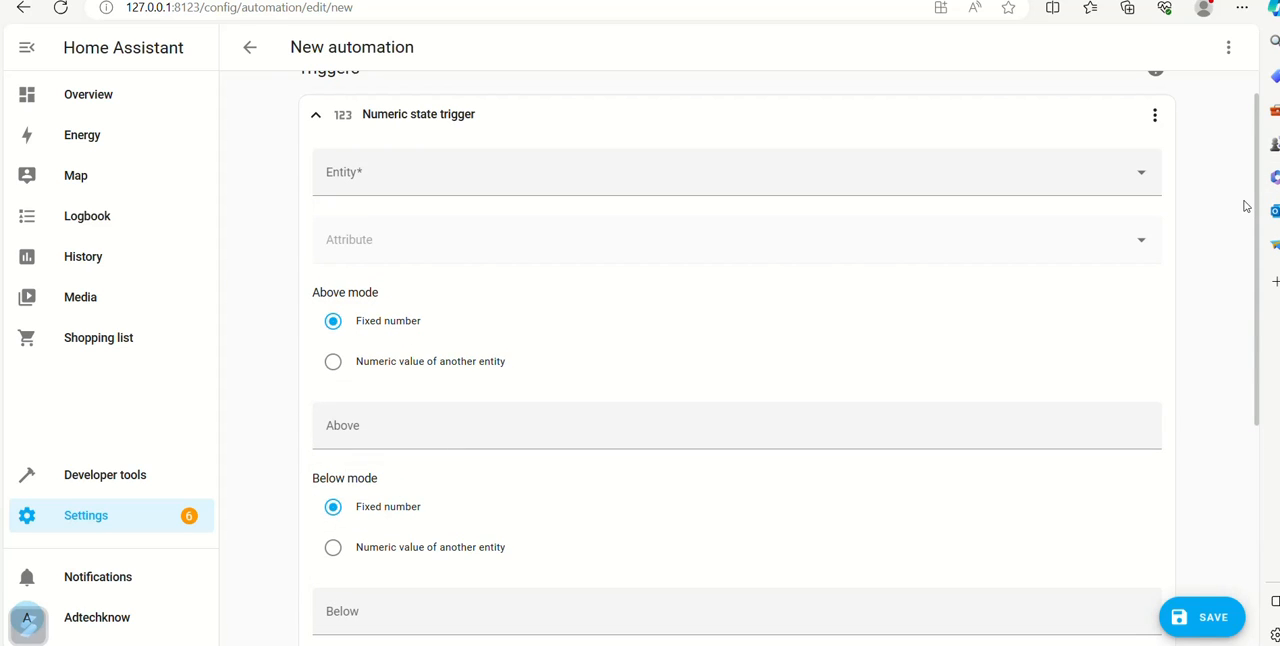
Point the trigger at TasmotaWLC SR04 Distance with an Above threshold of 12.
left_click(700, 171)
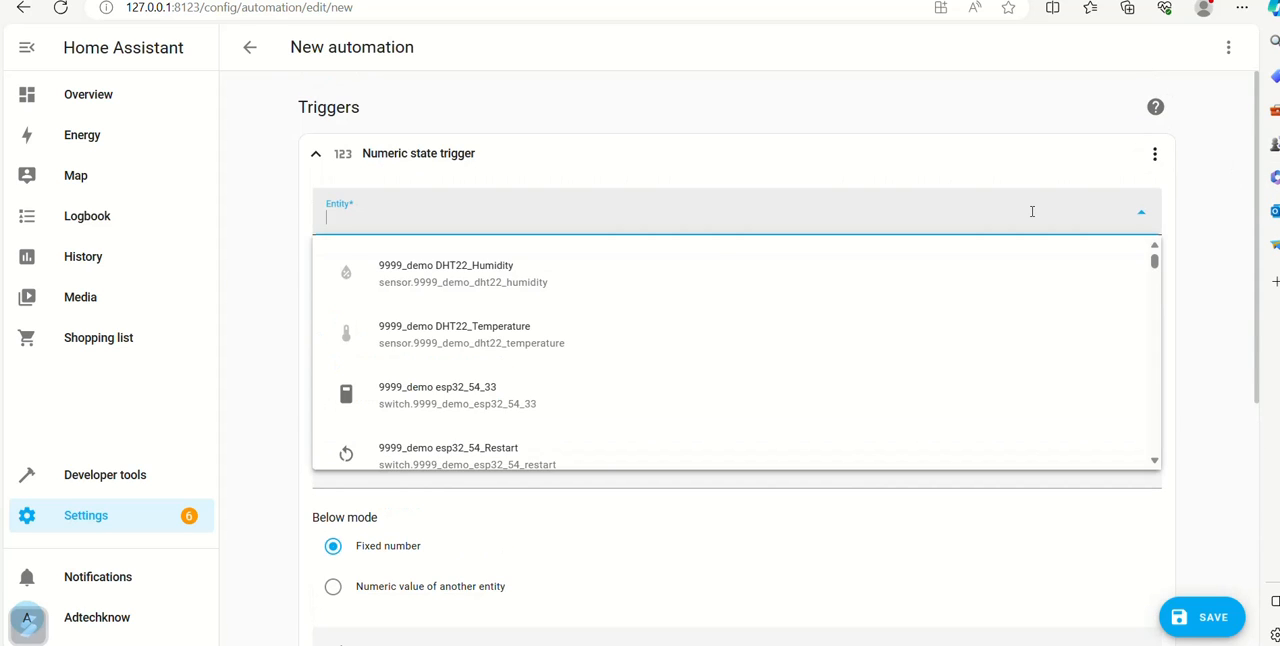
type("wlc")
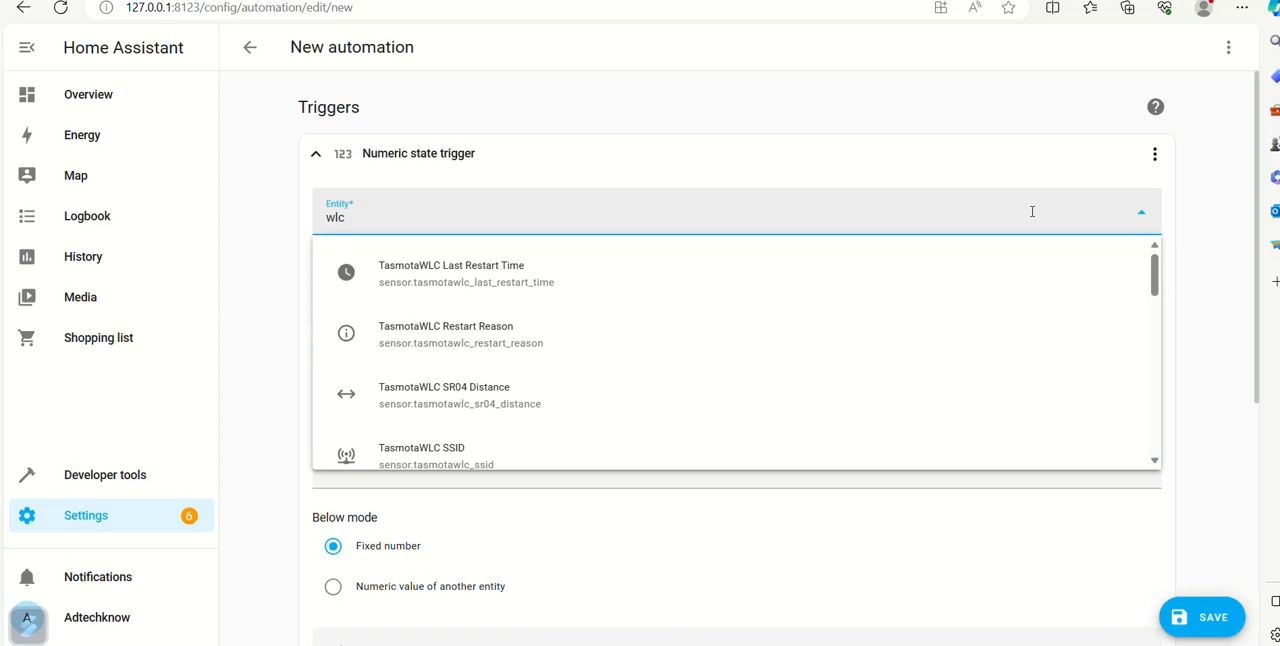
mouse_move(930, 393)
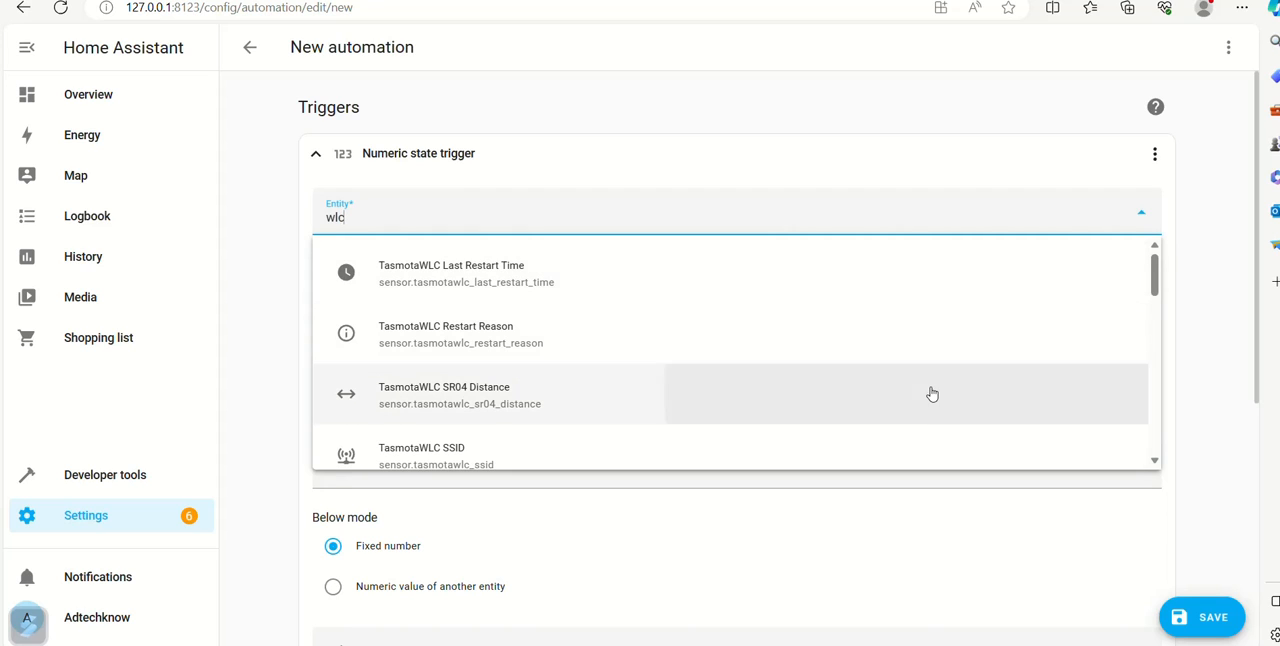
left_click(444, 393)
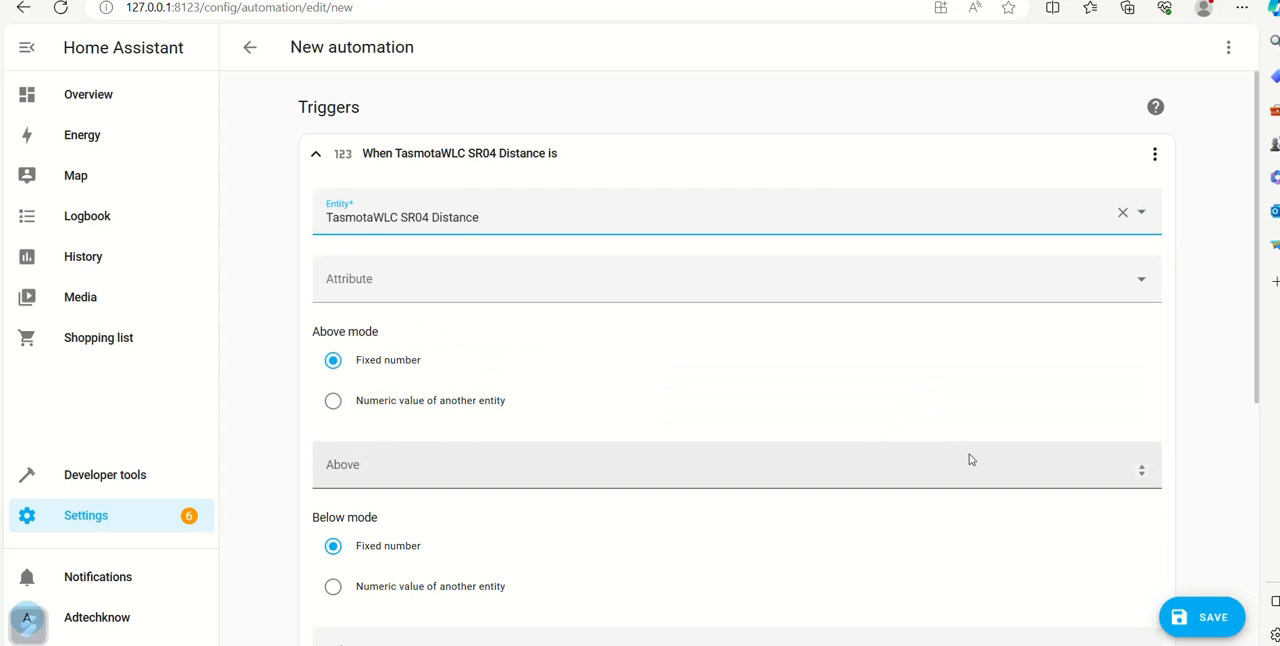
left_click(736, 465)
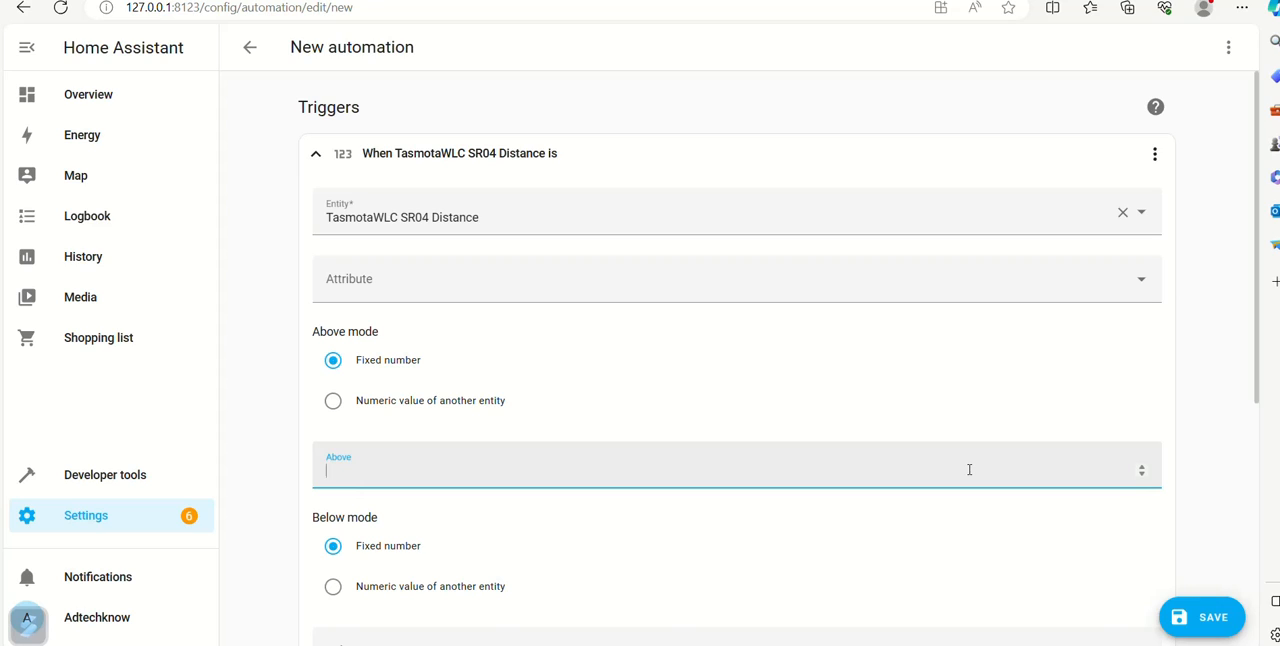
type("12")
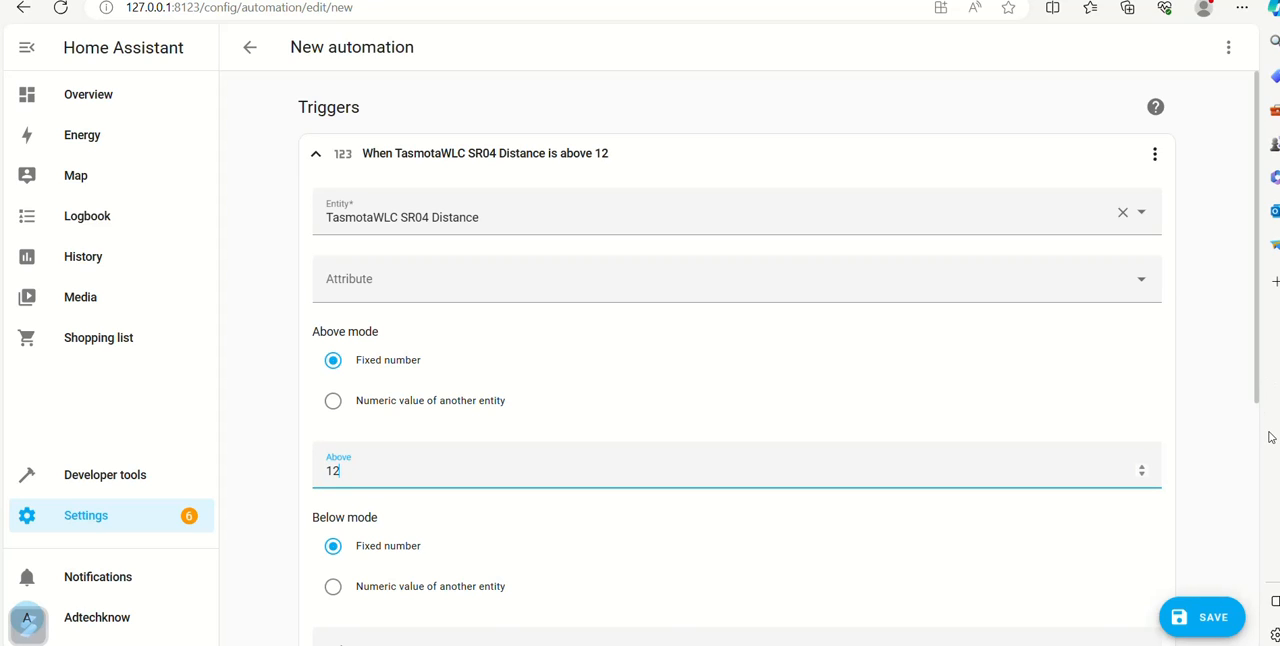
scroll("down", 3)
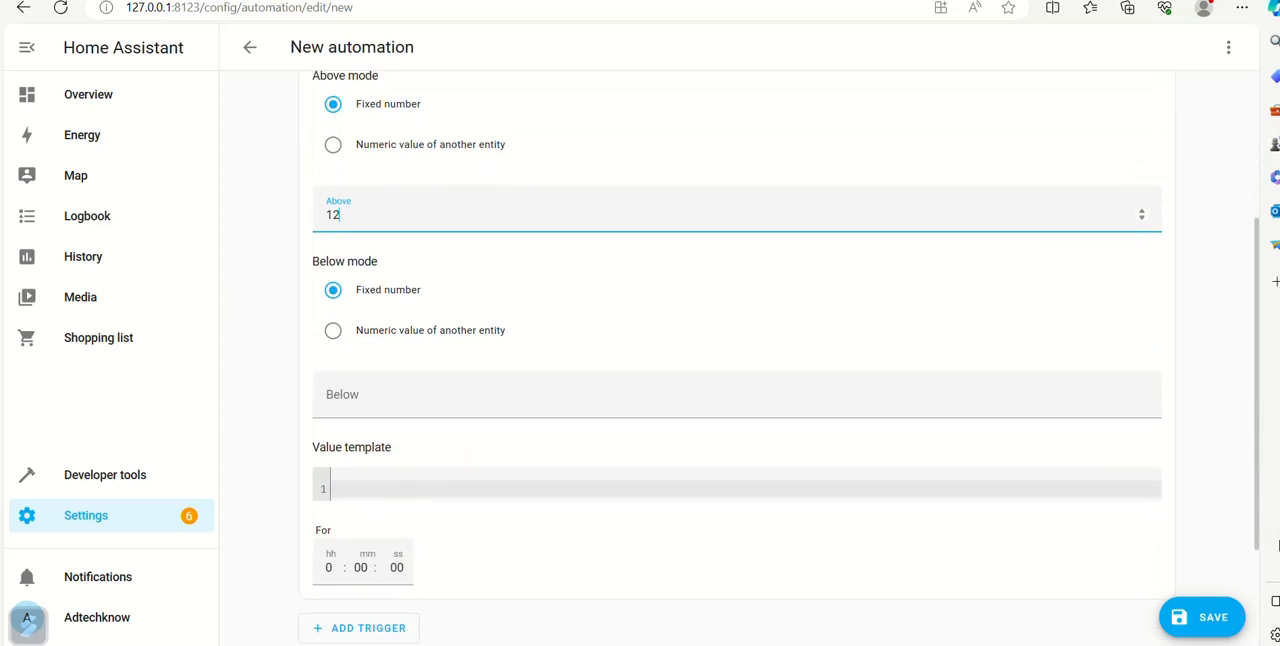
scroll("down", 3)
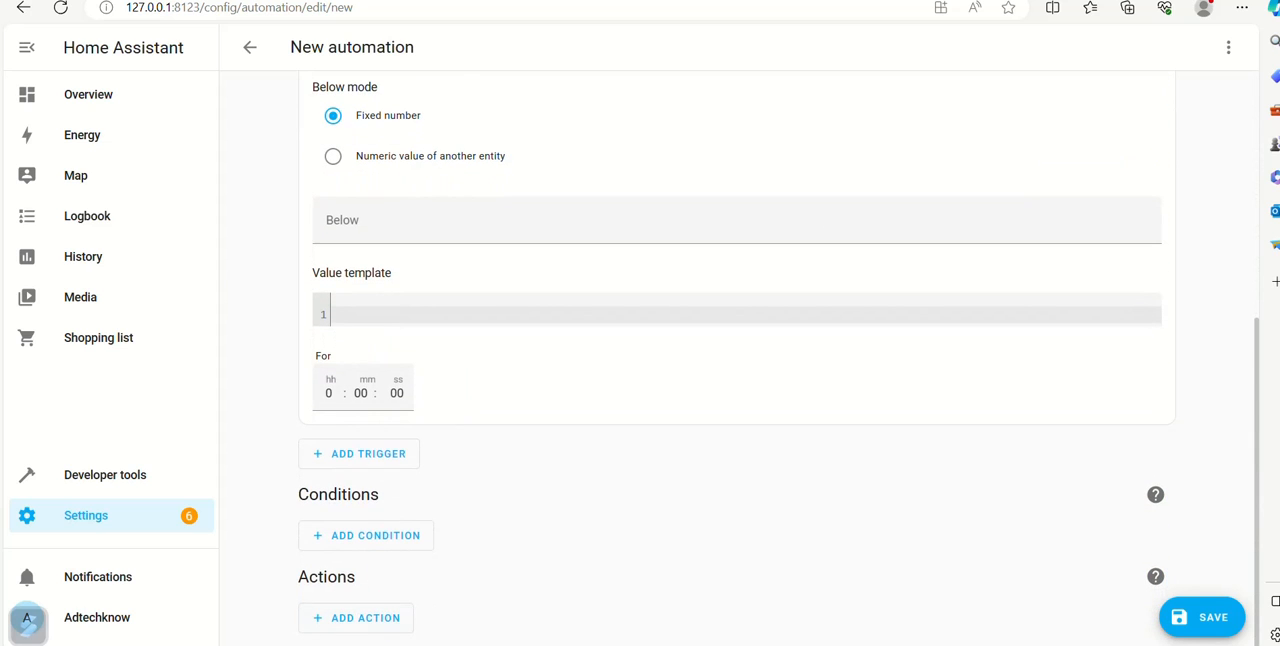
Add a Switch: Turn on service action targeting the TasmotaWLC device.
left_click(355, 617)
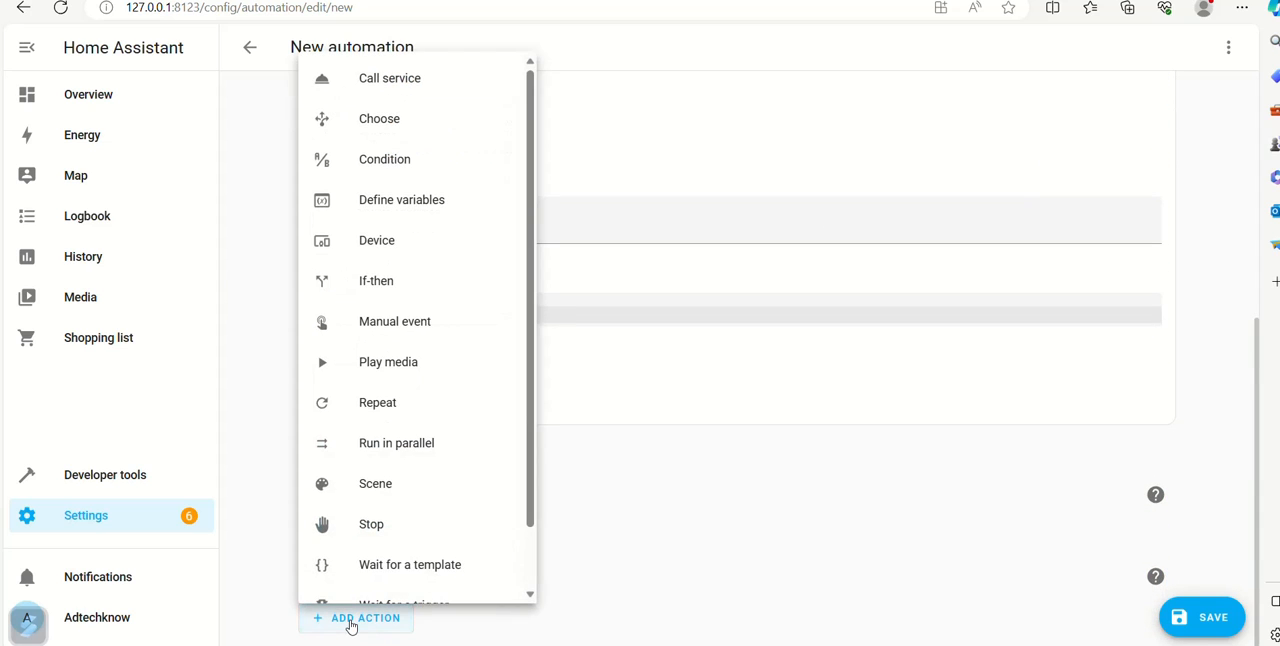
left_click(390, 78)
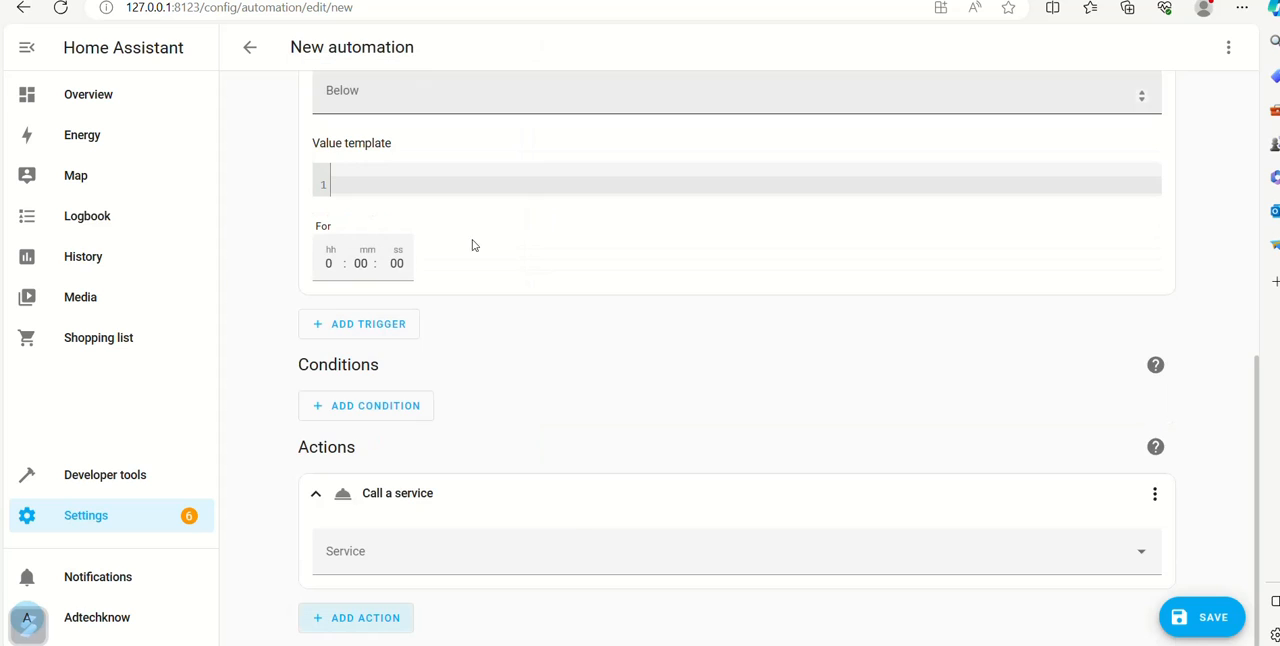
left_click(735, 551)
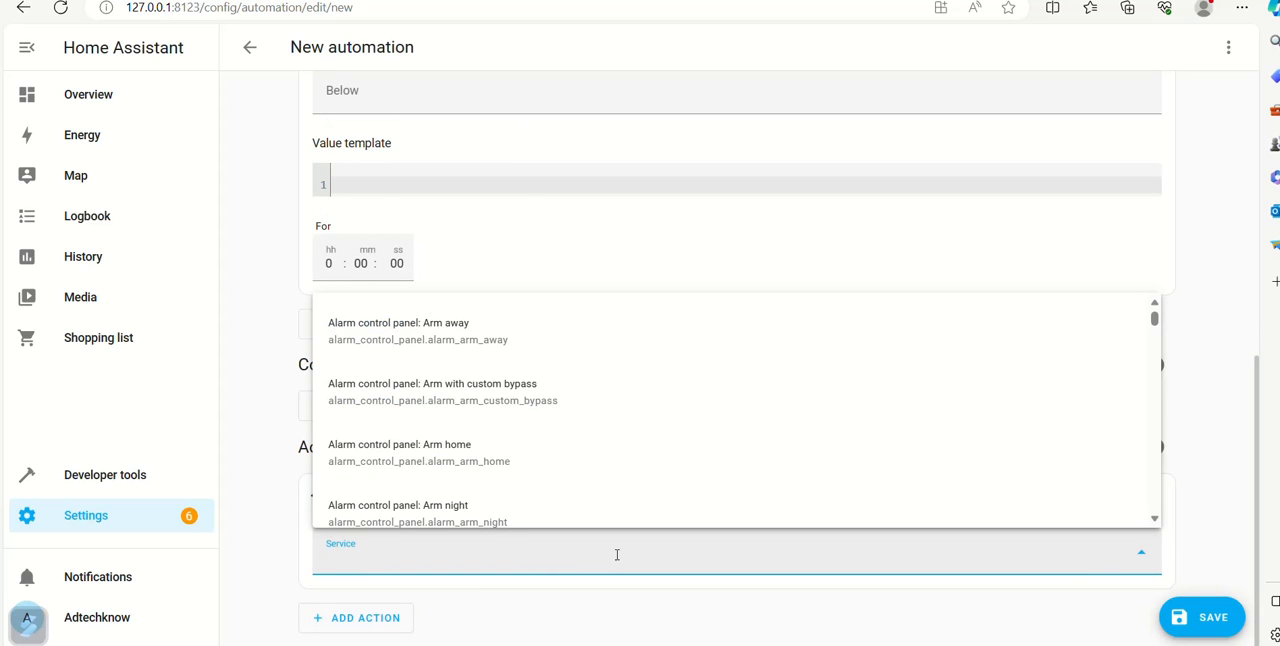
type("sw")
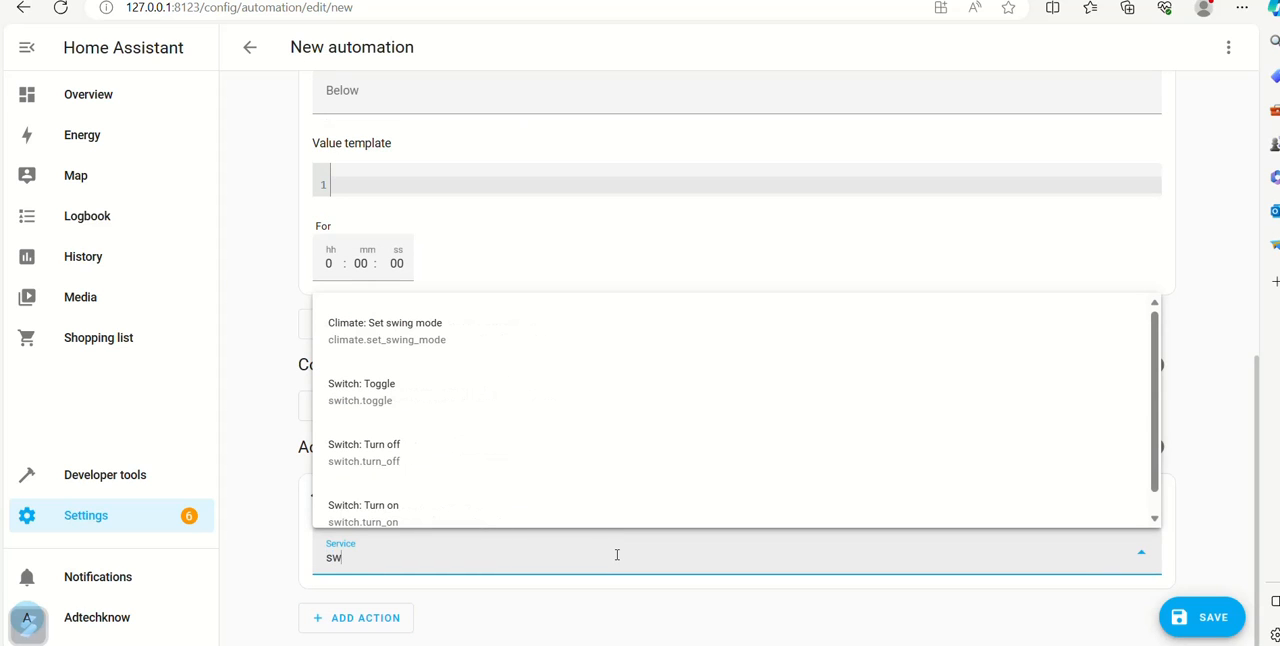
mouse_move(503, 519)
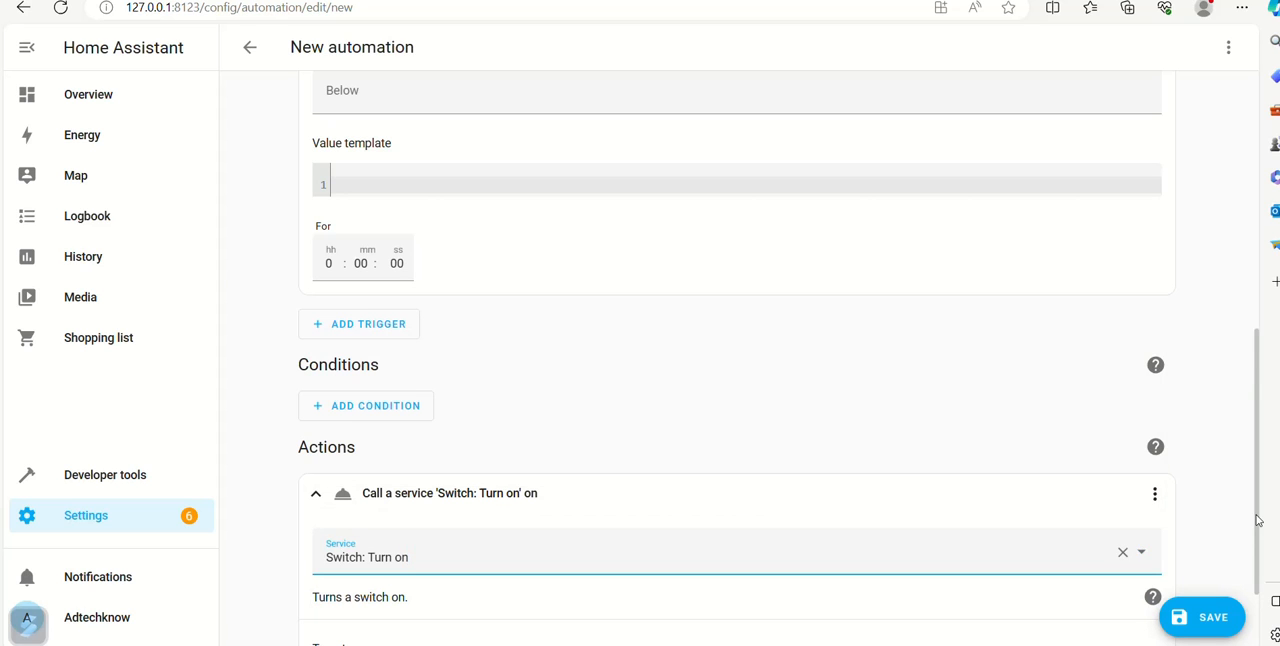
scroll("down", 3)
type("w")
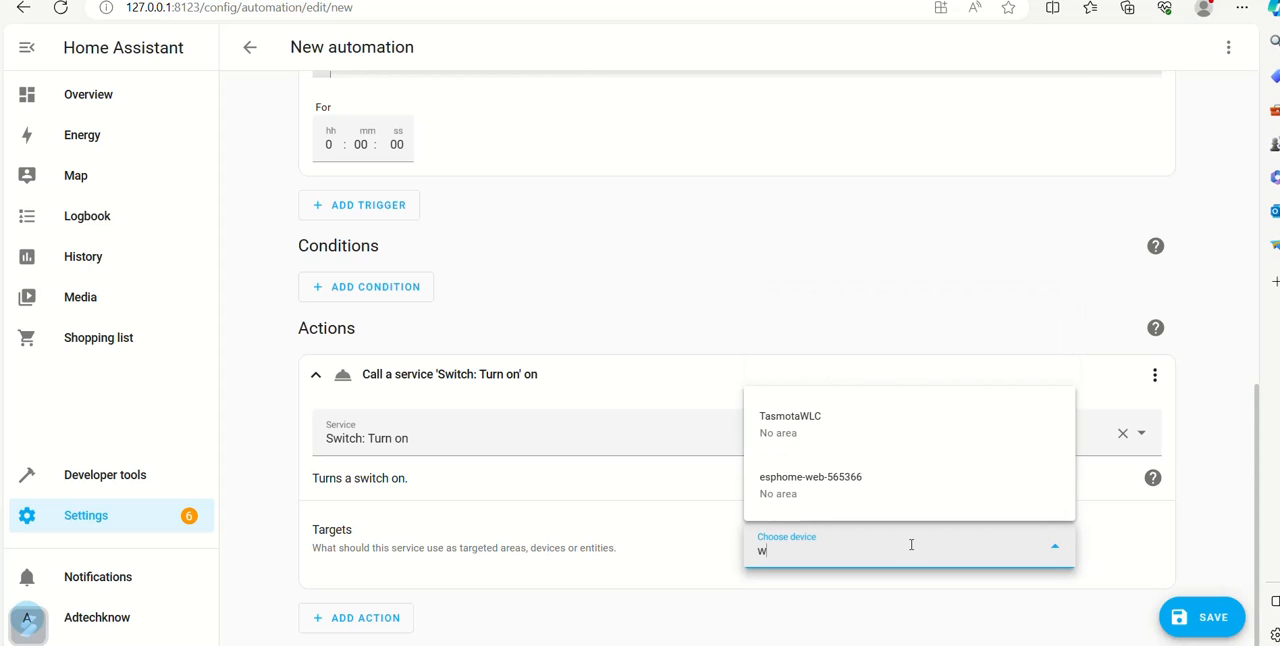
type("lc")
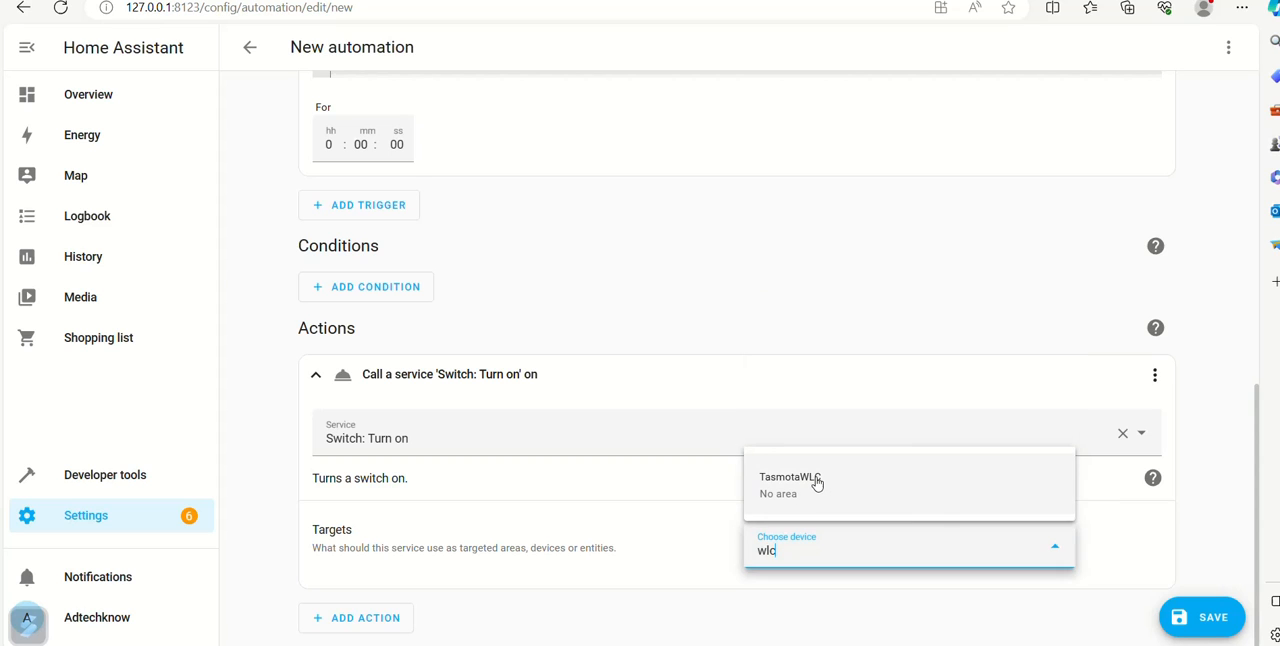
left_click(790, 484)
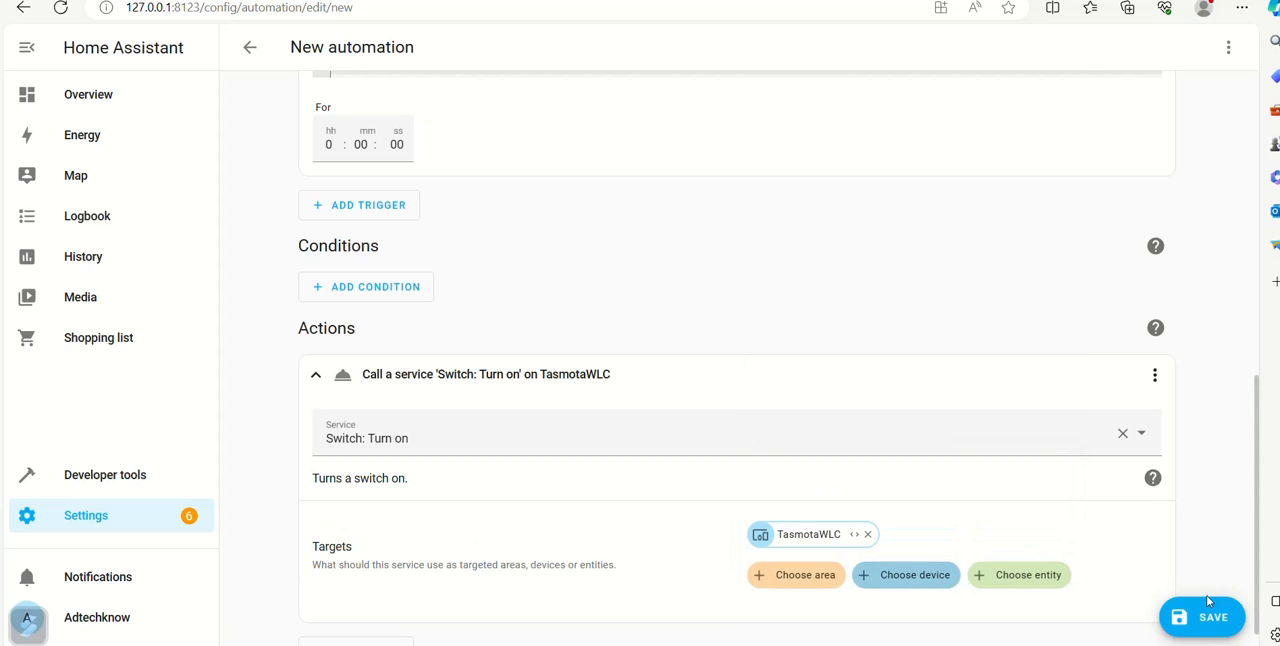
Replace the default automation name with 'Turn Pump On' and save.
left_click(1202, 616)
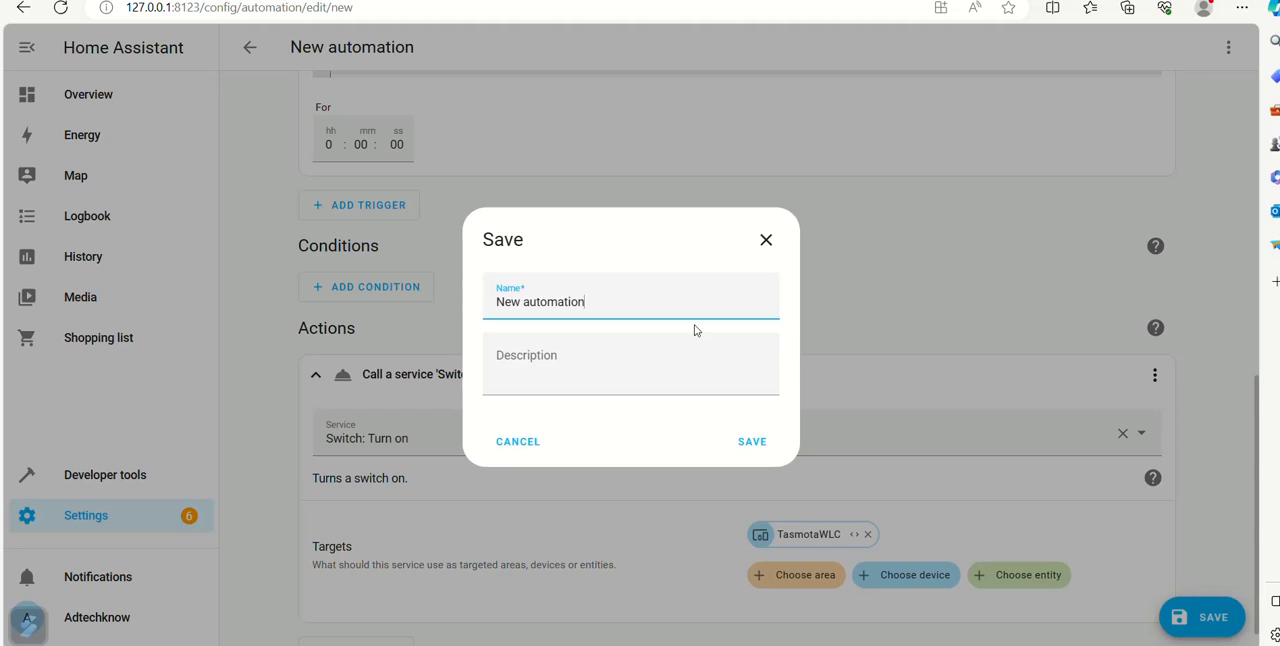
key("Backspace")
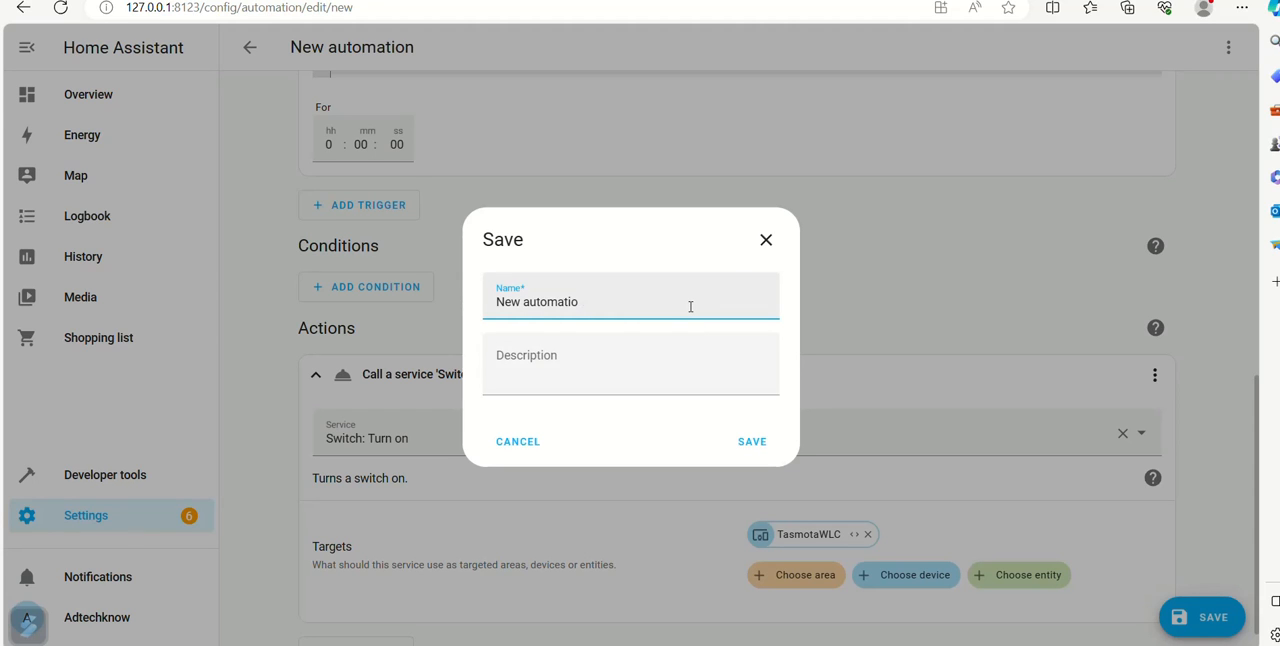
type("T")
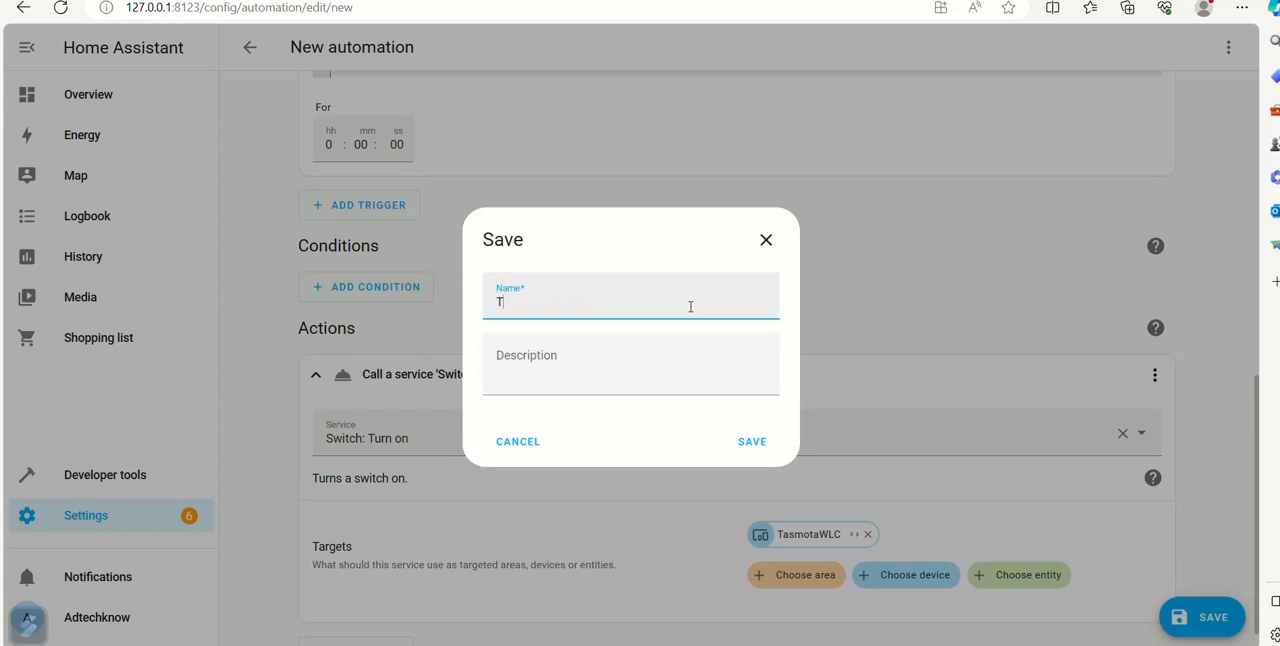
type("ur")
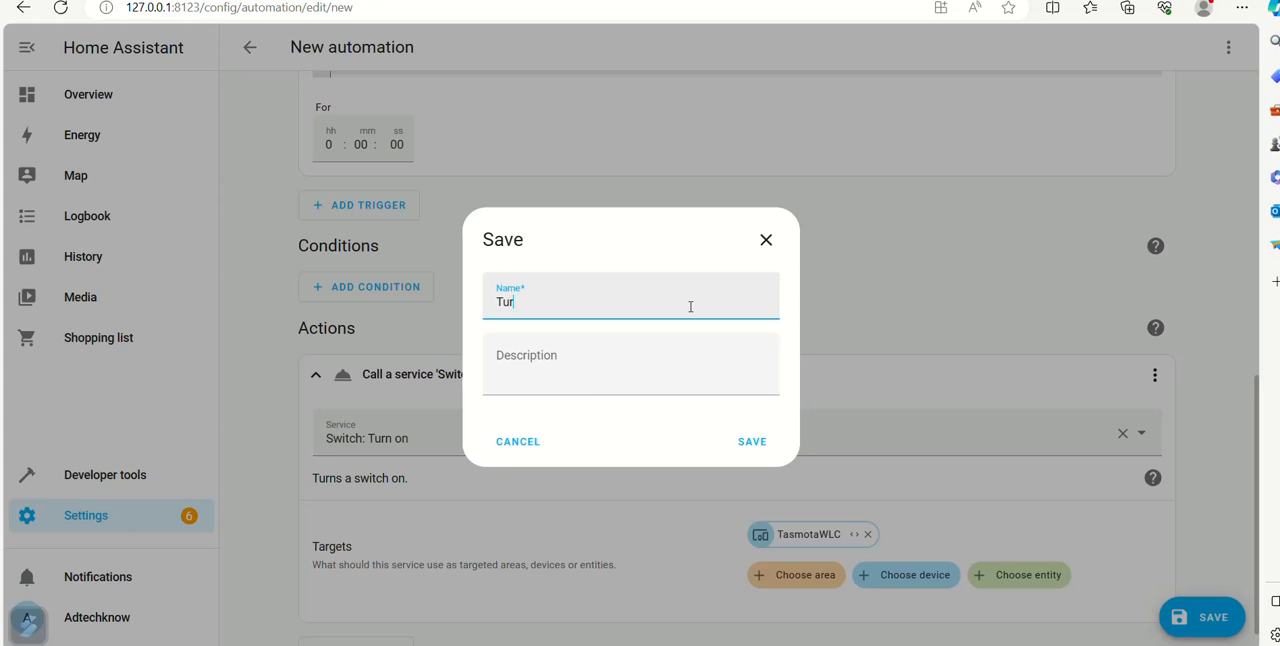
type("n")
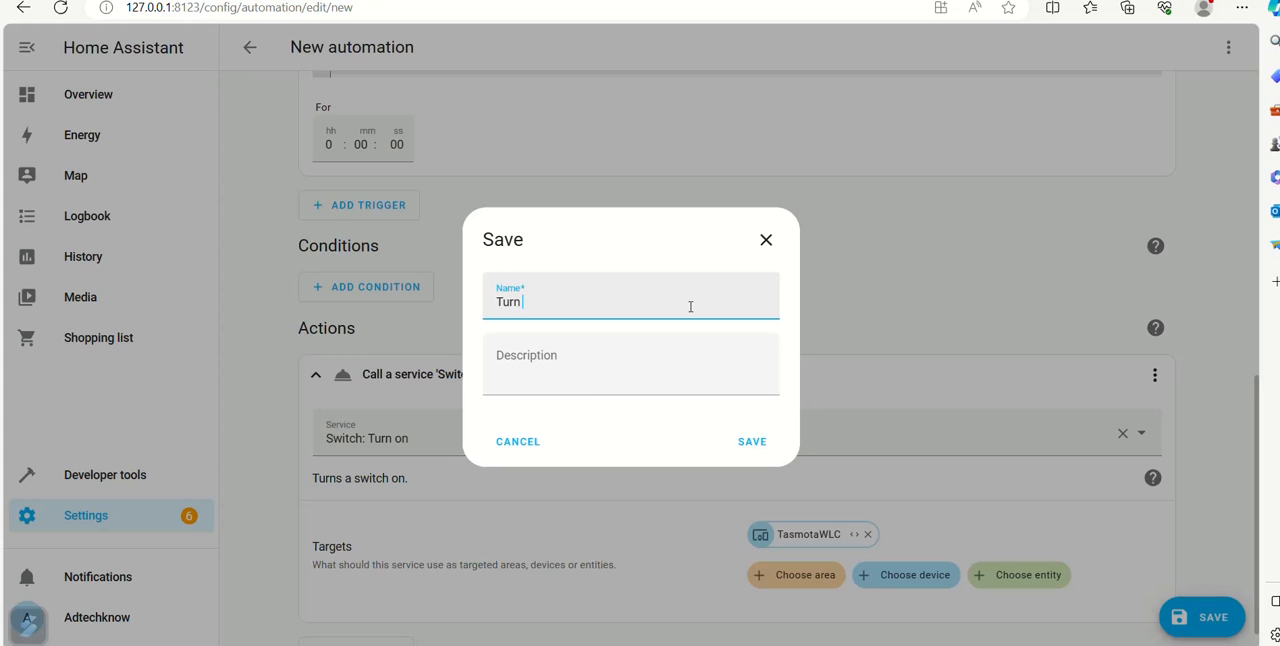
type("Pump o")
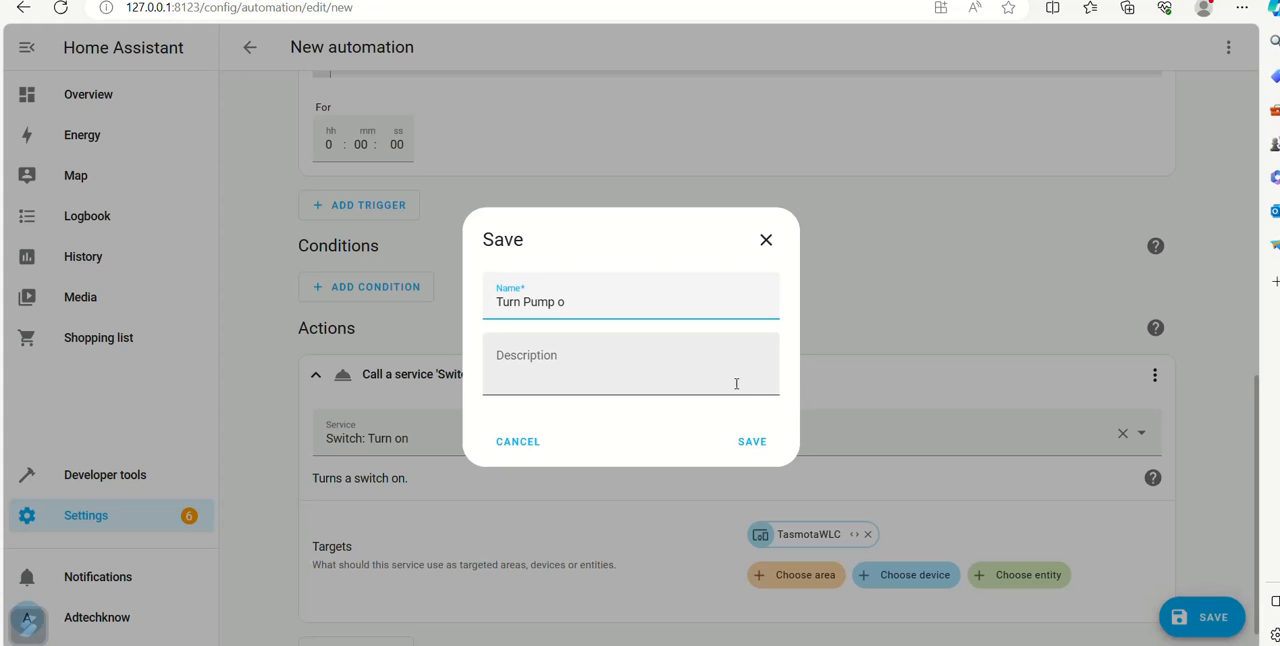
type("n")
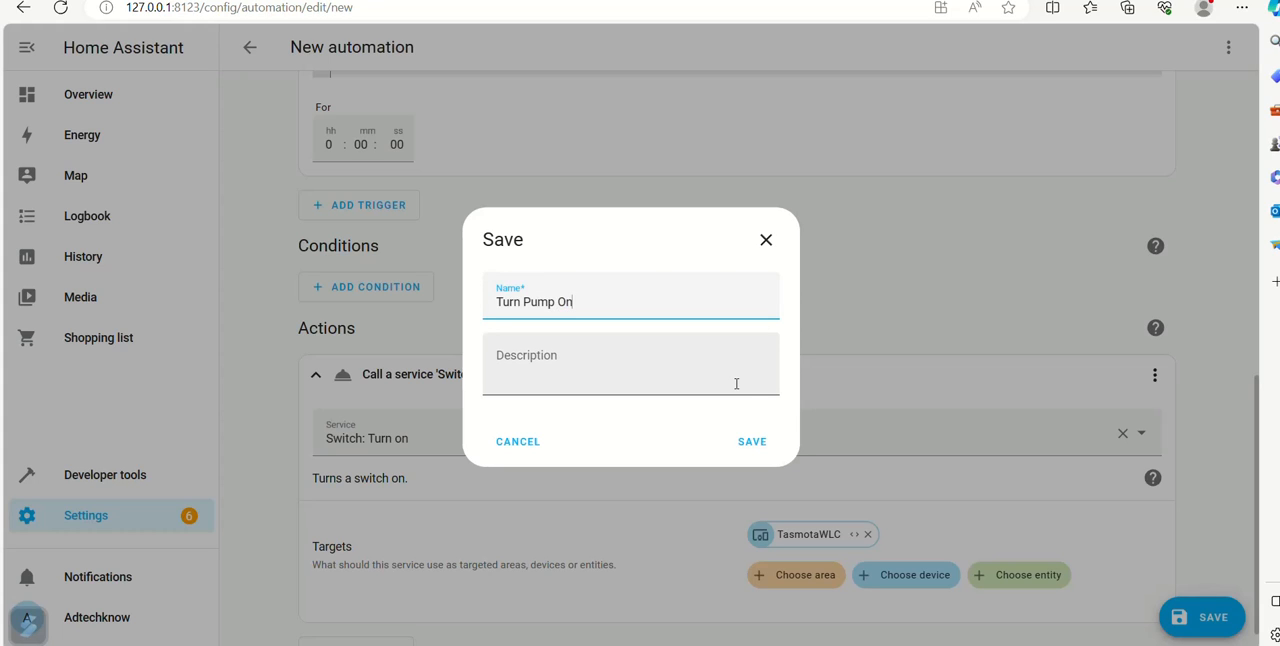
left_click(752, 441)
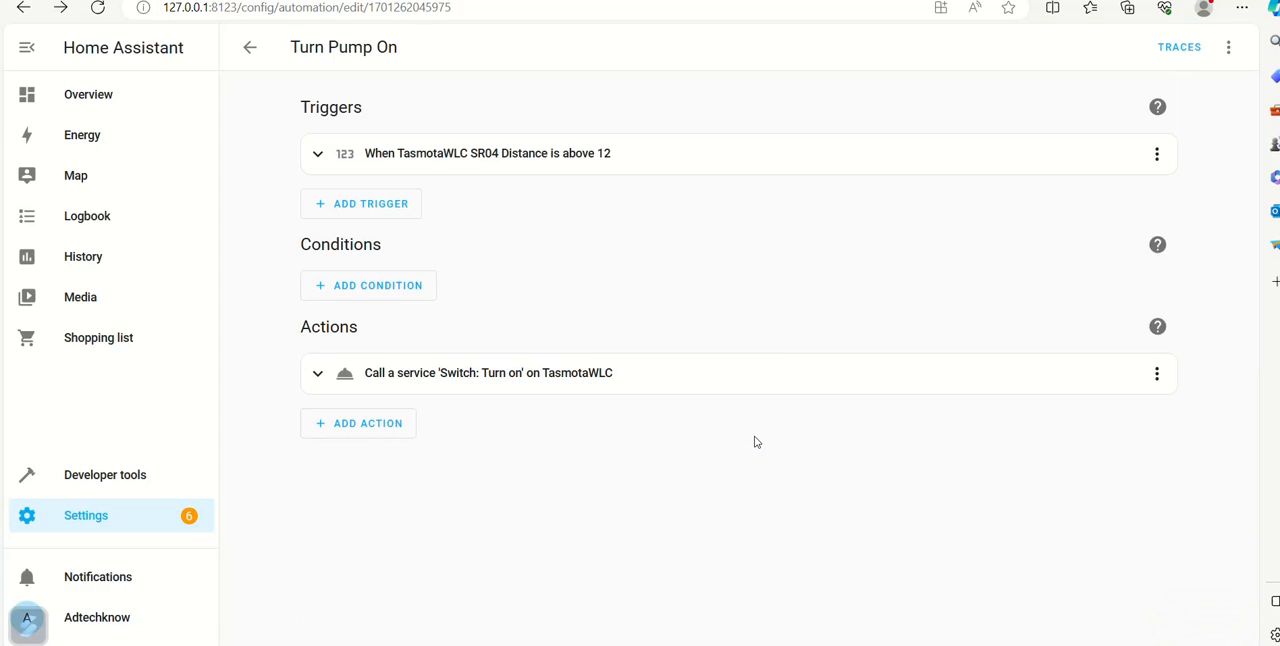
mouse_move(88, 94)
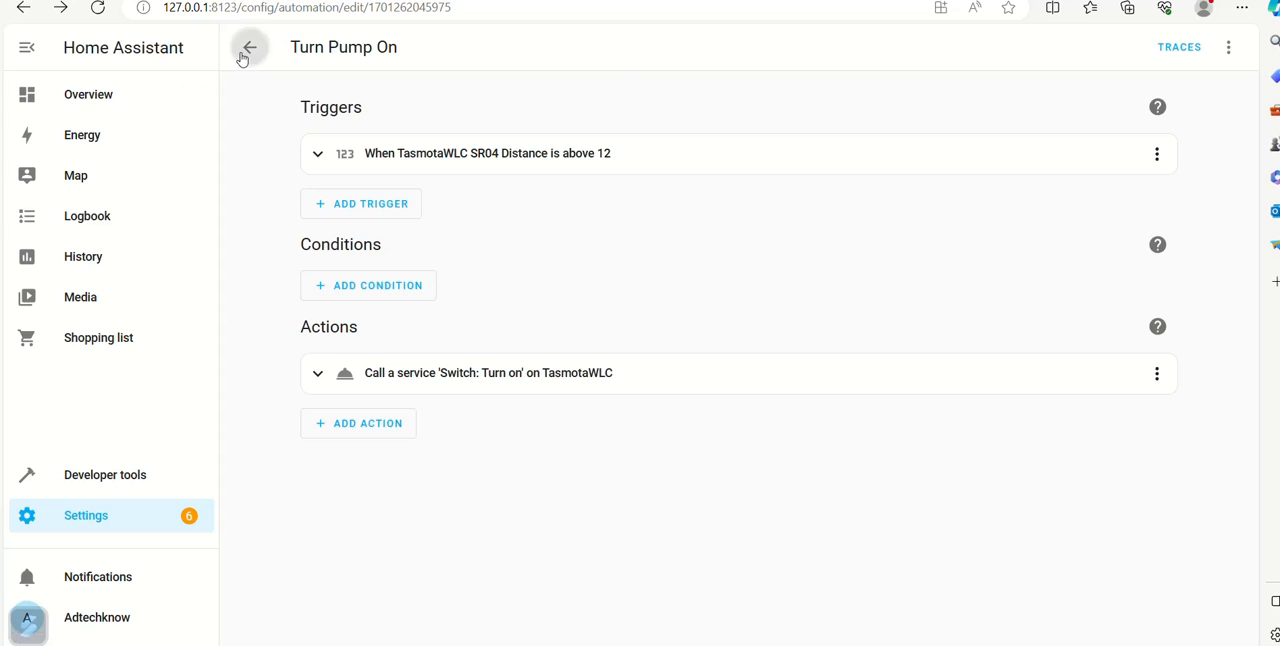
Return from the automation editor to the Automations list, then to the Overview dashboard.
left_click(249, 47)
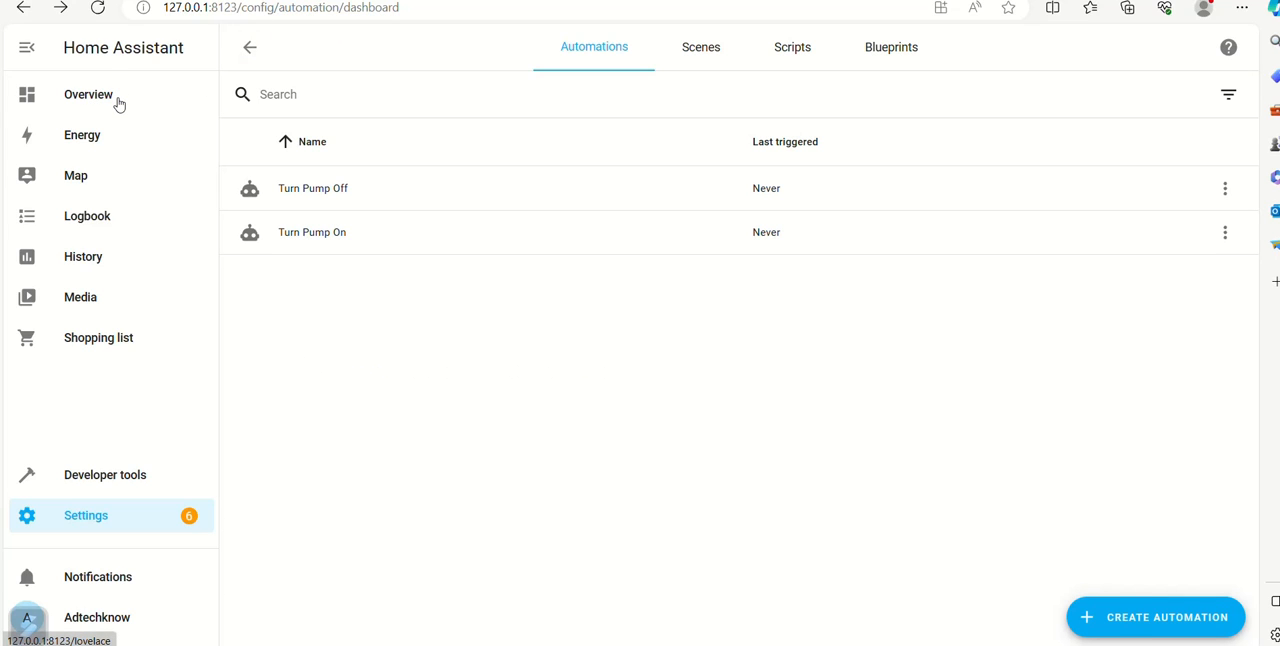
left_click(87, 94)
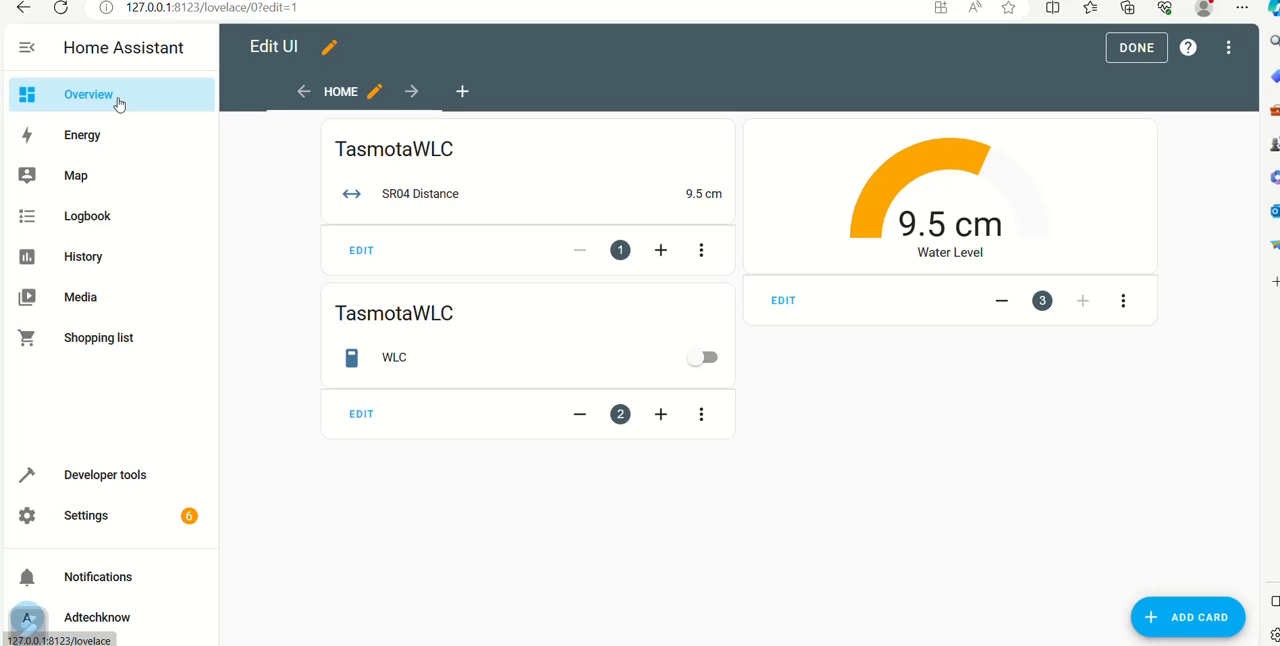
Exit dashboard edit mode and monitor the Water Level gauge and WLC pump switch.
left_click(1136, 47)
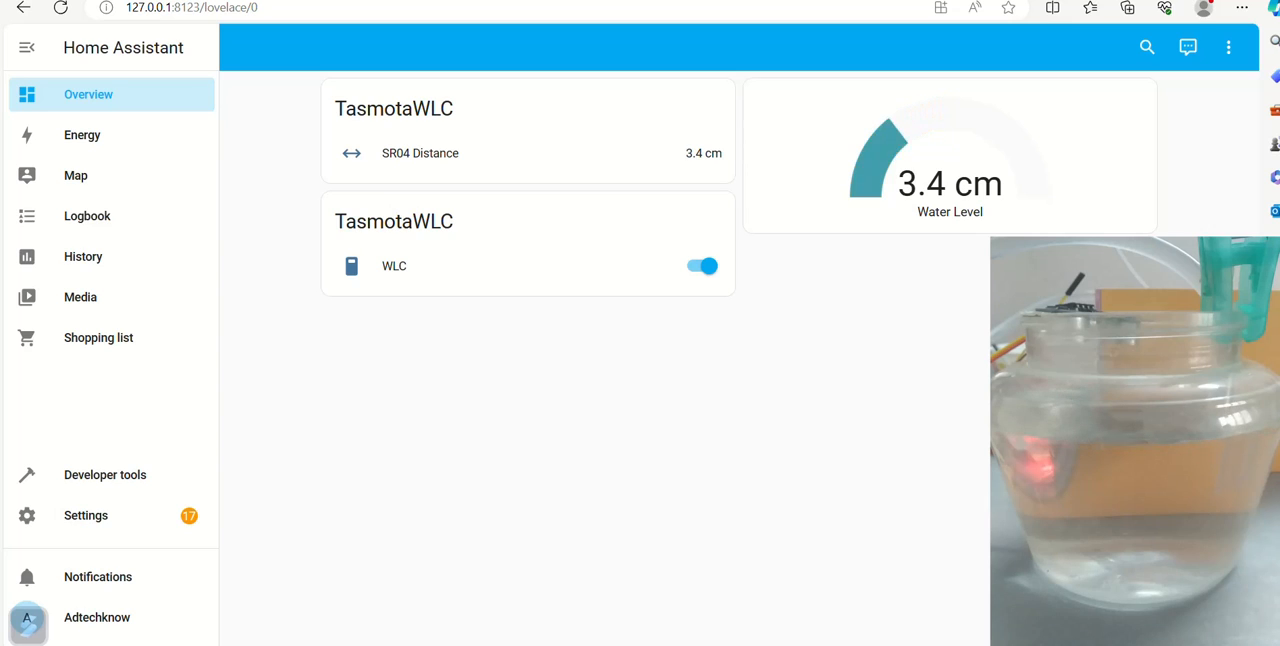
left_click(702, 265)
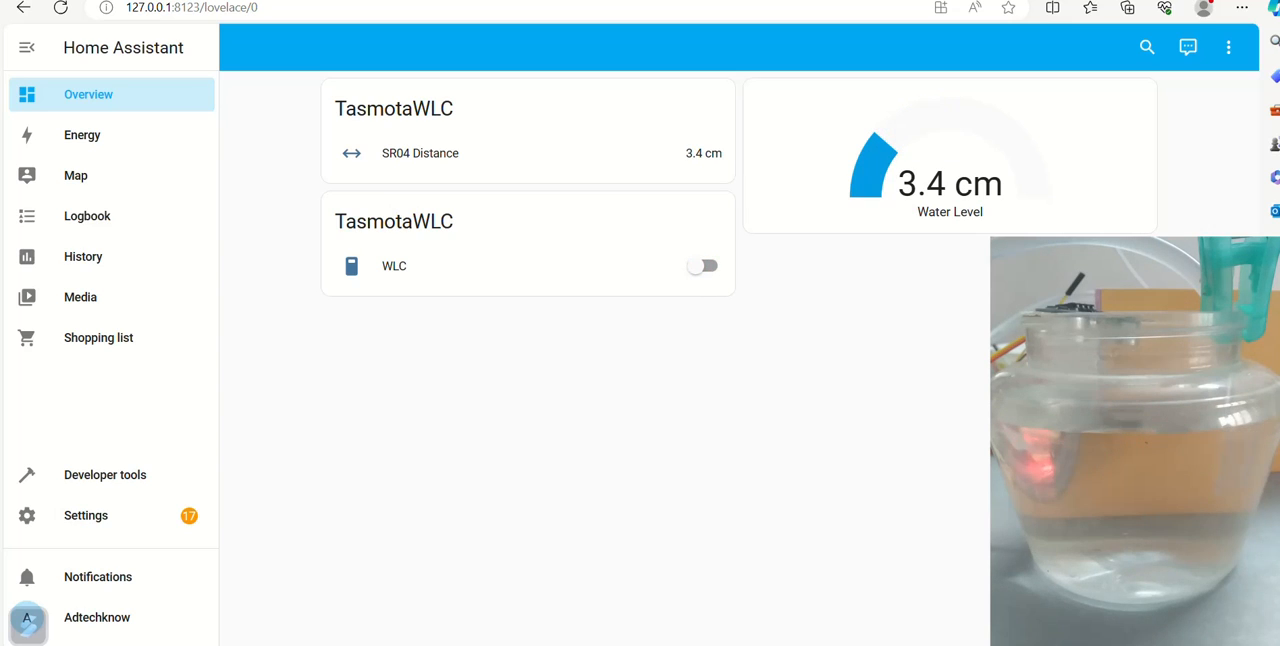